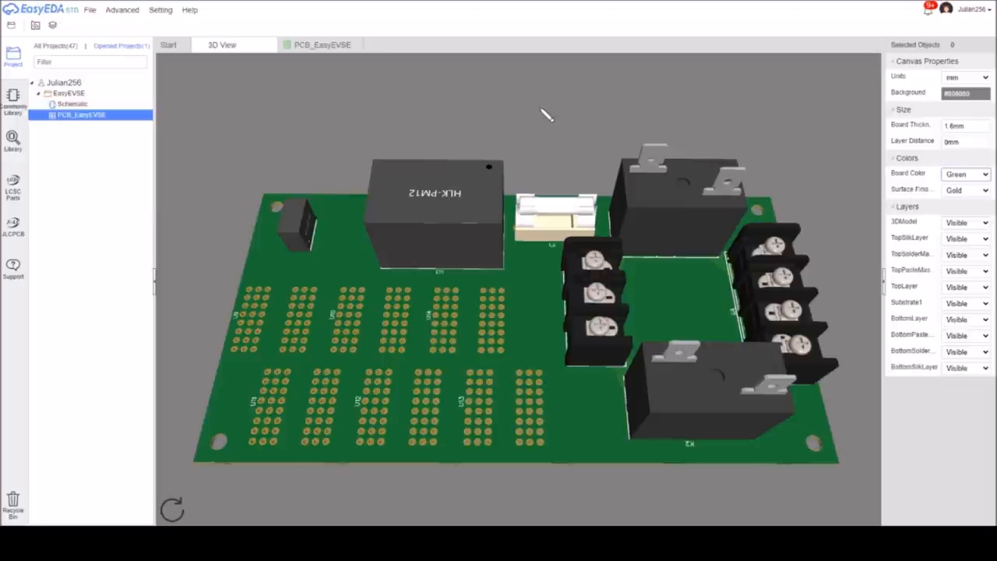
mouse_move(533, 137)
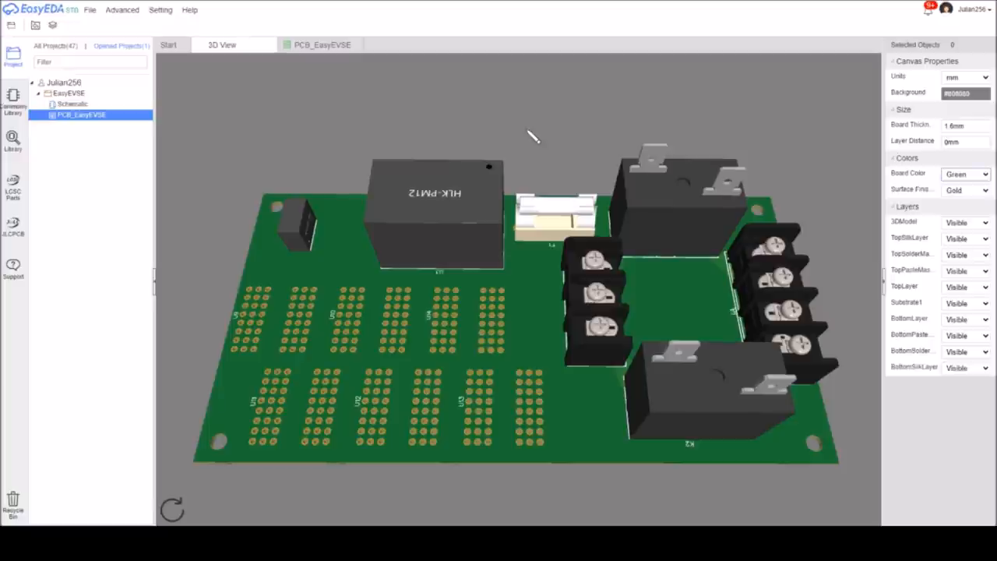
mouse_move(533, 117)
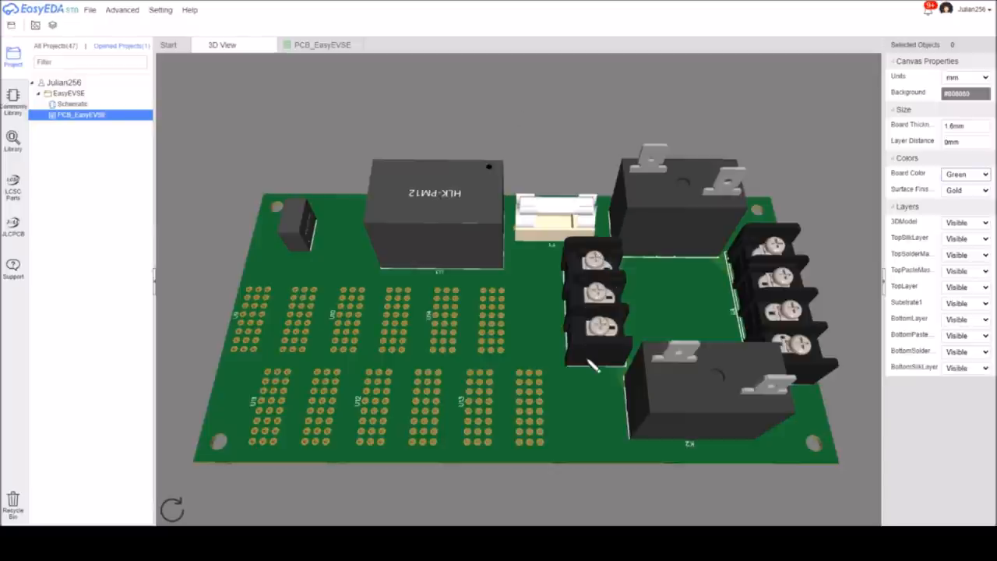
mouse_move(577, 304)
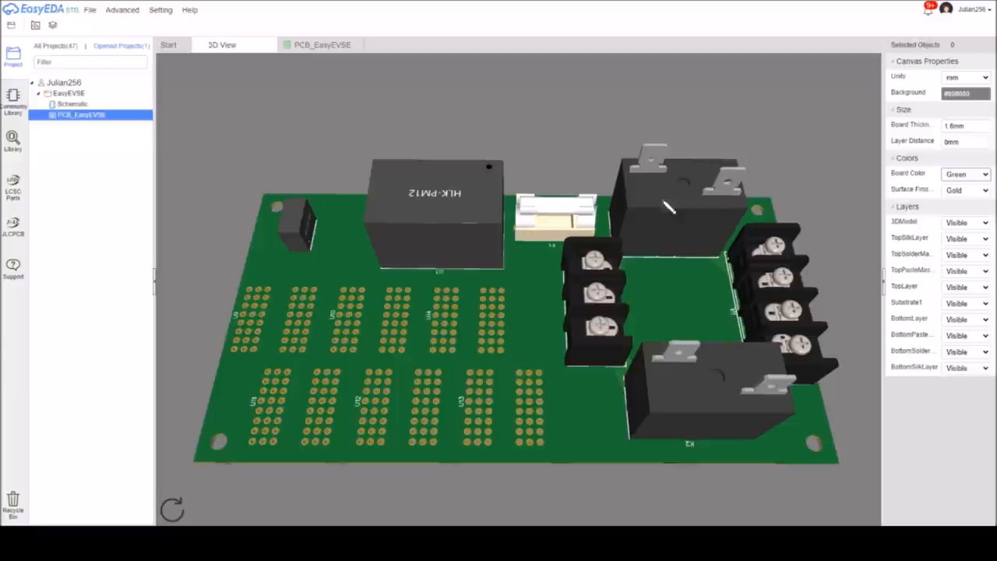
mouse_move(654, 153)
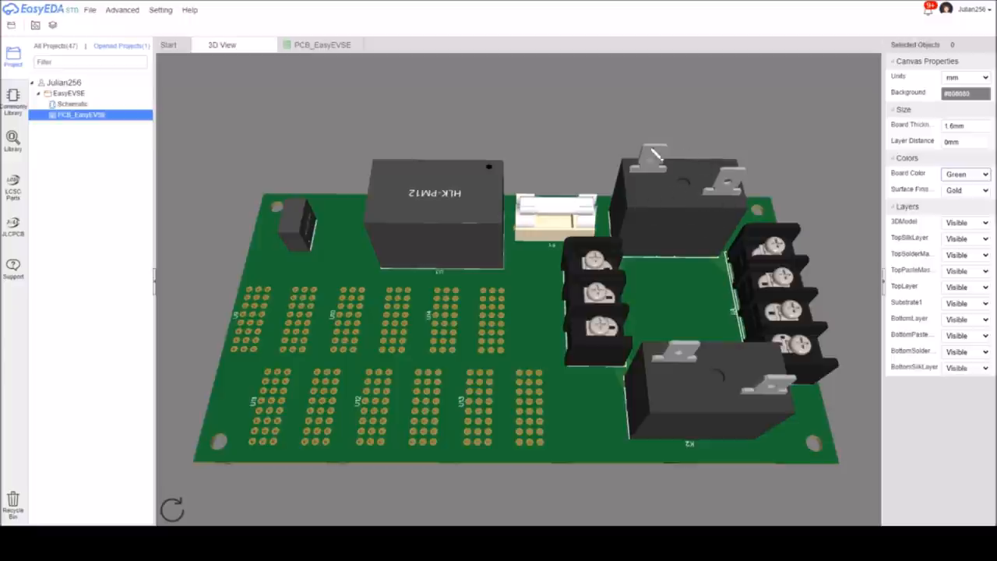
mouse_move(655, 168)
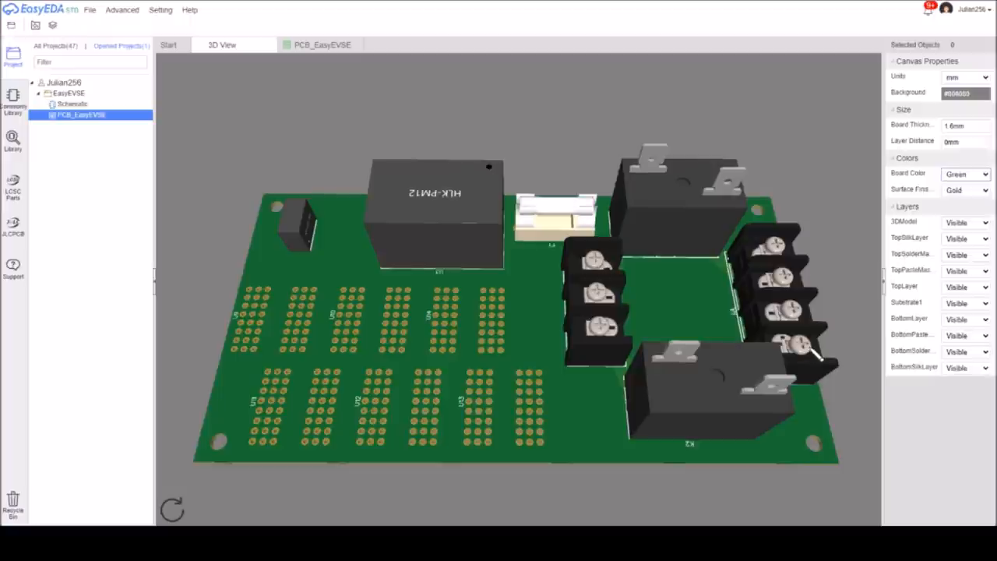
mouse_move(465, 277)
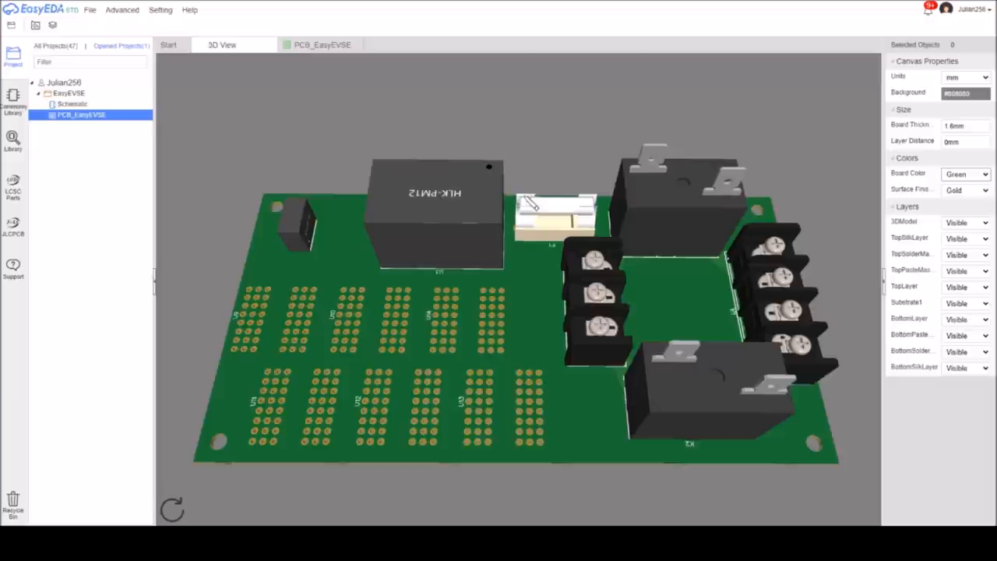
mouse_move(569, 216)
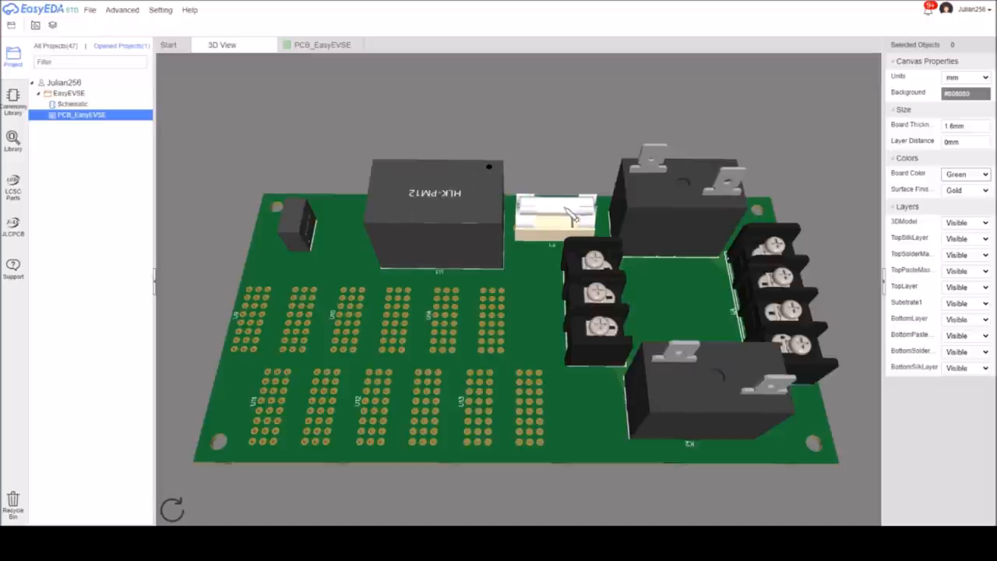
mouse_move(611, 281)
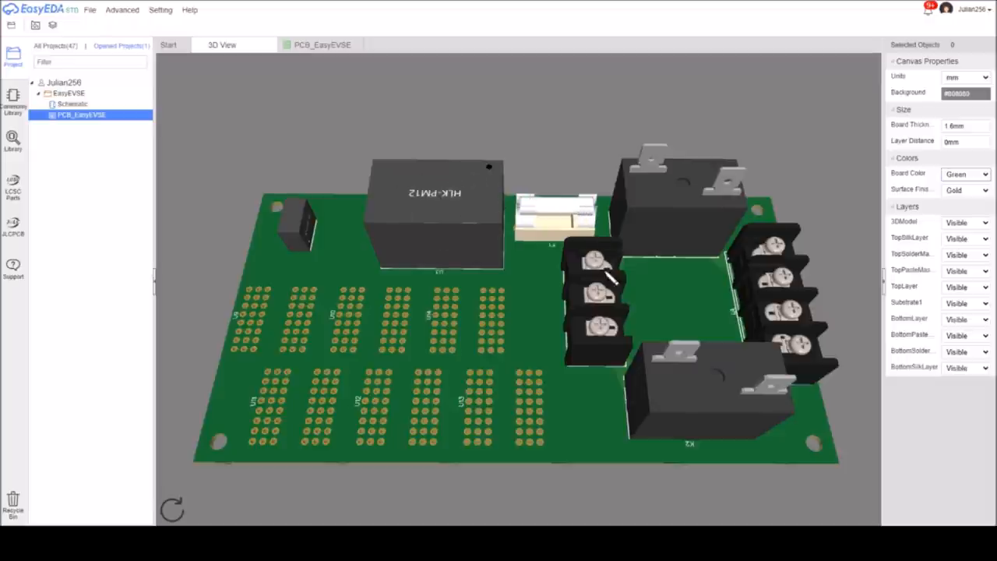
mouse_move(616, 272)
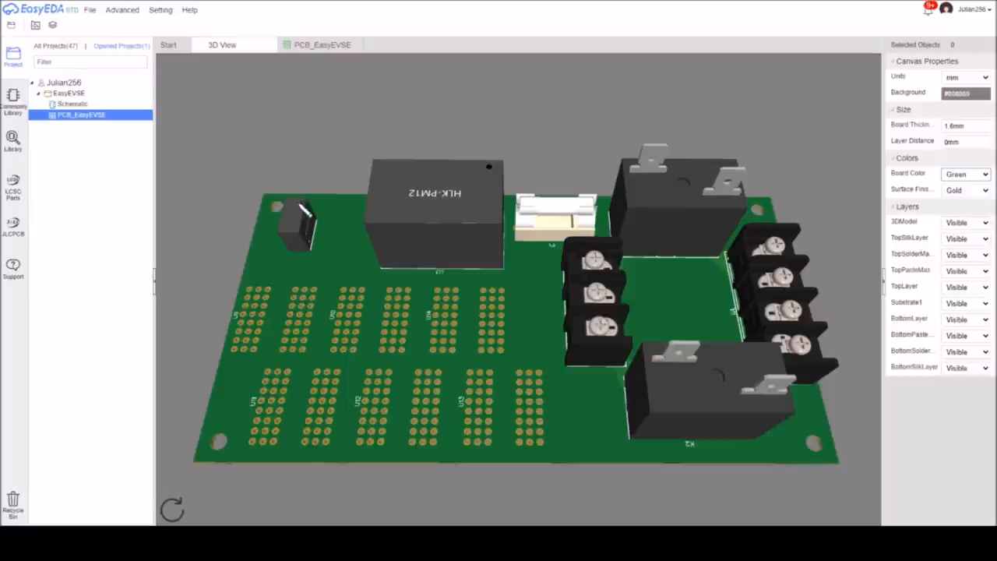
mouse_move(418, 257)
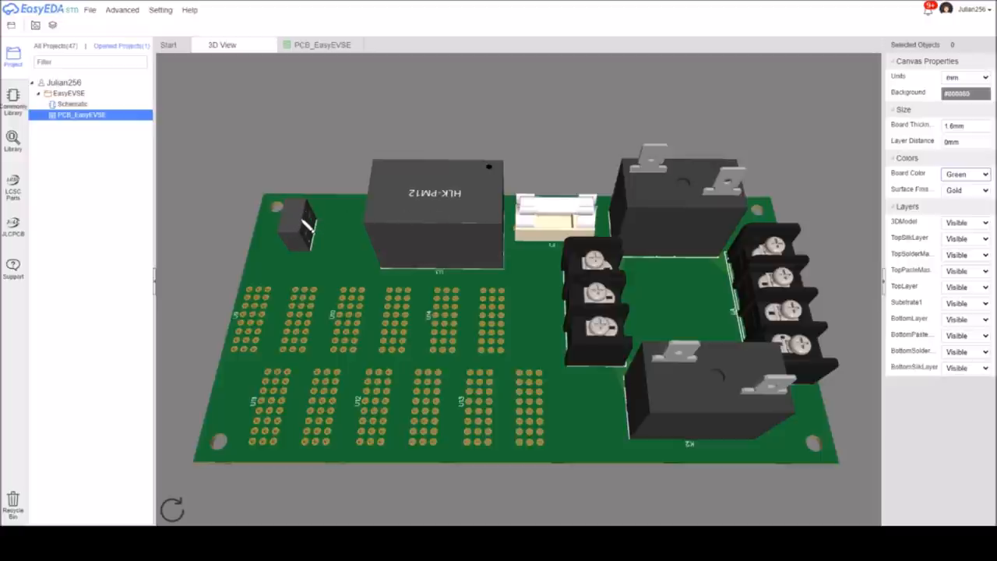
mouse_move(489, 327)
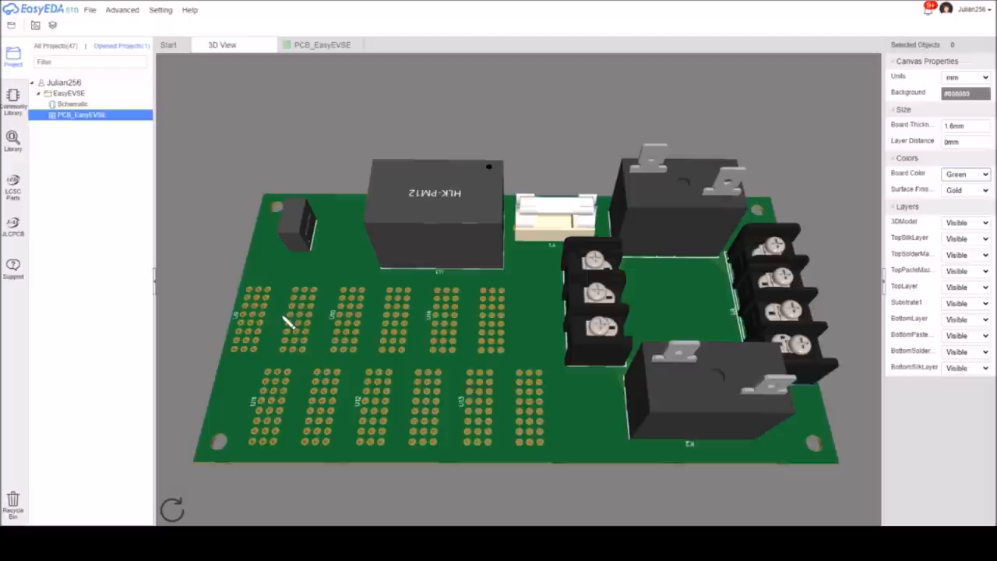
mouse_move(490, 302)
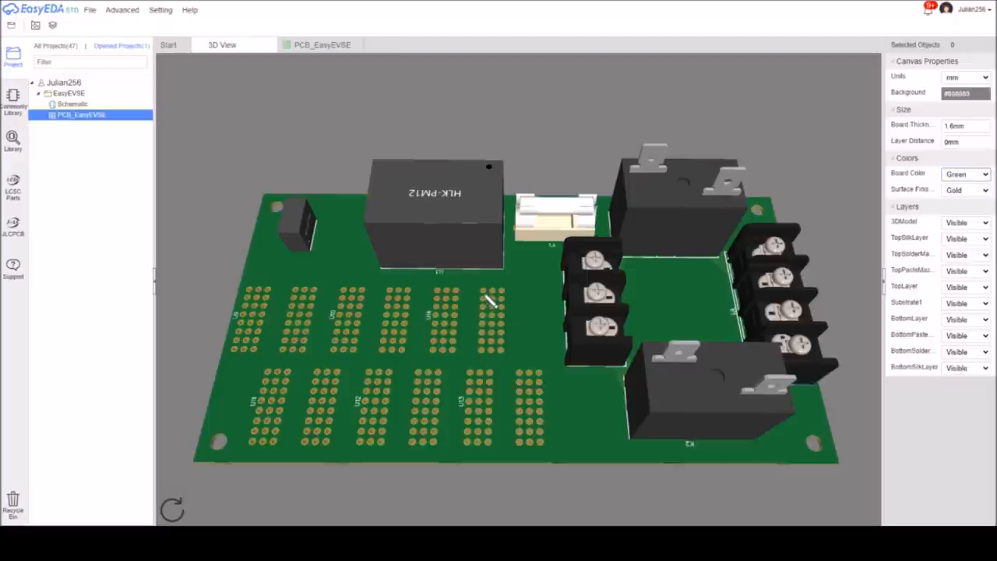
mouse_move(450, 327)
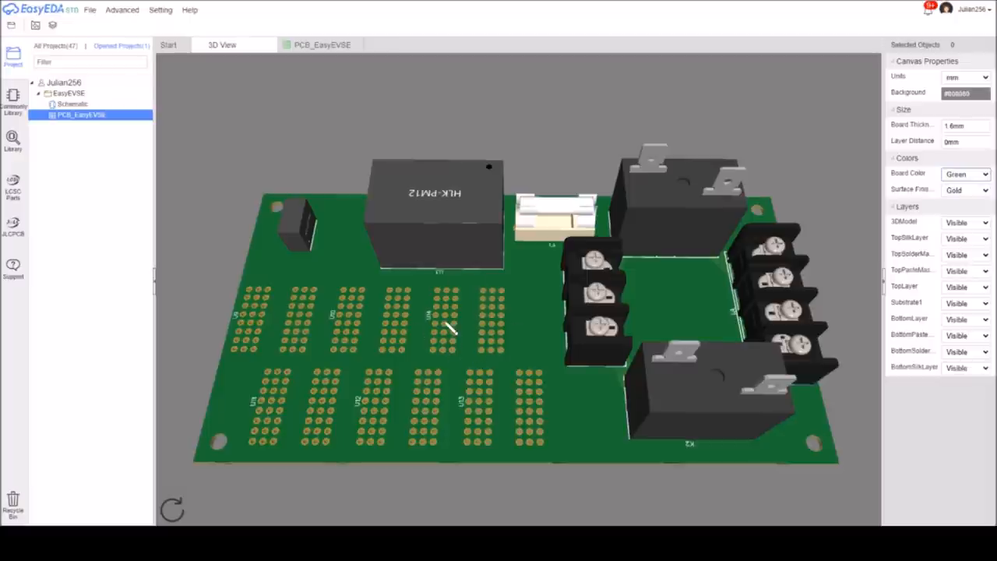
mouse_move(444, 296)
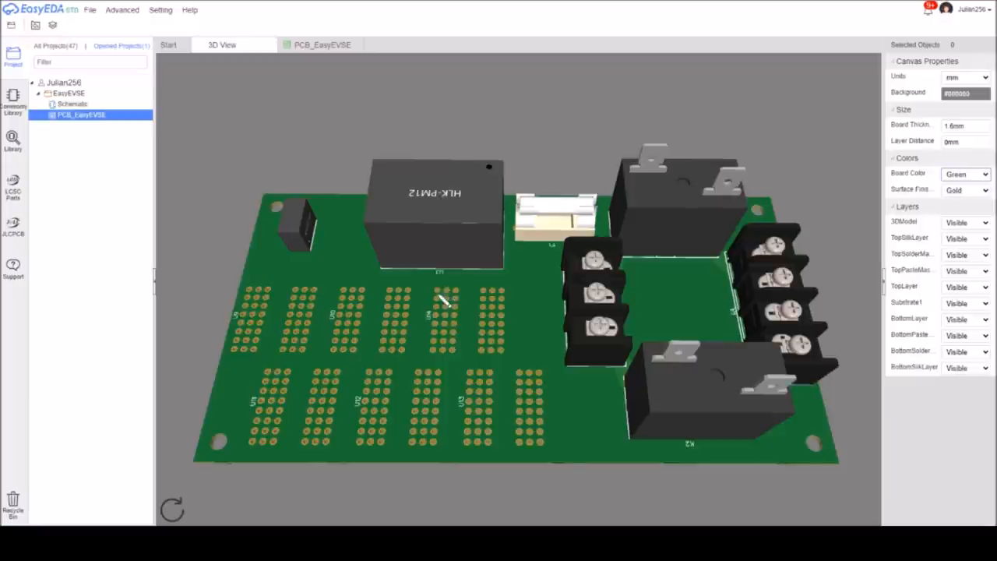
mouse_move(382, 308)
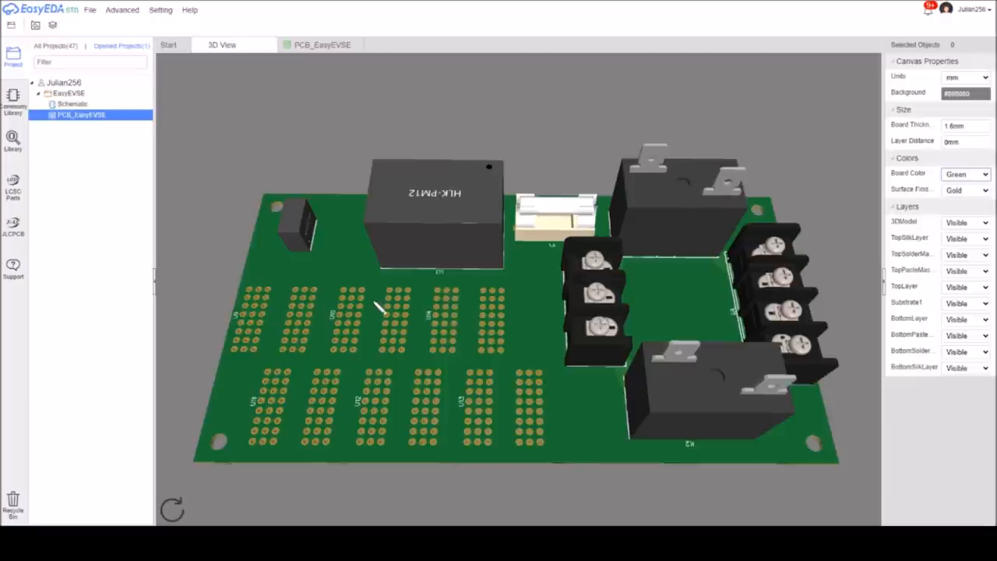
mouse_move(449, 346)
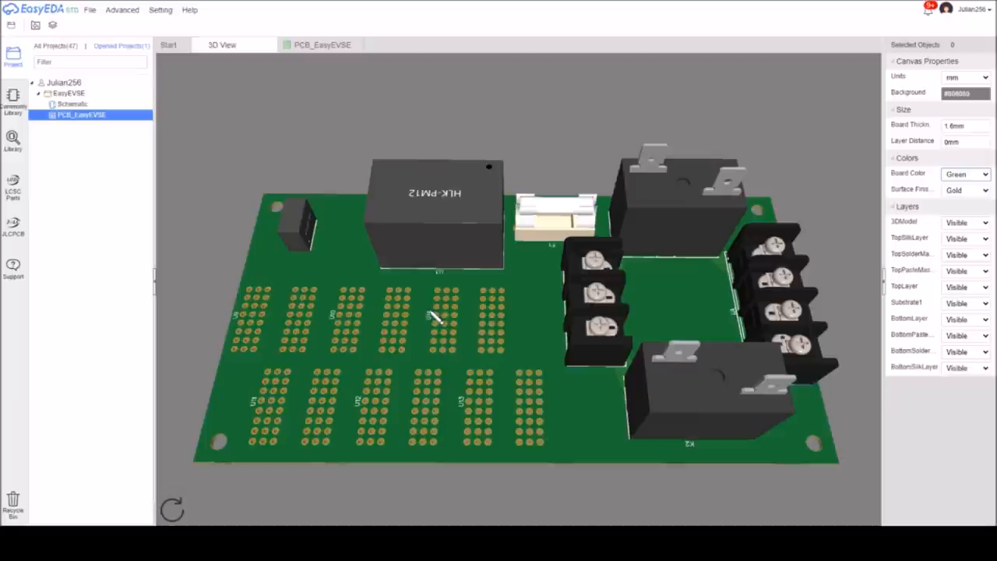
mouse_move(439, 315)
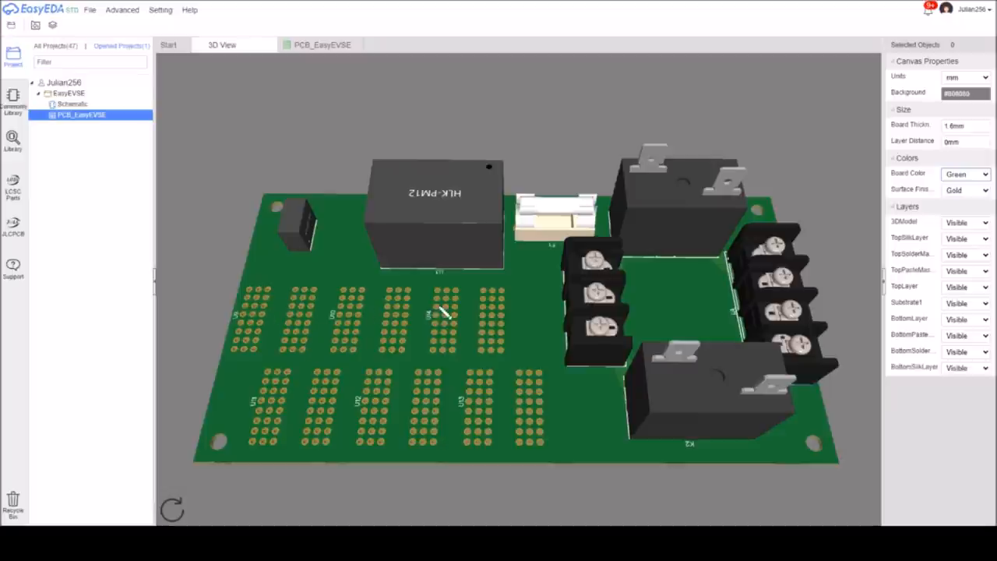
mouse_move(491, 314)
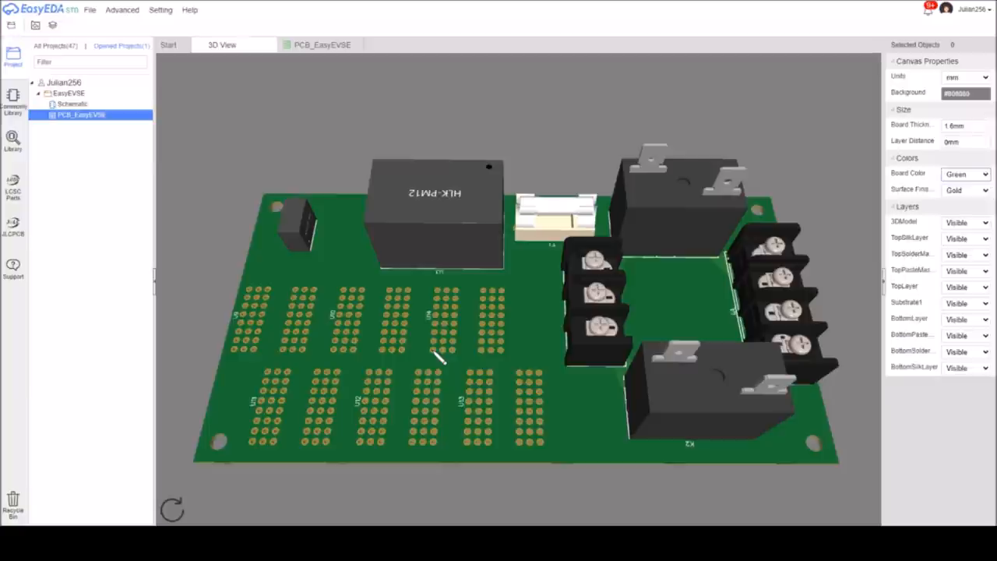
mouse_move(464, 346)
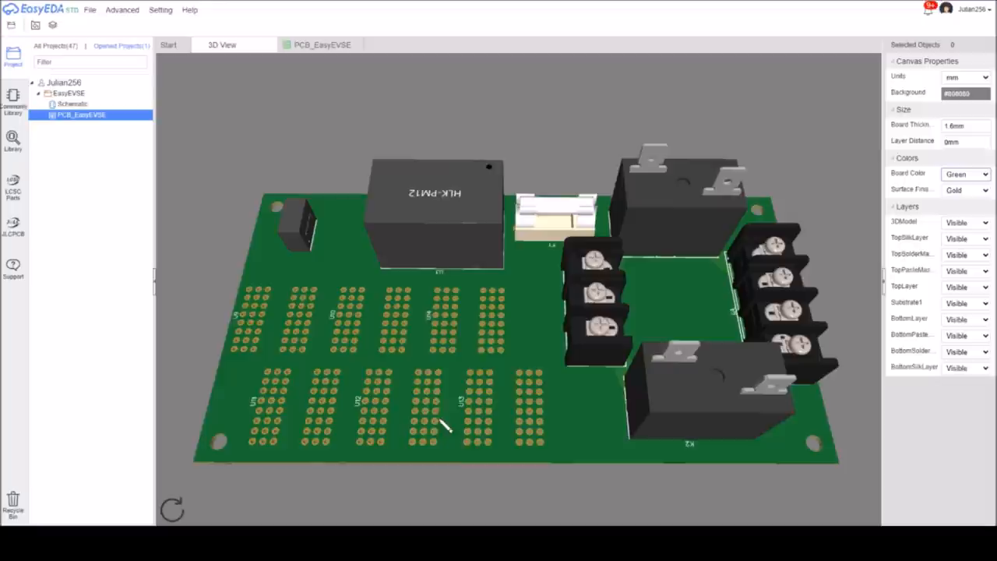
mouse_move(611, 205)
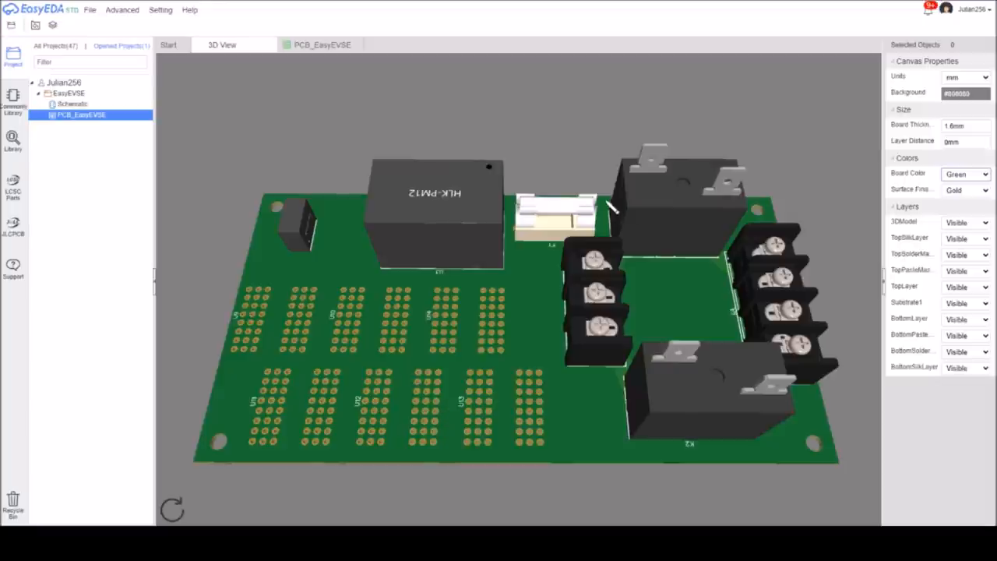
mouse_move(794, 299)
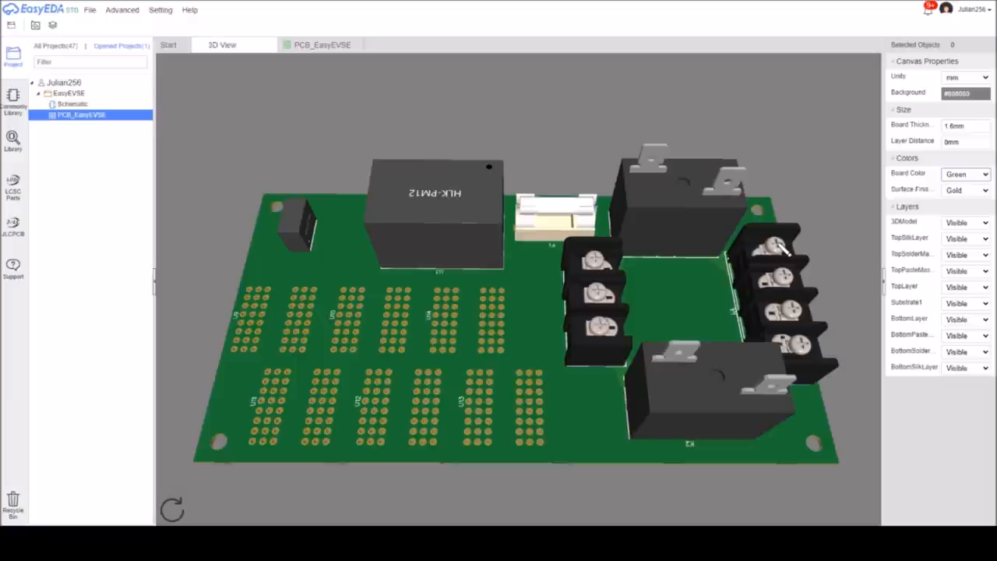
mouse_move(818, 259)
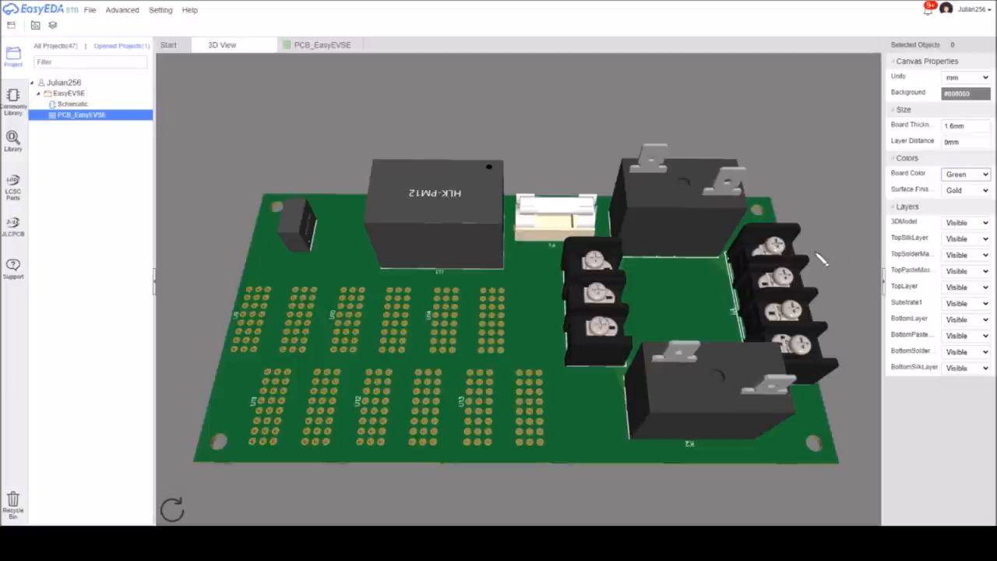
mouse_move(814, 386)
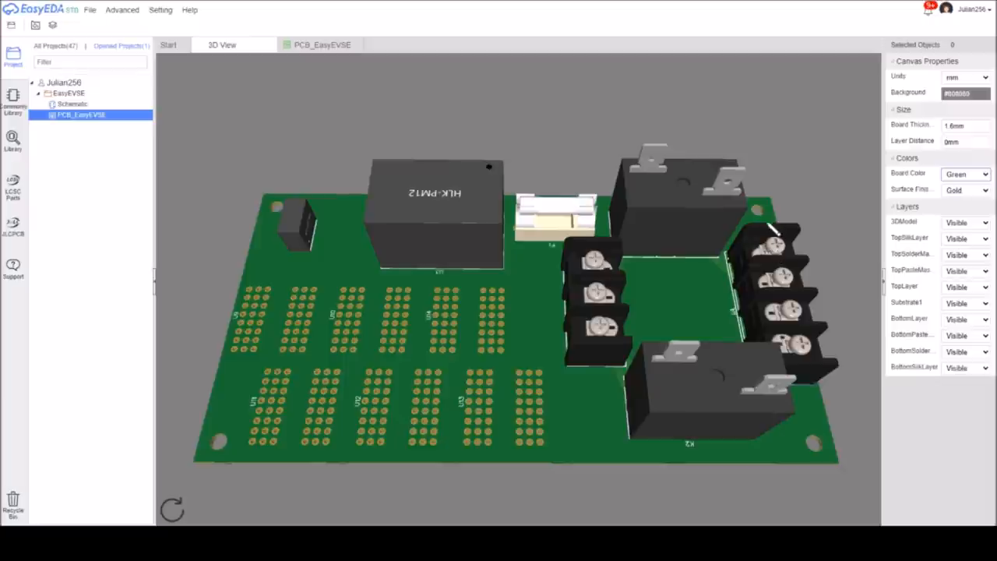
mouse_move(803, 367)
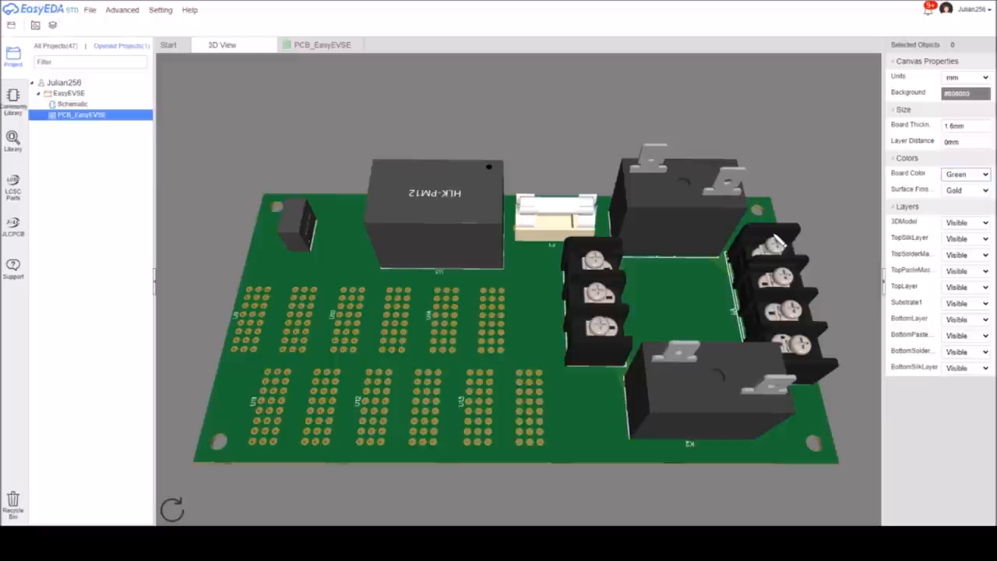
mouse_move(829, 370)
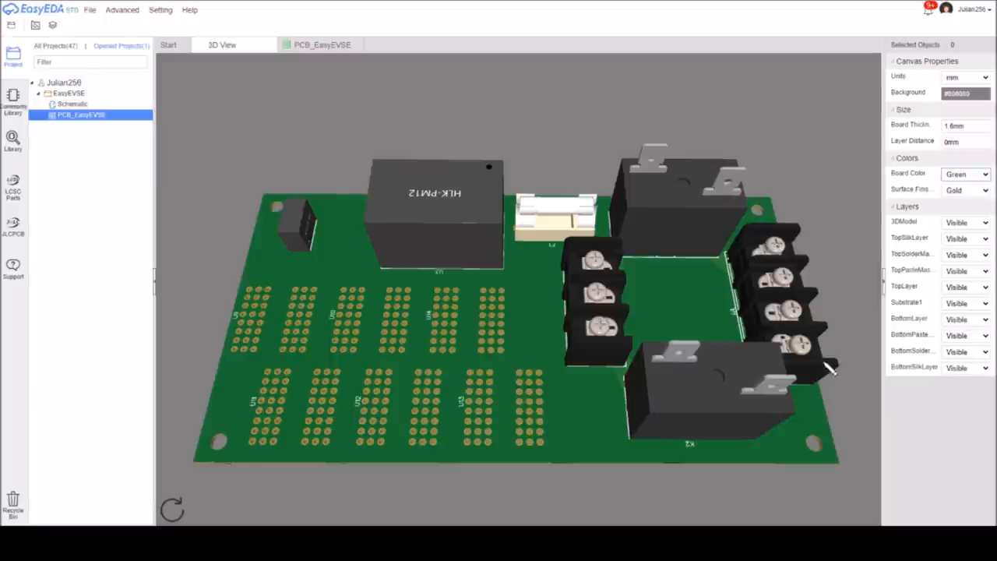
mouse_move(343, 78)
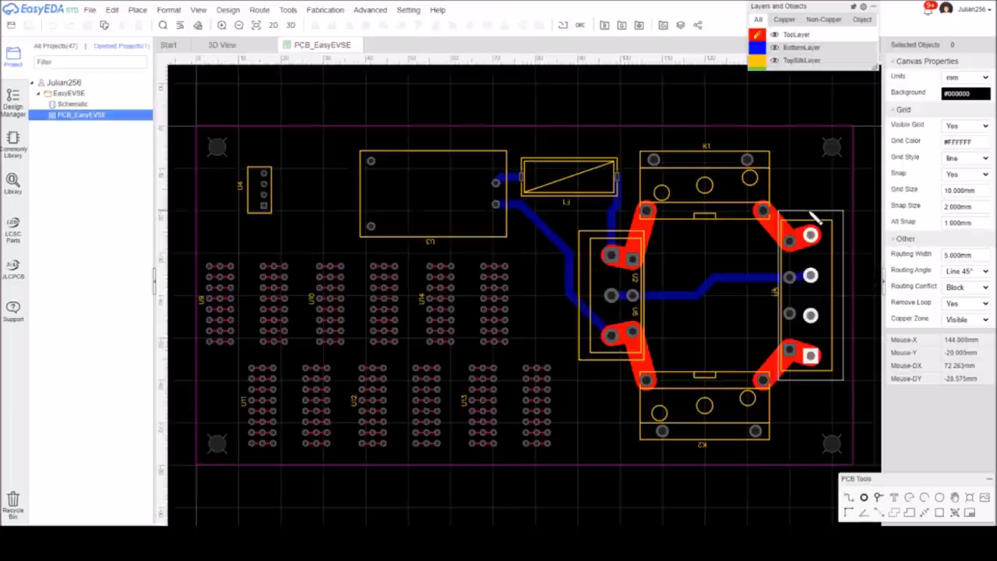
mouse_move(807, 231)
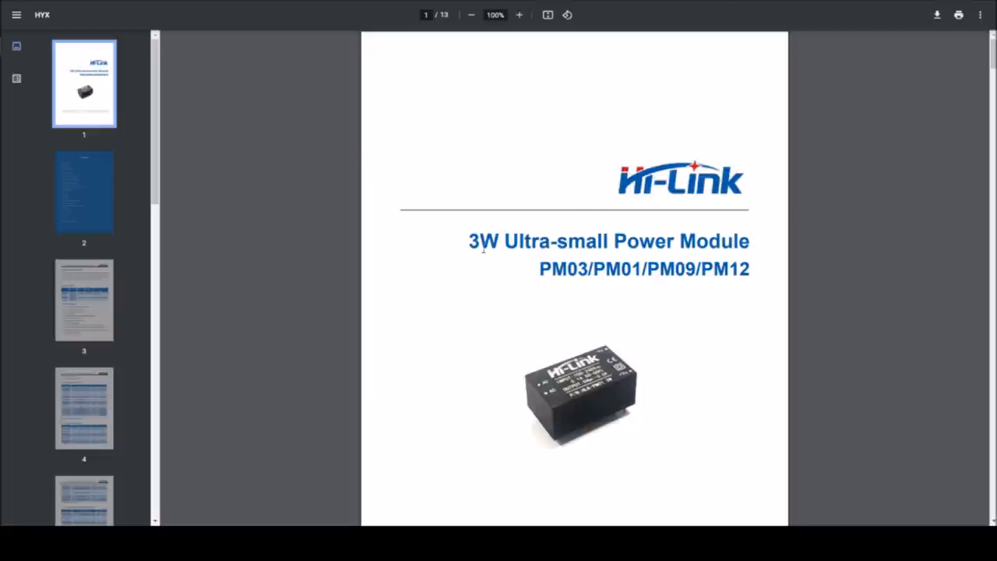
mouse_move(754, 297)
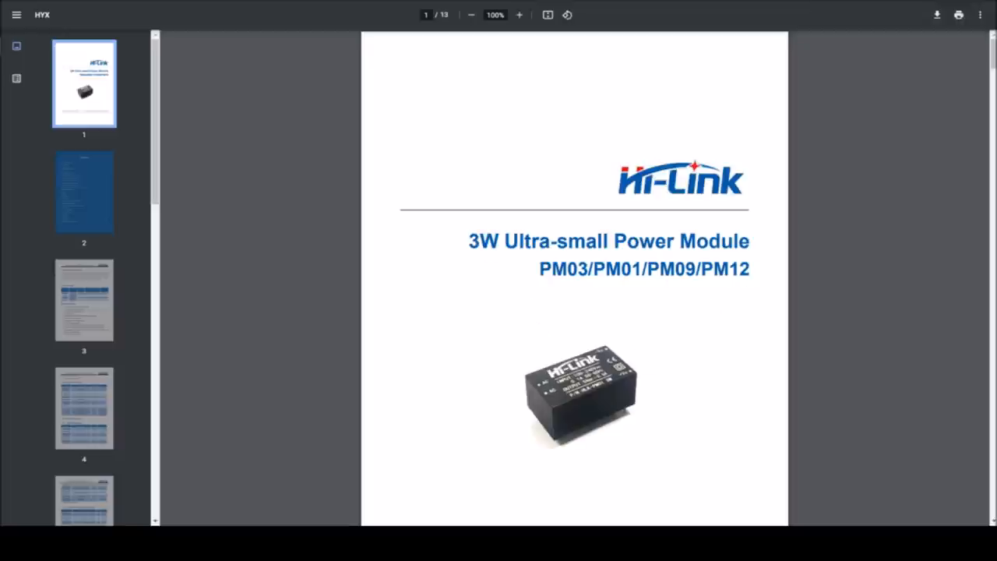
Step: Scroll the Hi-Link datasheet down to page 9's typical application circuit and input-section table
scroll(down, 3)
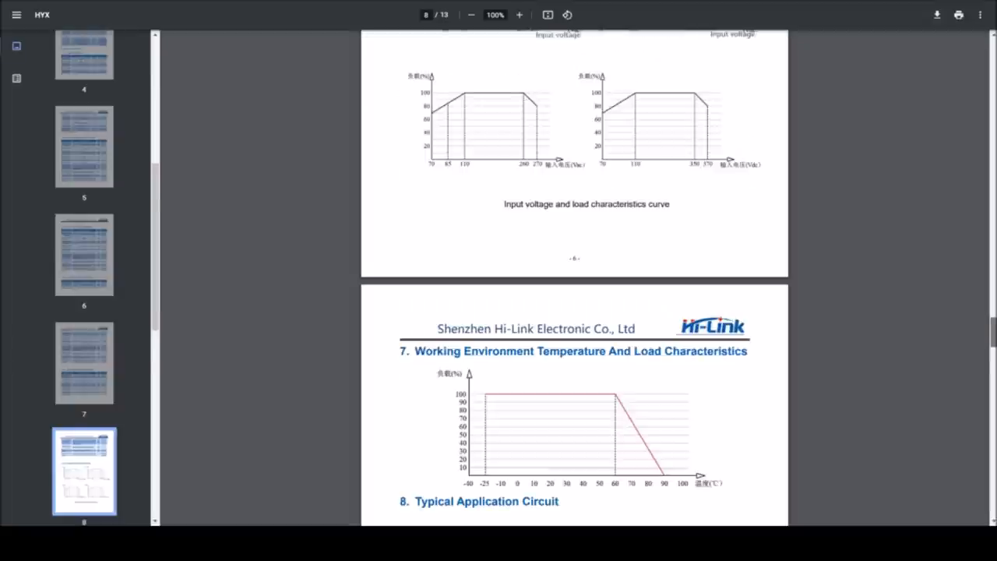
scroll(down, 3)
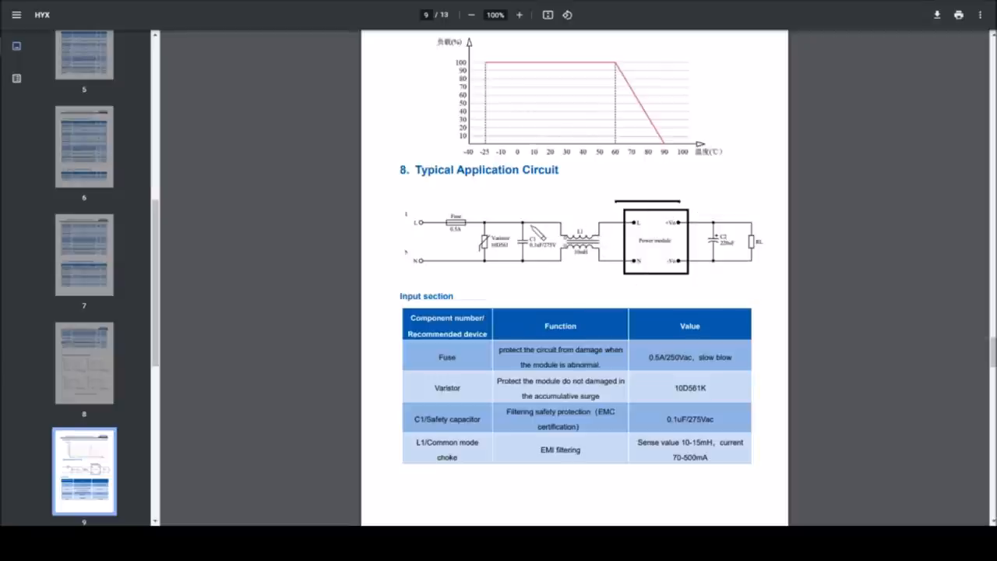
mouse_move(565, 250)
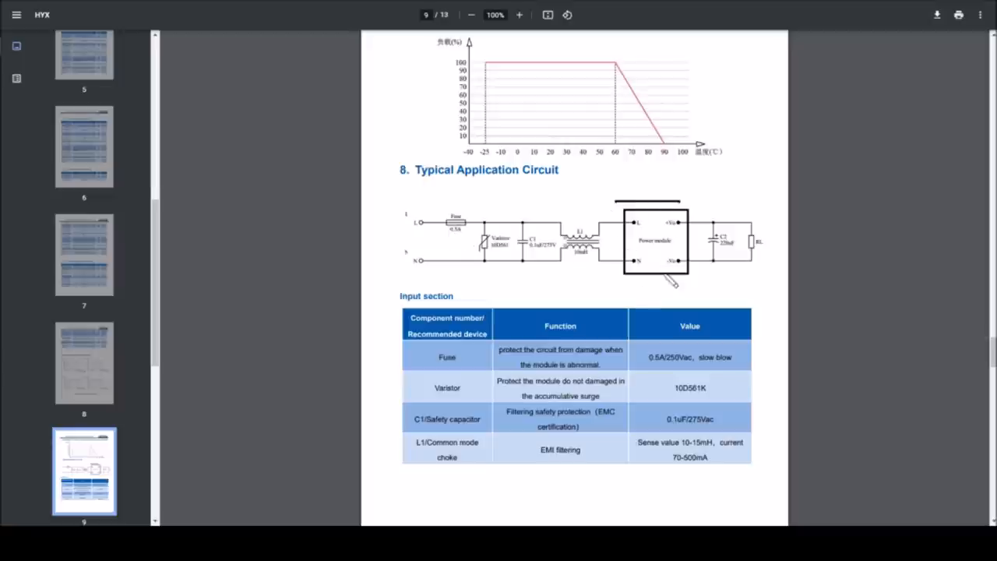
mouse_move(729, 231)
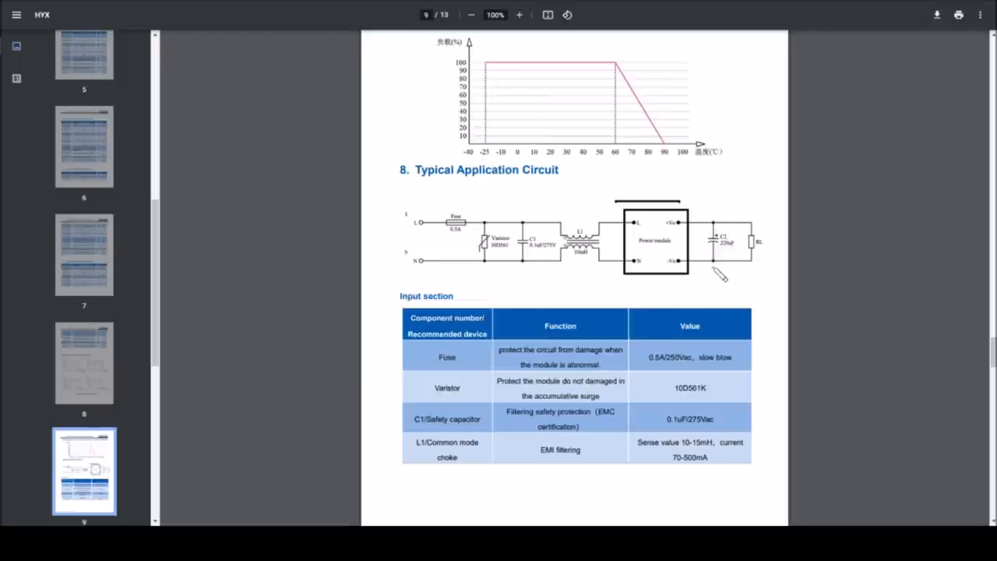
mouse_move(624, 235)
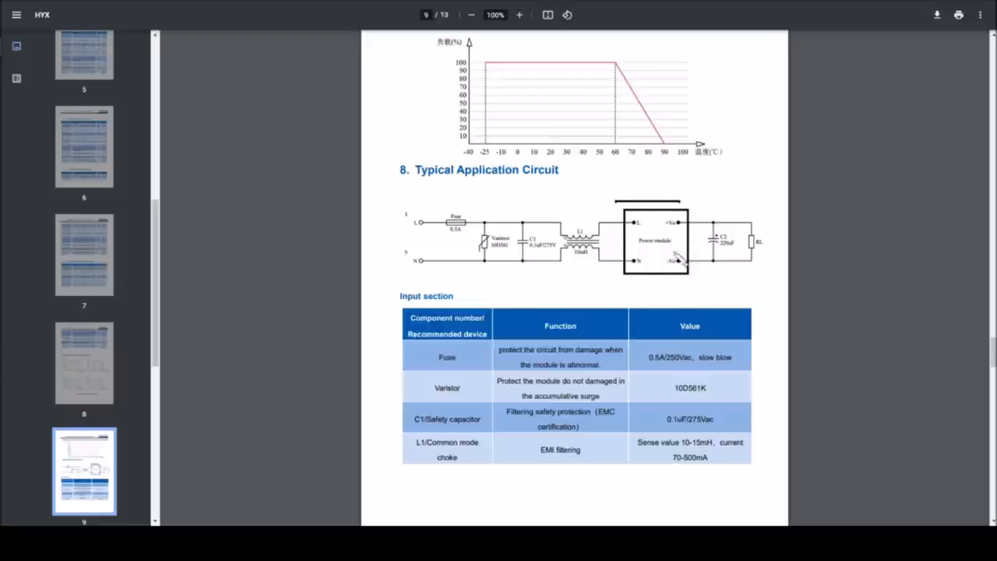
mouse_move(640, 240)
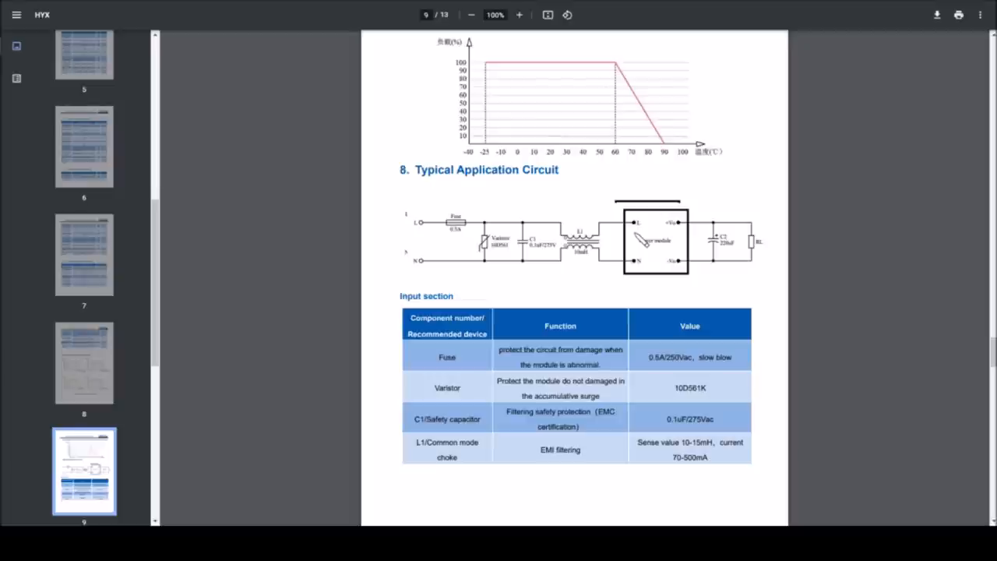
mouse_move(627, 201)
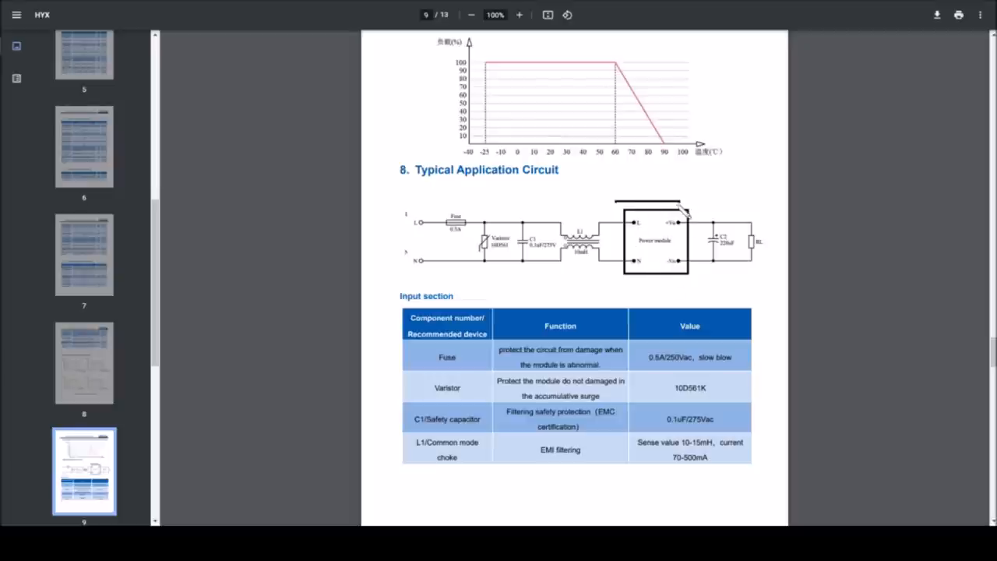
mouse_move(507, 226)
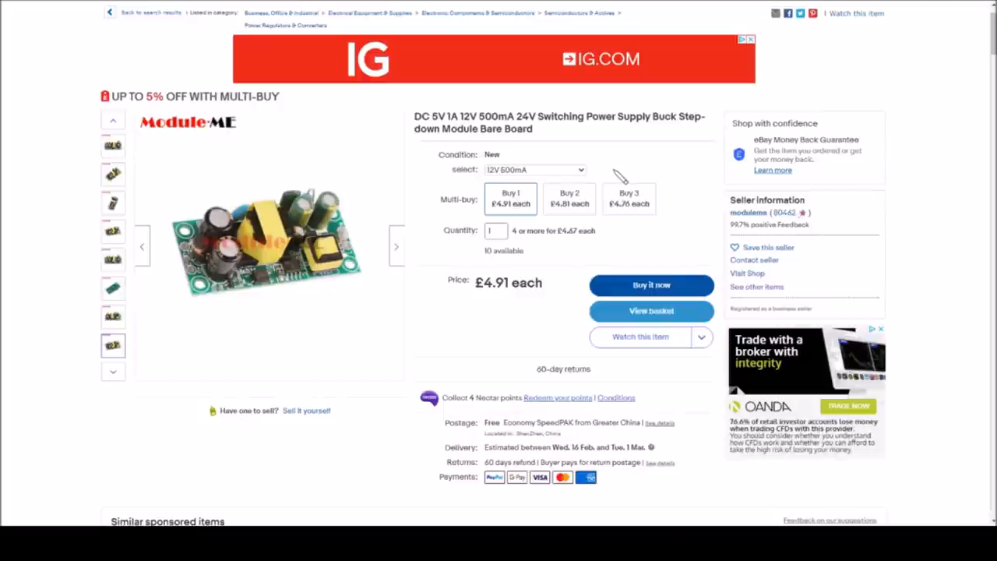
mouse_move(538, 281)
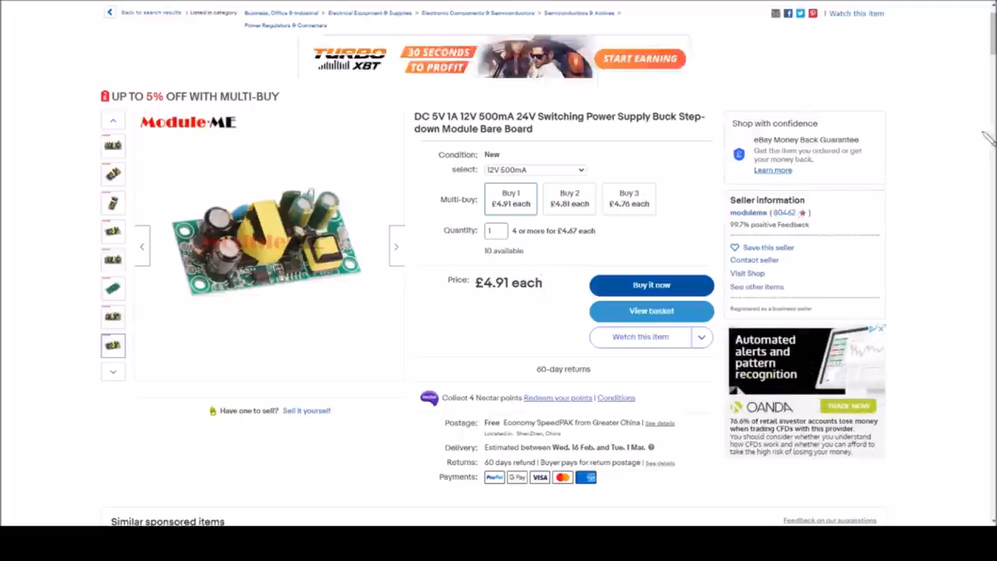
Step: Switch windows with Alt+Tab to return from the eBay 12V 500mA listing to the EasyEVSE layout
key(alt+tab)
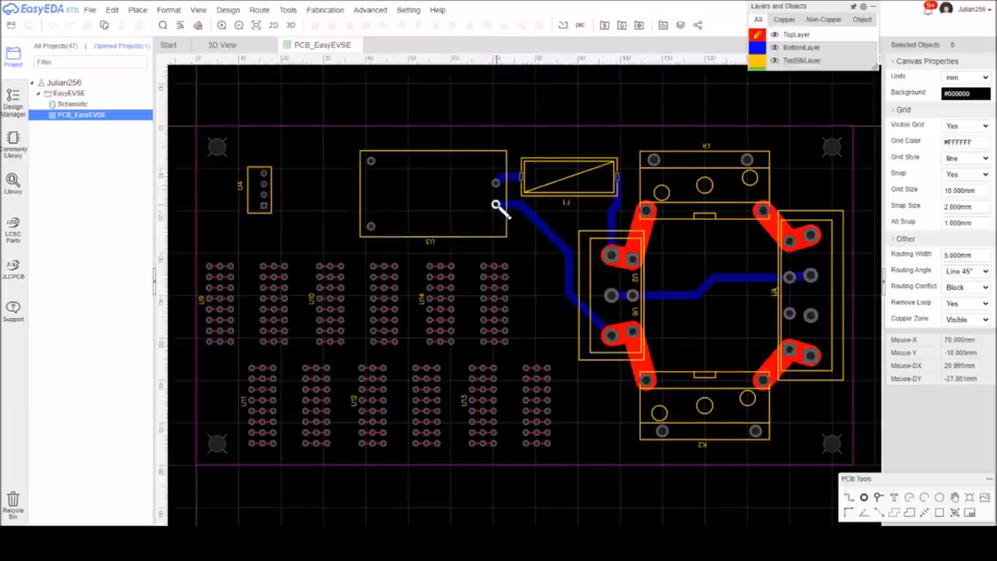
mouse_move(315, 177)
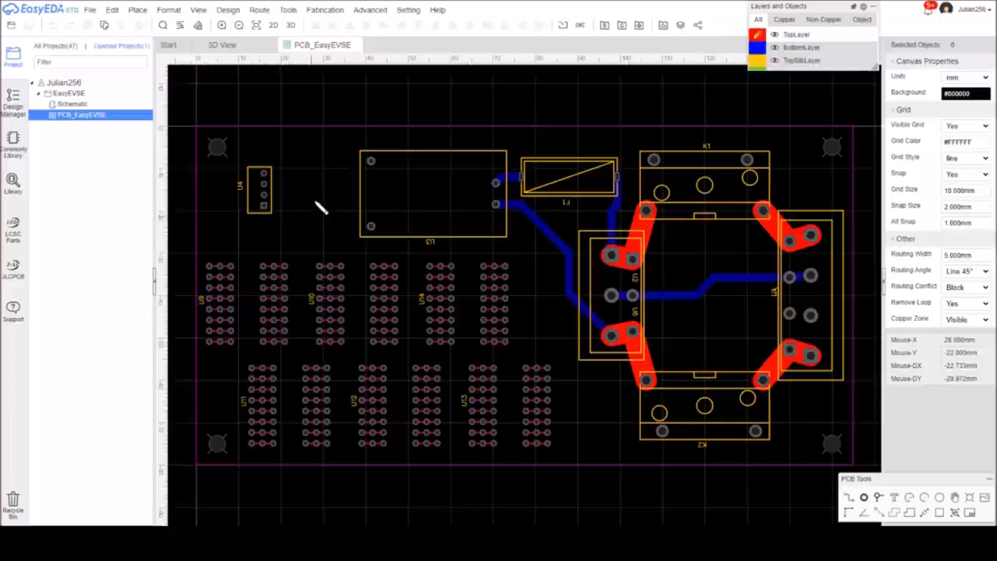
mouse_move(334, 184)
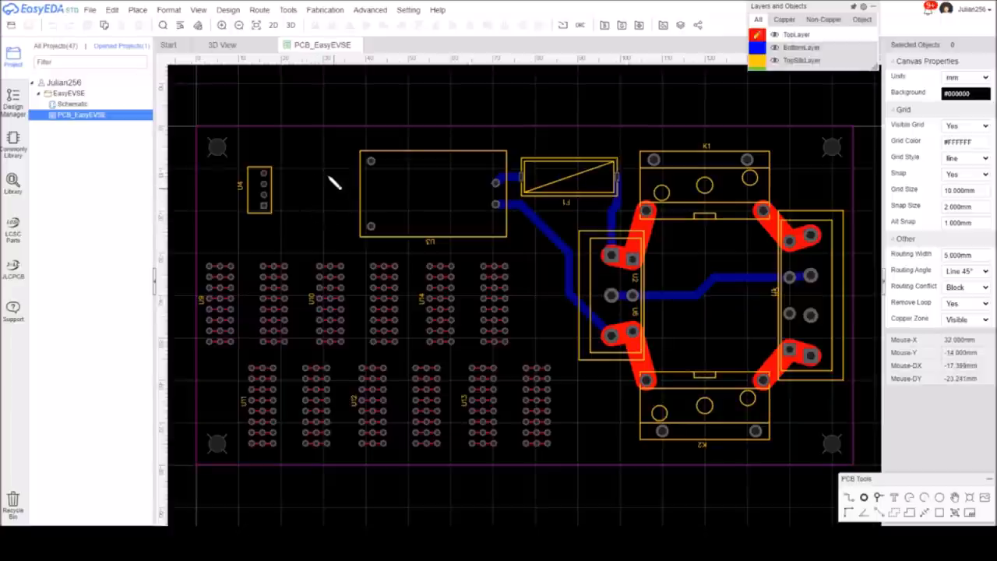
mouse_move(346, 184)
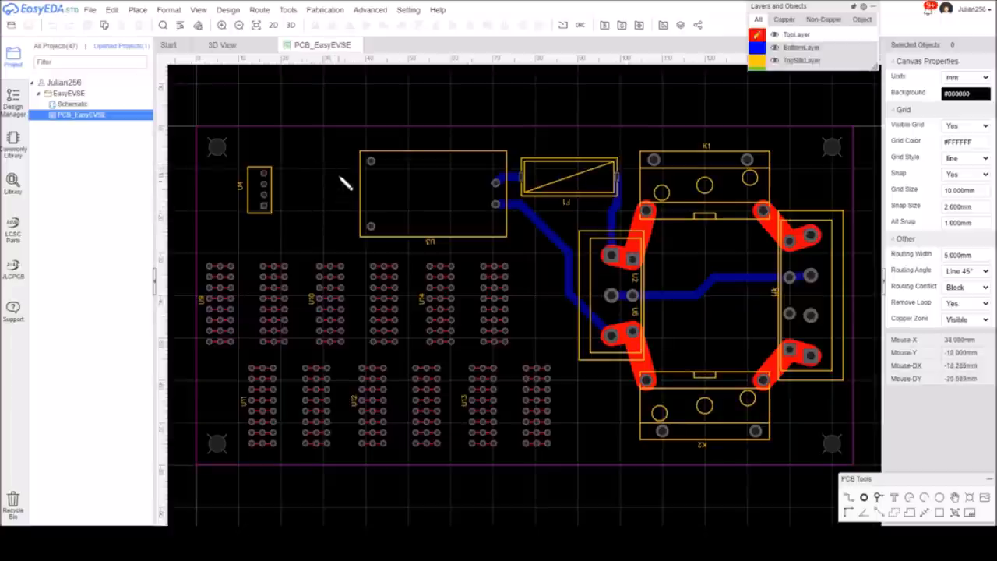
mouse_move(342, 215)
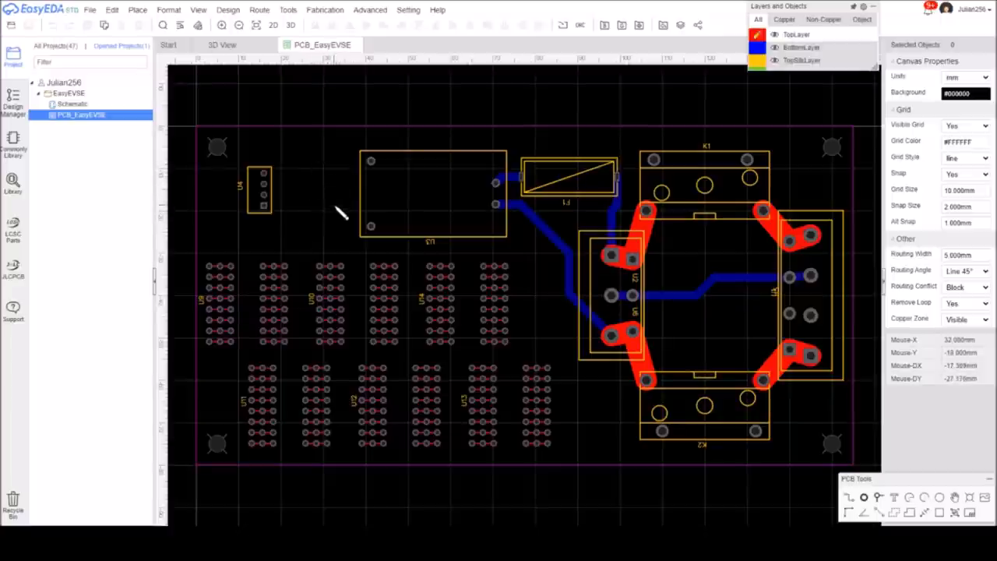
mouse_move(339, 174)
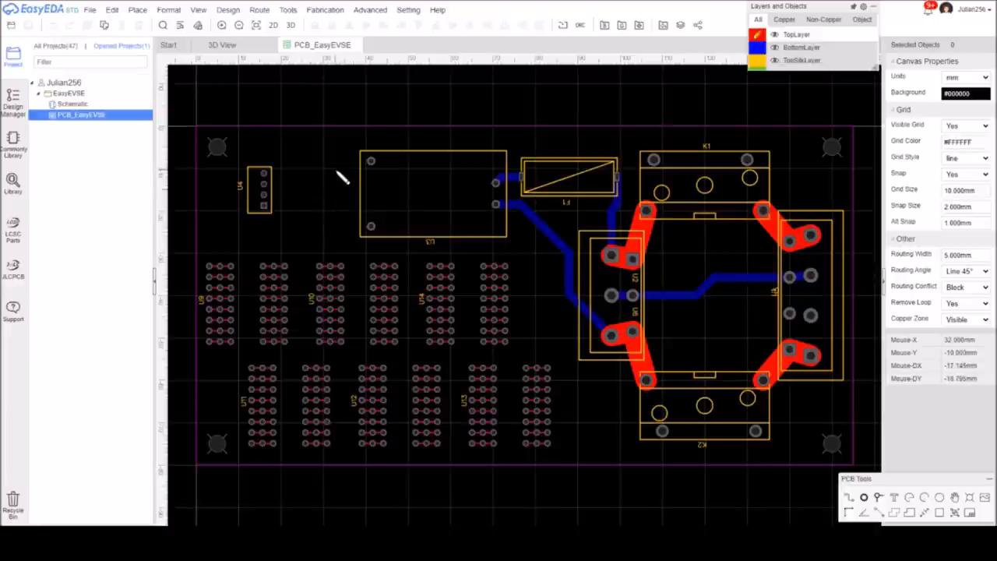
mouse_move(331, 194)
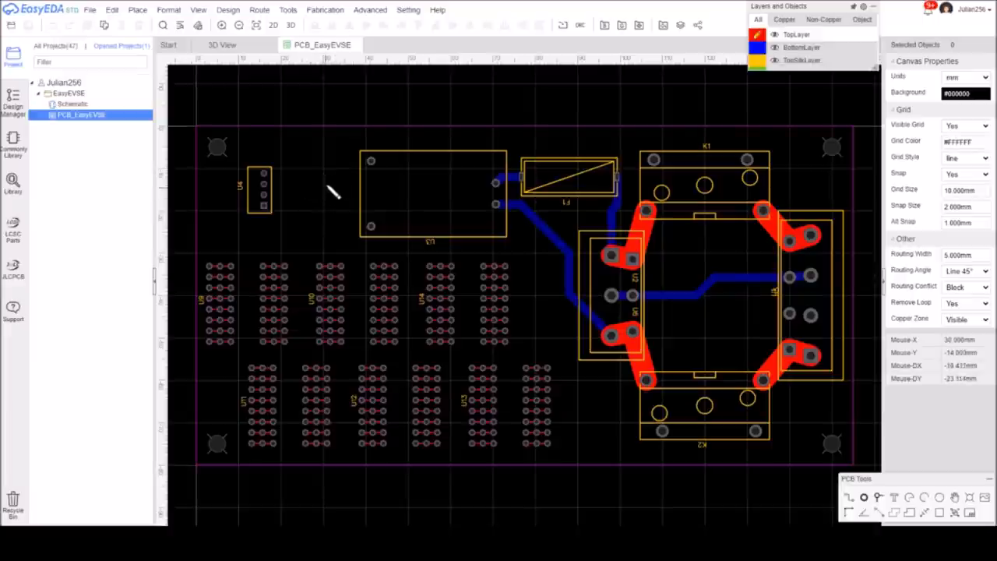
mouse_move(515, 143)
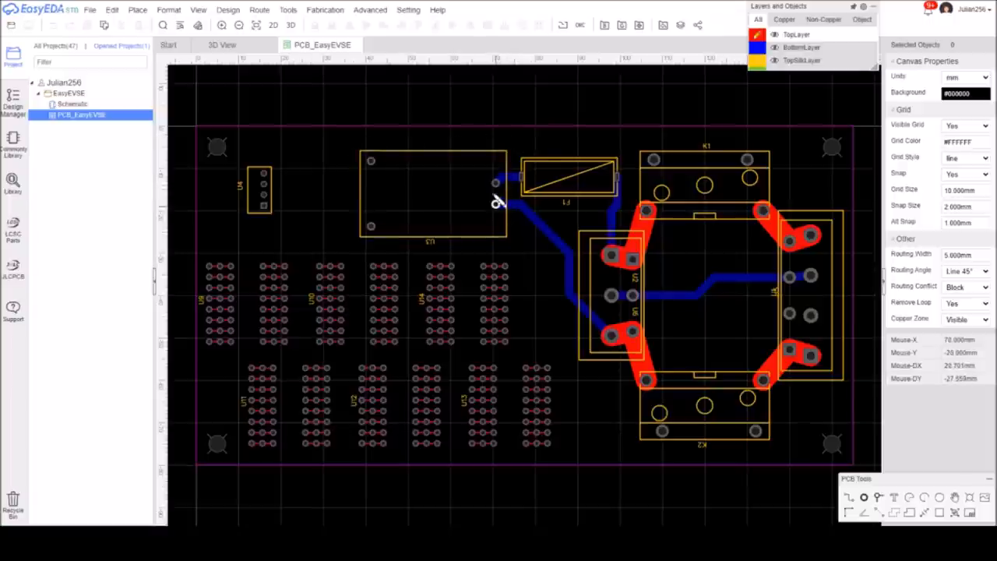
mouse_move(326, 218)
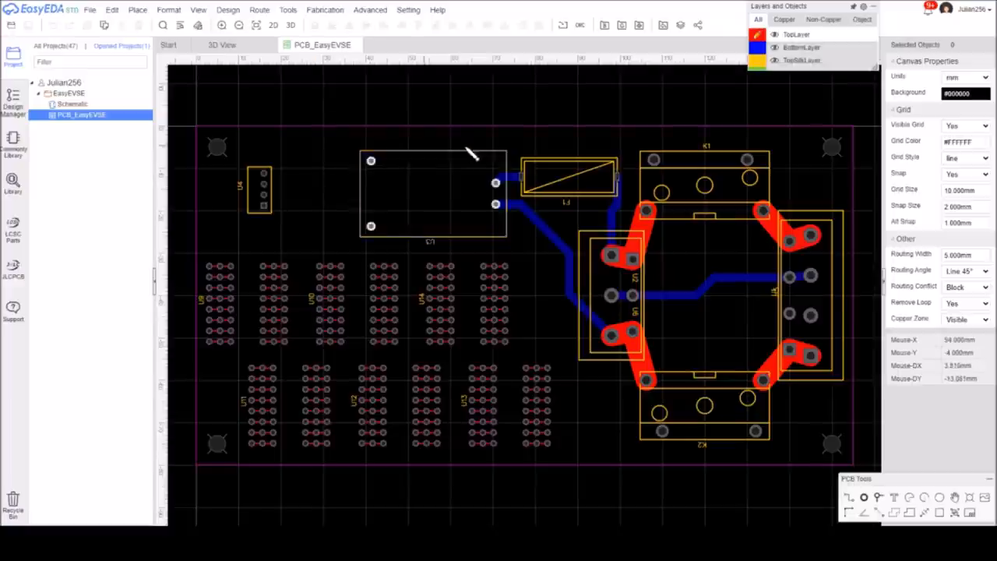
mouse_move(465, 164)
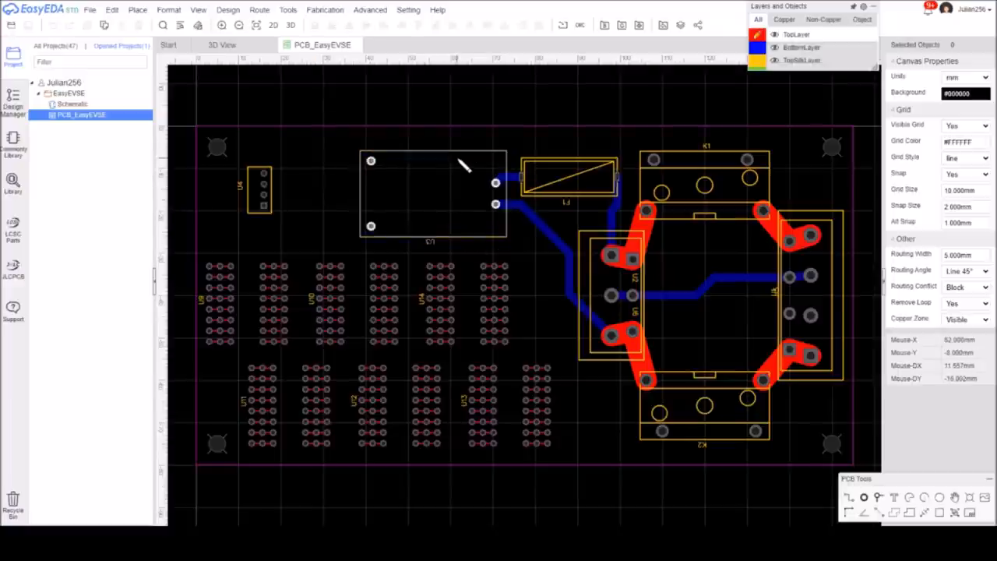
mouse_move(600, 184)
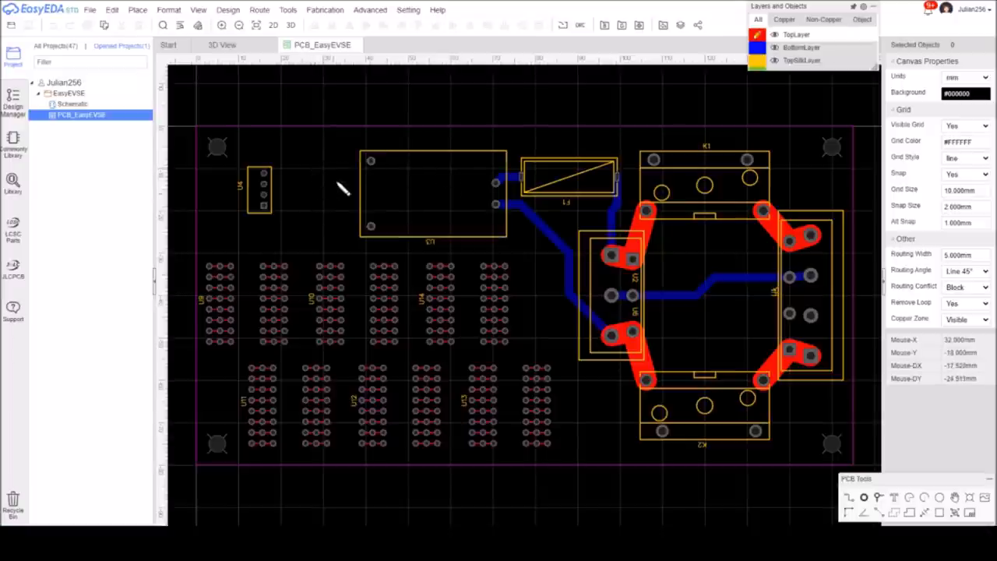
mouse_move(342, 173)
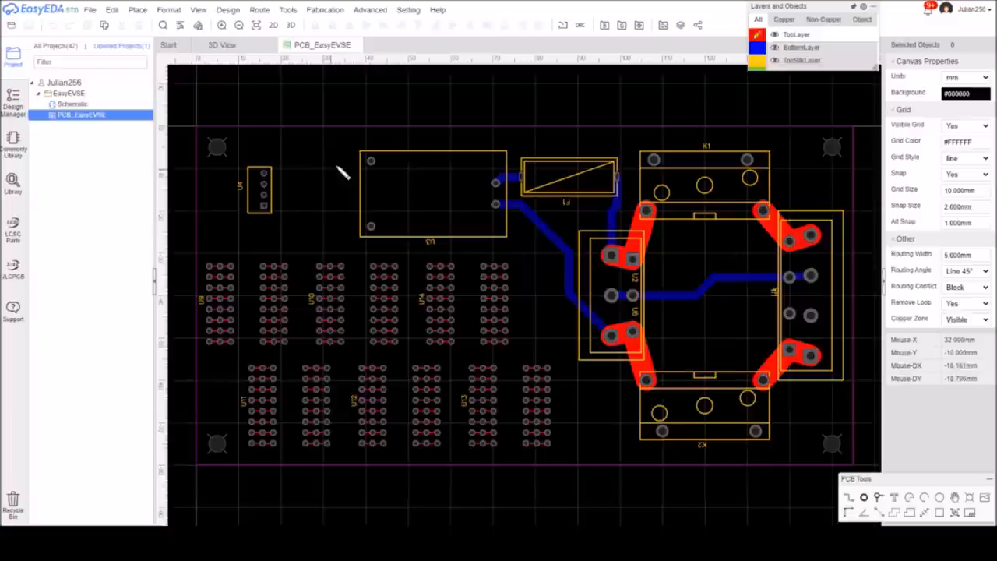
mouse_move(330, 193)
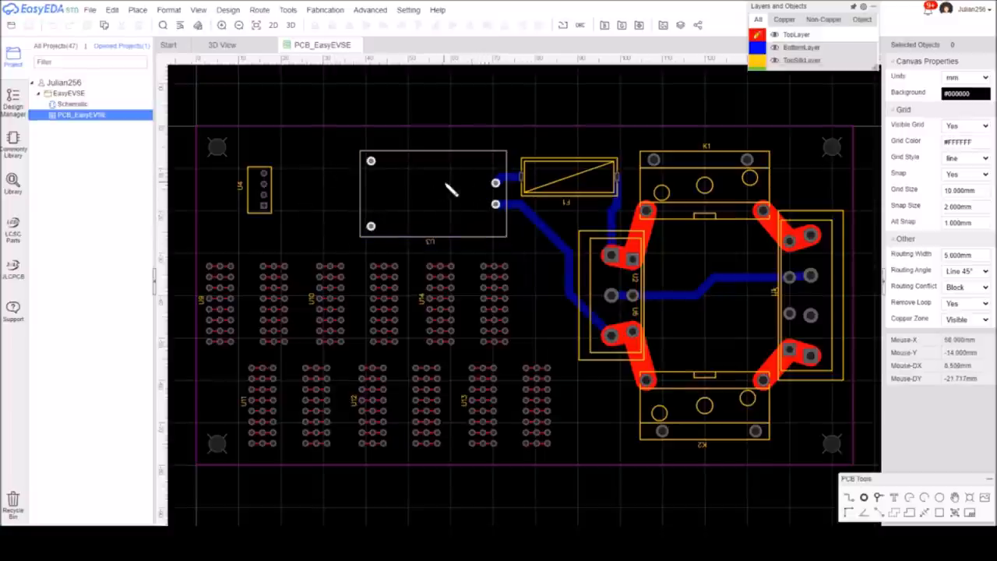
mouse_move(429, 193)
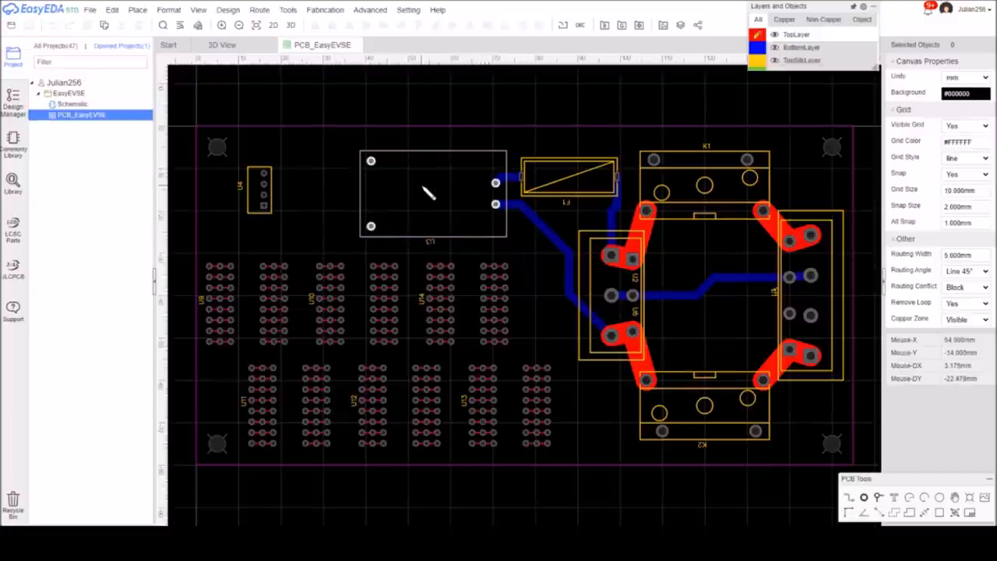
mouse_move(321, 189)
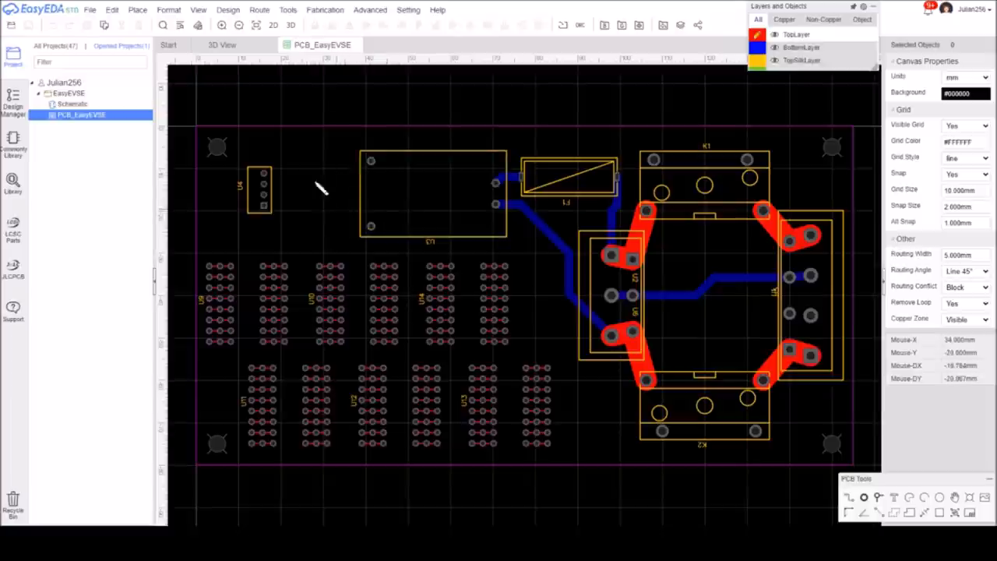
mouse_move(440, 289)
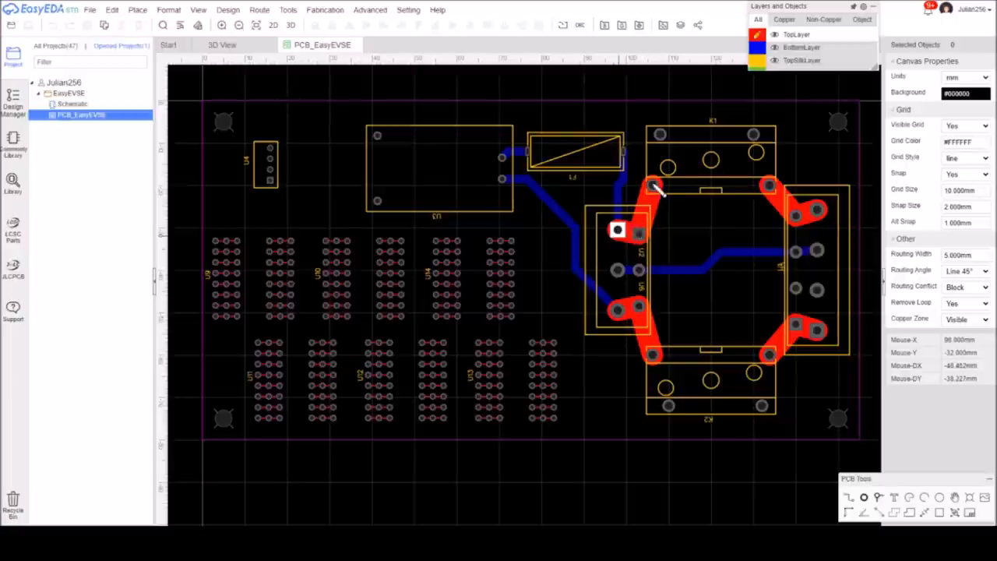
mouse_move(626, 240)
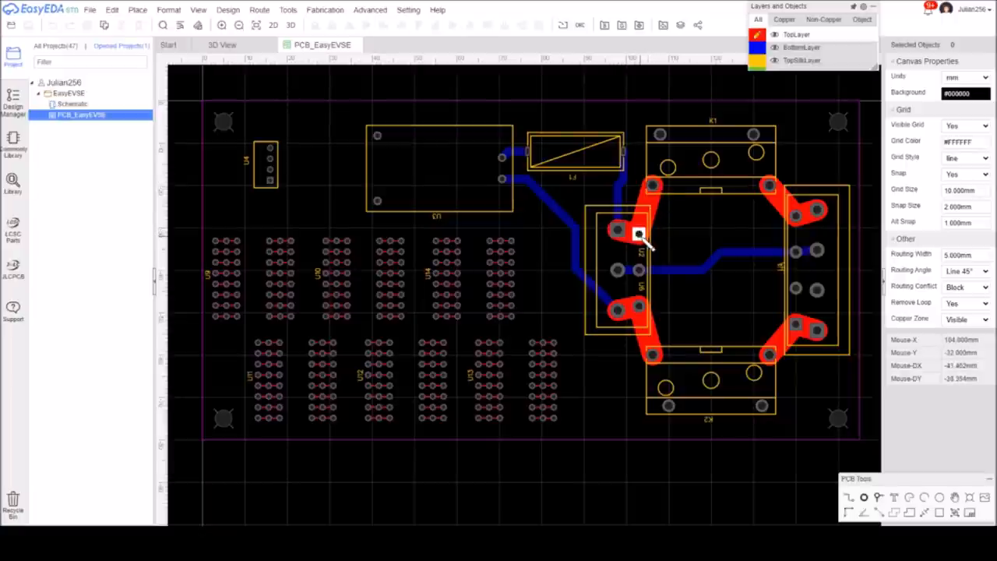
mouse_move(655, 187)
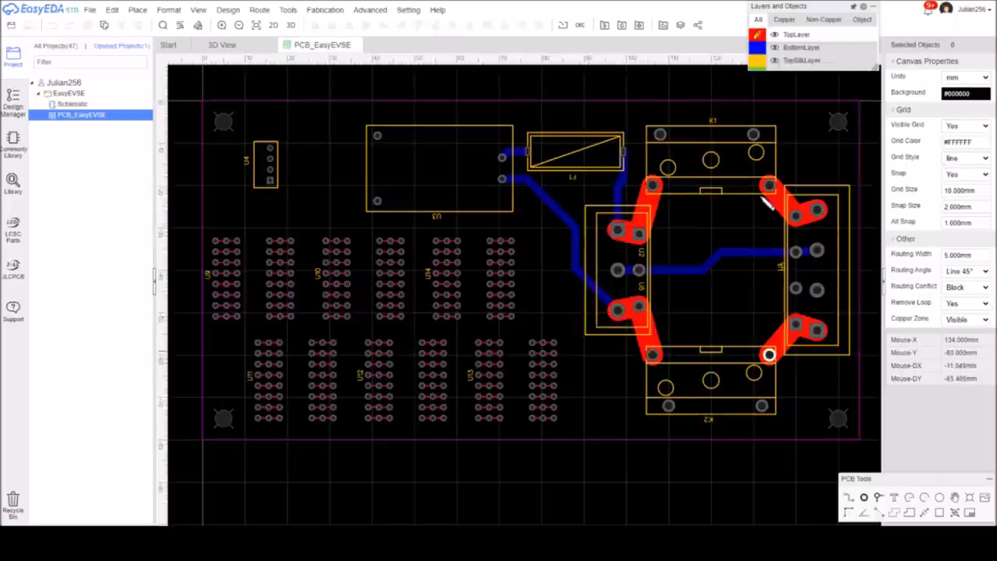
mouse_move(813, 237)
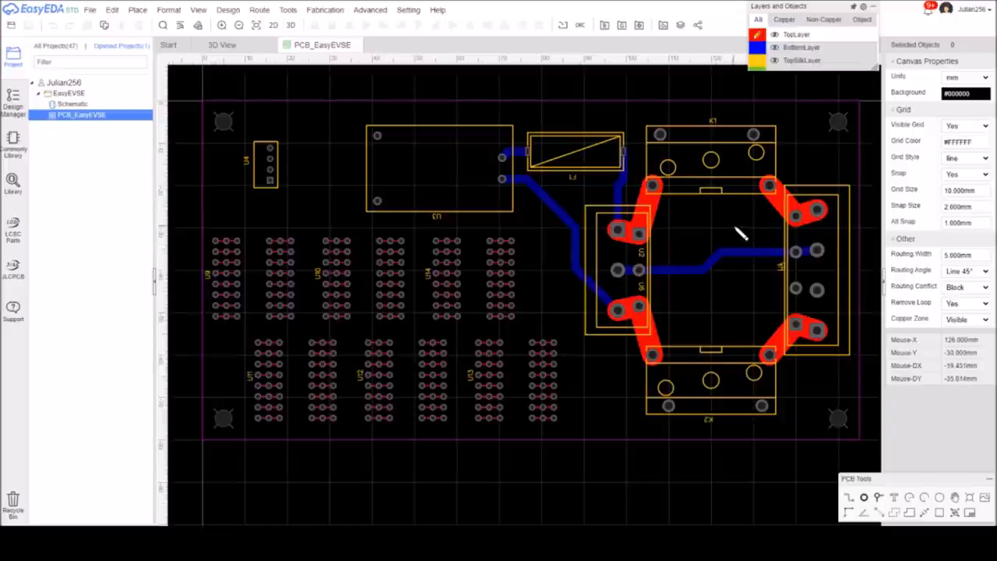
mouse_move(777, 215)
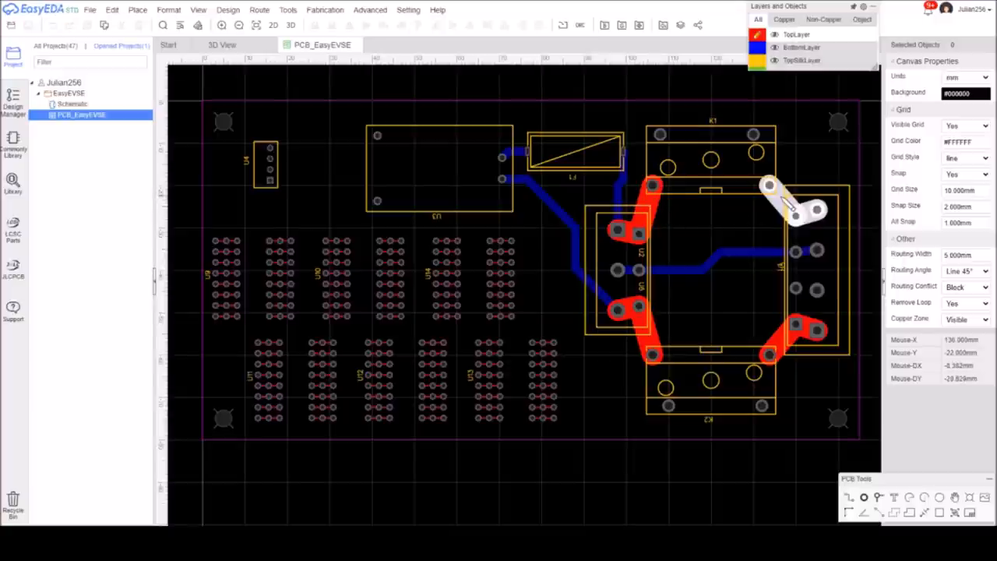
mouse_move(787, 174)
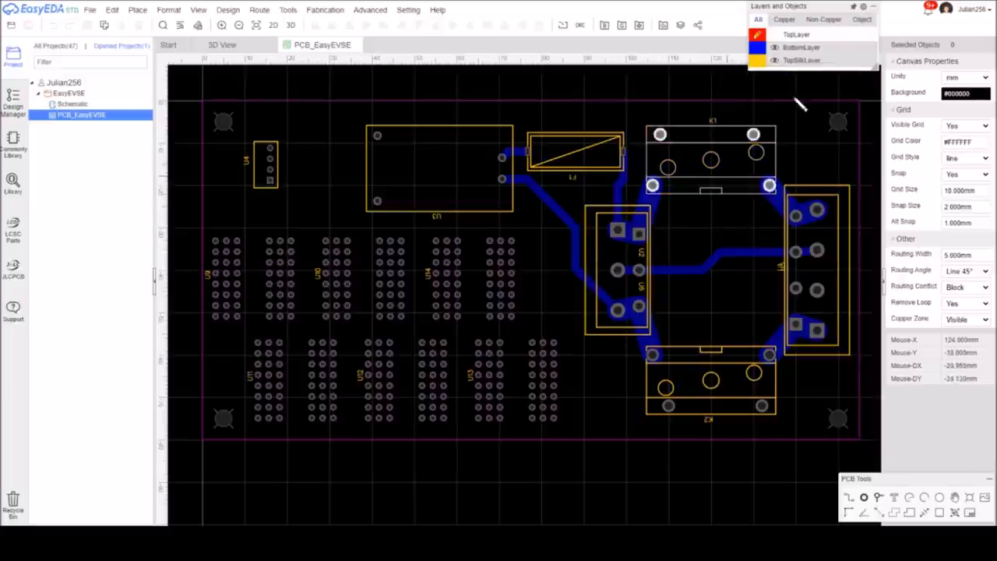
Step: Remove the bottom-layer copper traces, leaving only footprints and pads on the EasyEVSE board
click(758, 19)
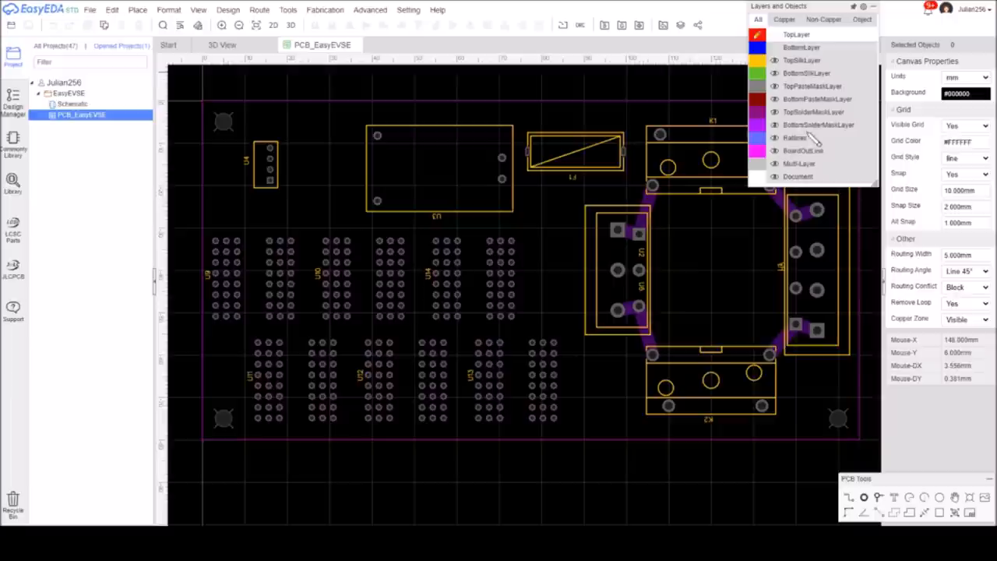
mouse_move(845, 132)
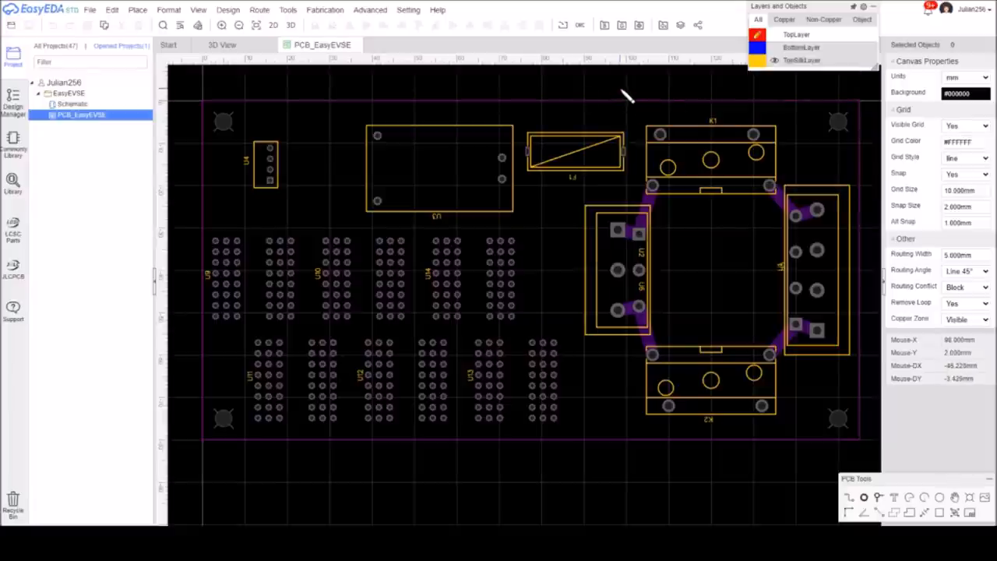
mouse_move(713, 96)
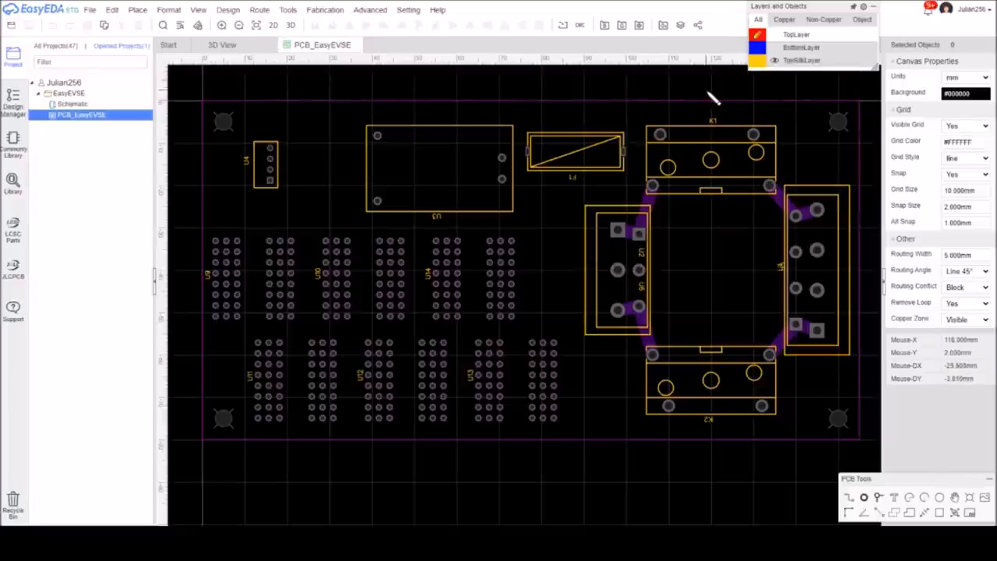
mouse_move(714, 100)
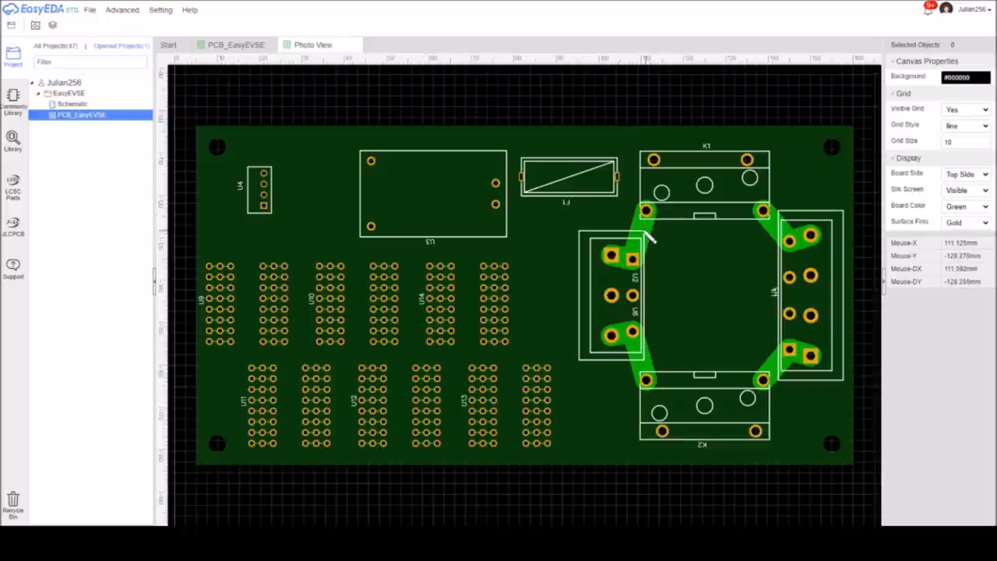
mouse_move(624, 268)
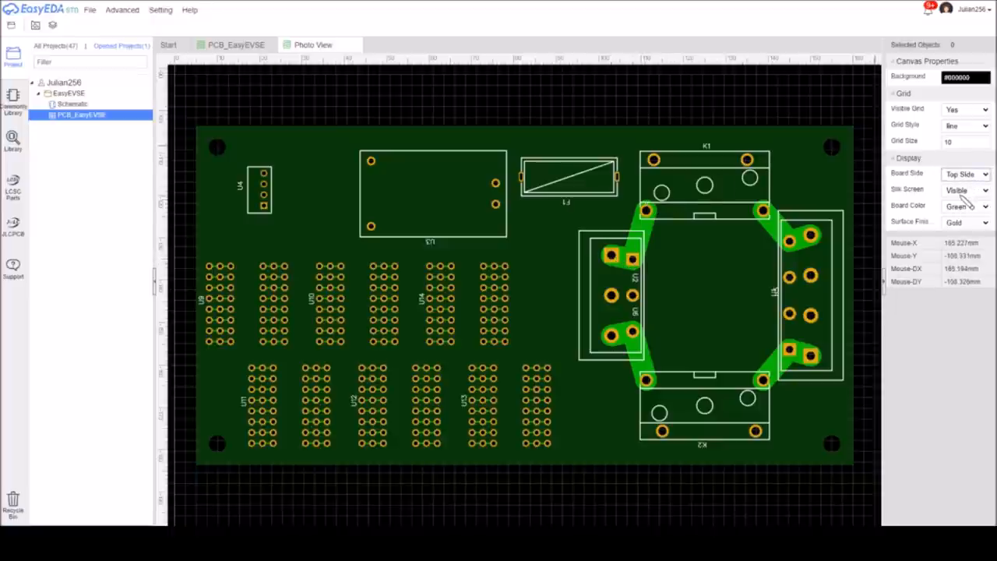
click(964, 175)
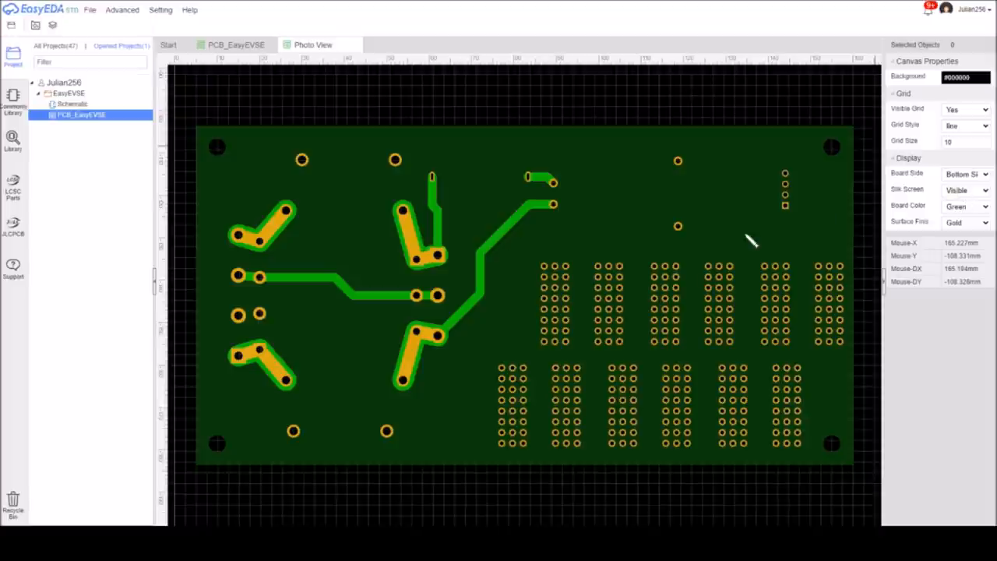
mouse_move(272, 216)
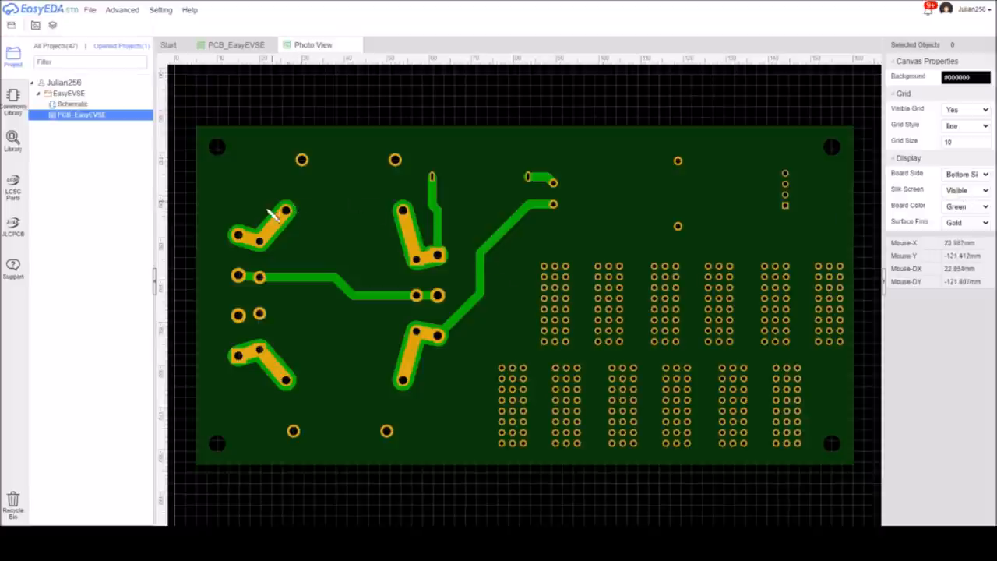
mouse_move(288, 243)
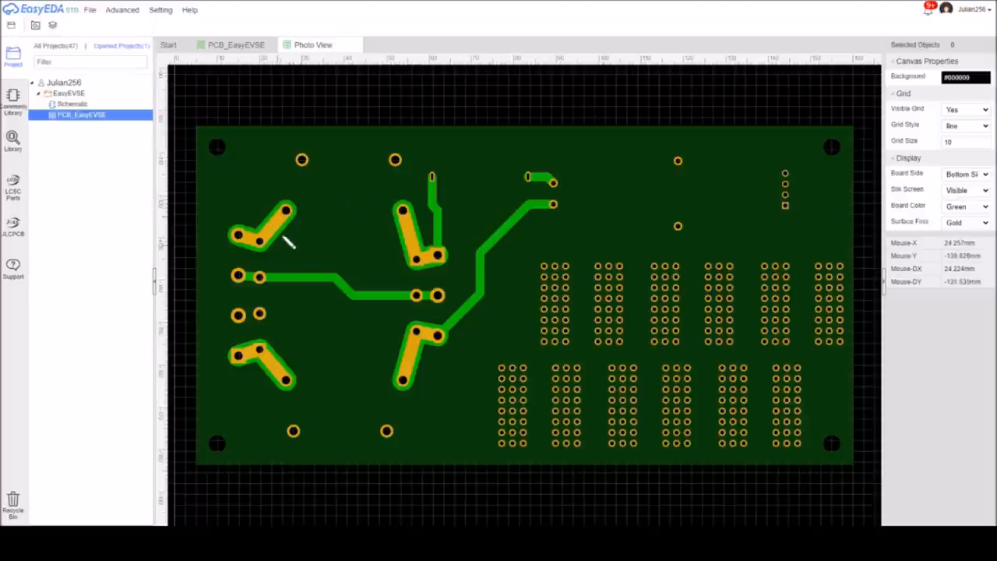
mouse_move(273, 242)
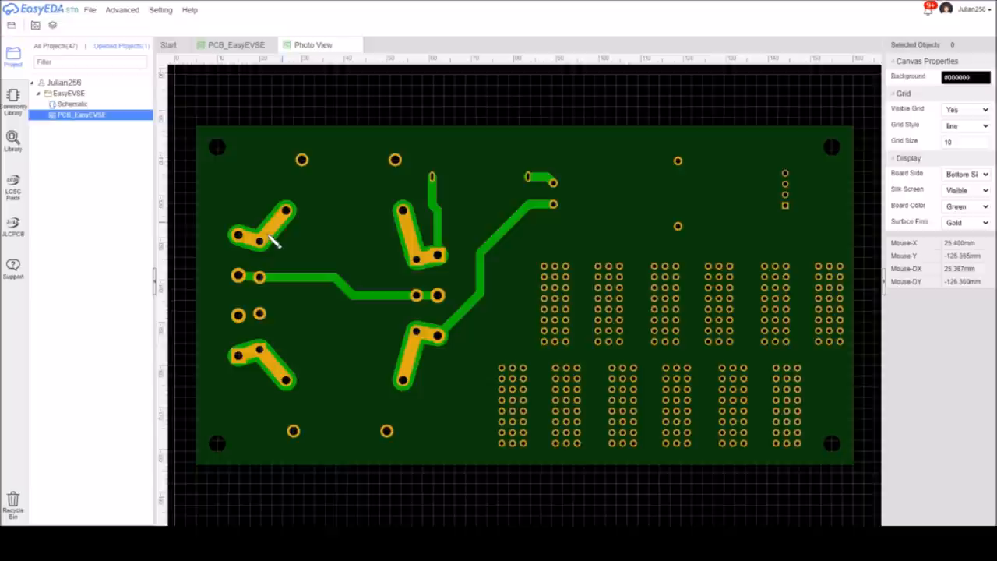
mouse_move(279, 203)
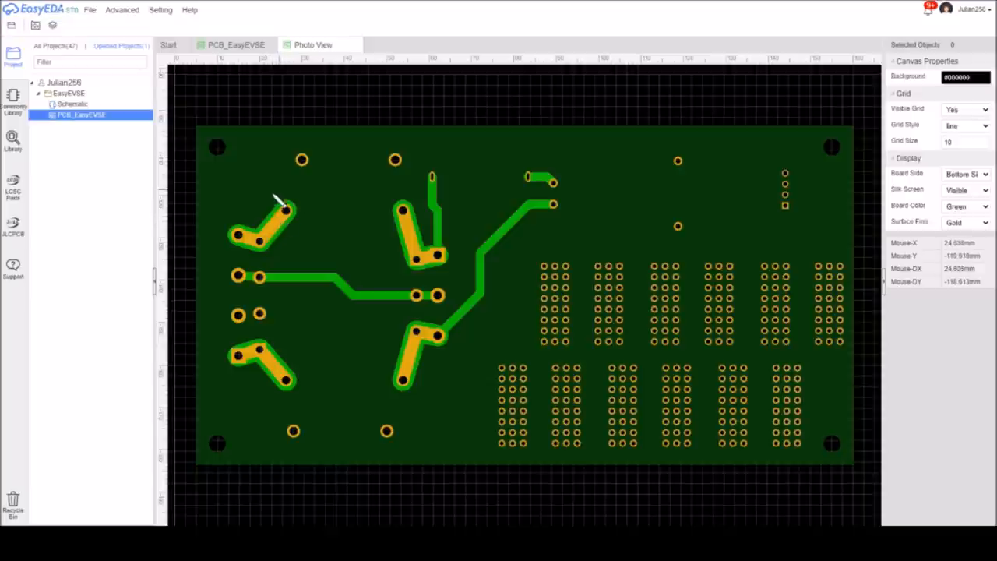
mouse_move(293, 216)
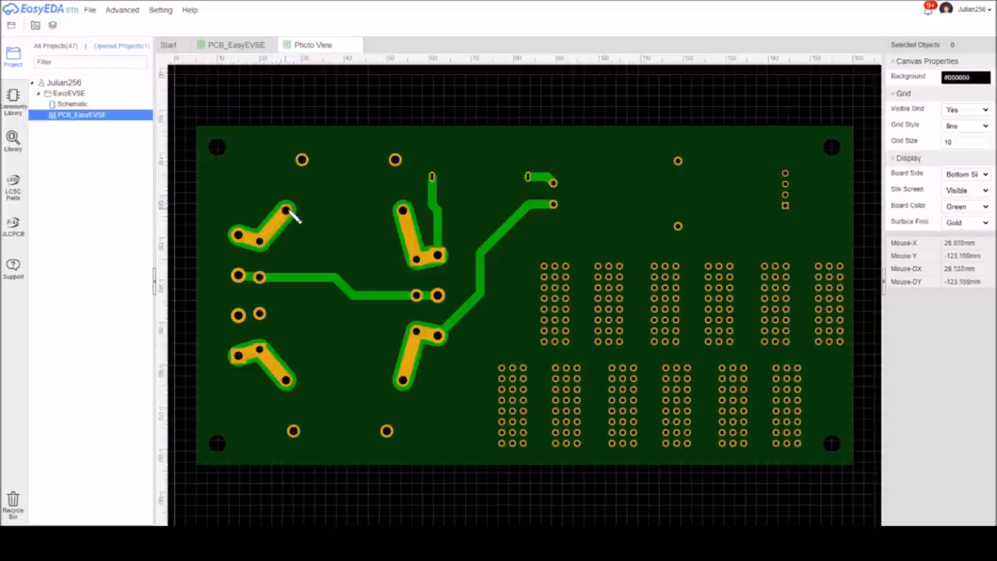
mouse_move(252, 246)
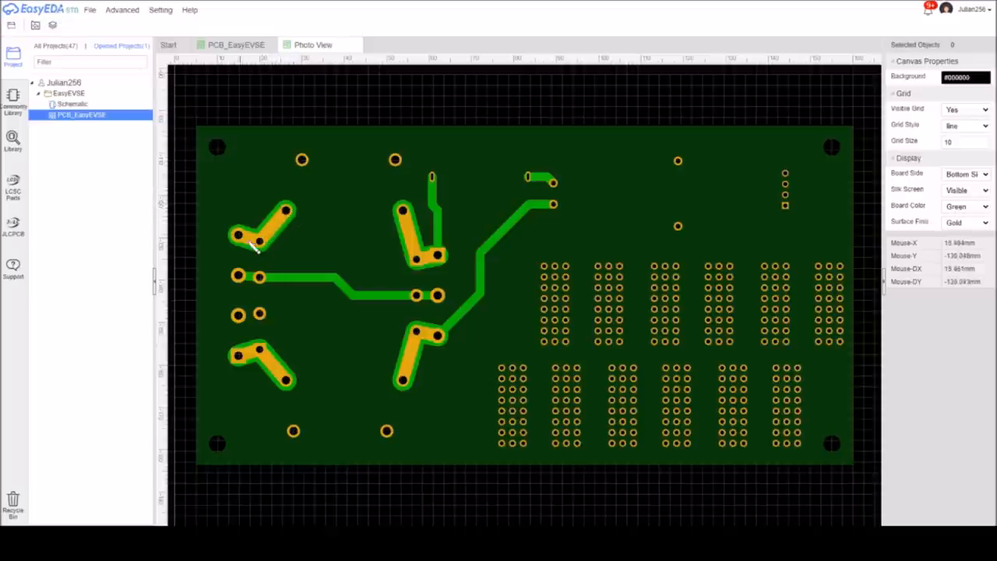
mouse_move(294, 218)
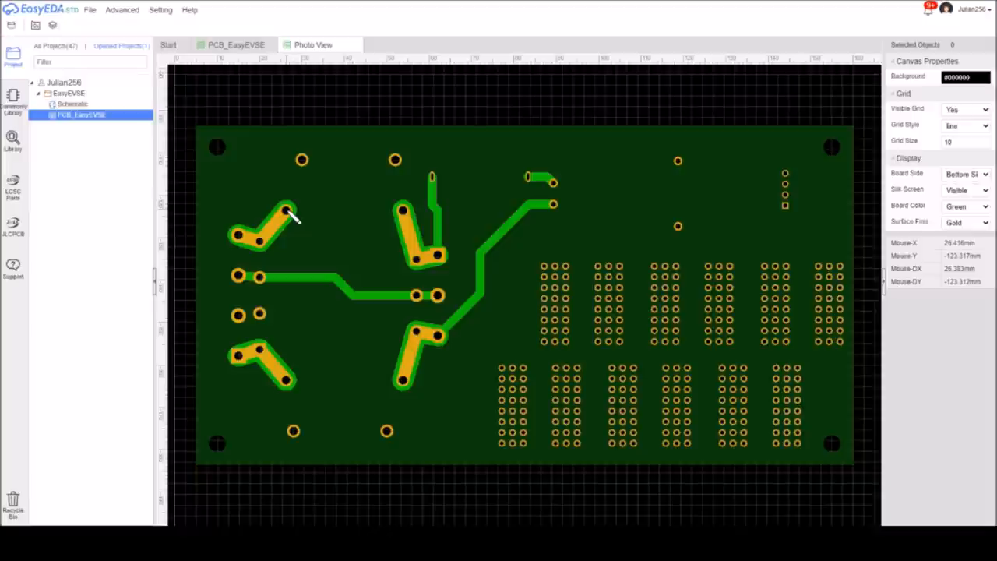
mouse_move(288, 227)
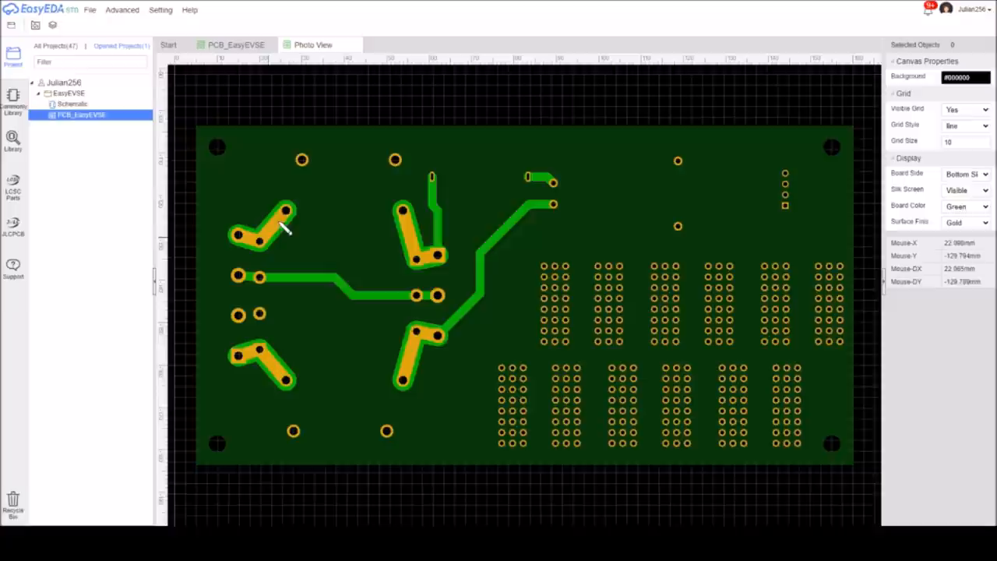
mouse_move(265, 250)
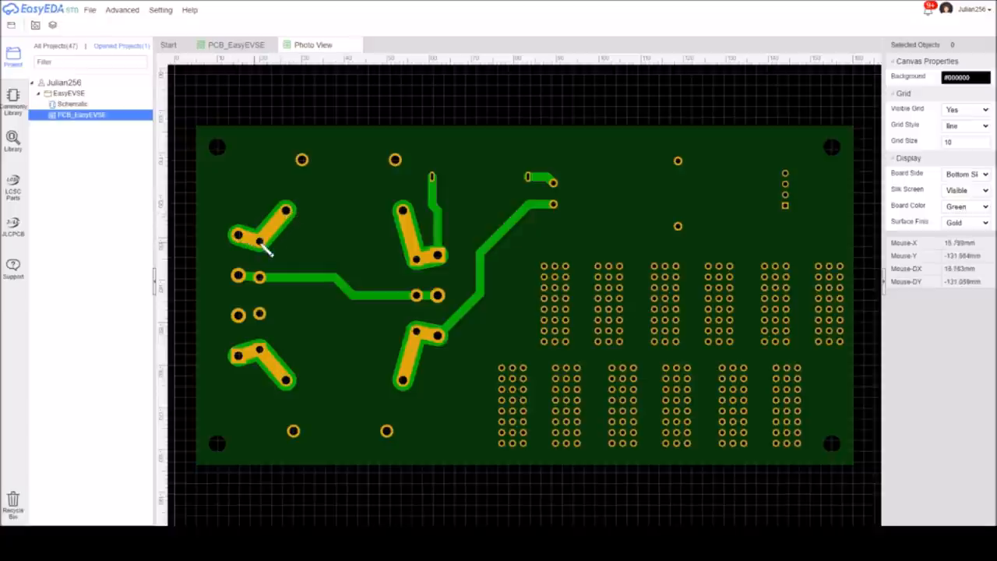
mouse_move(293, 216)
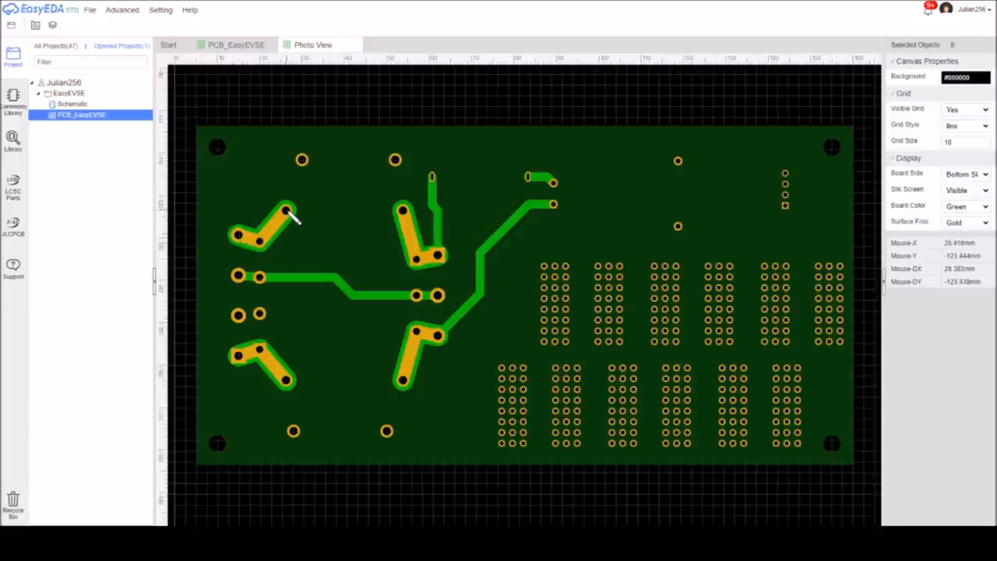
mouse_move(293, 218)
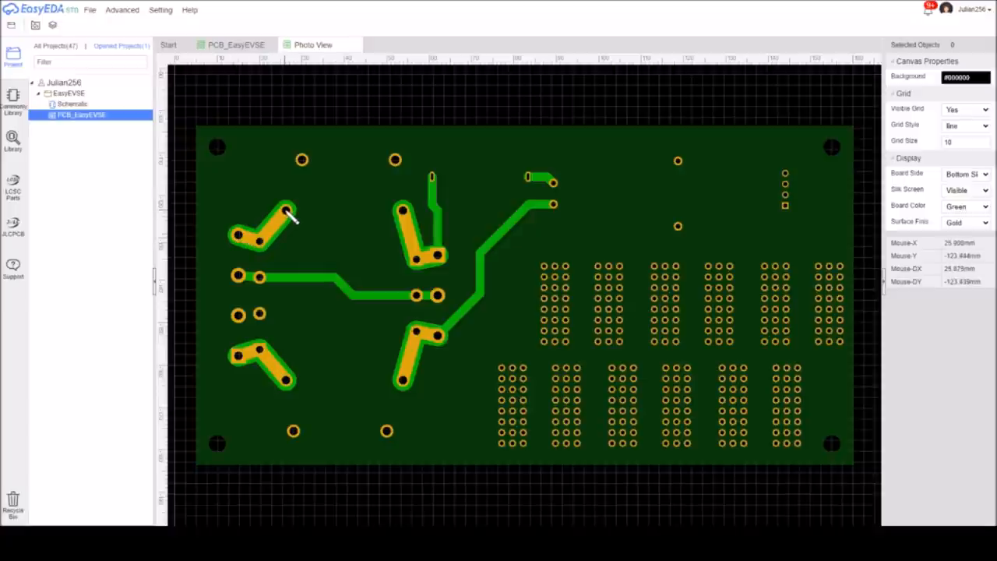
mouse_move(272, 242)
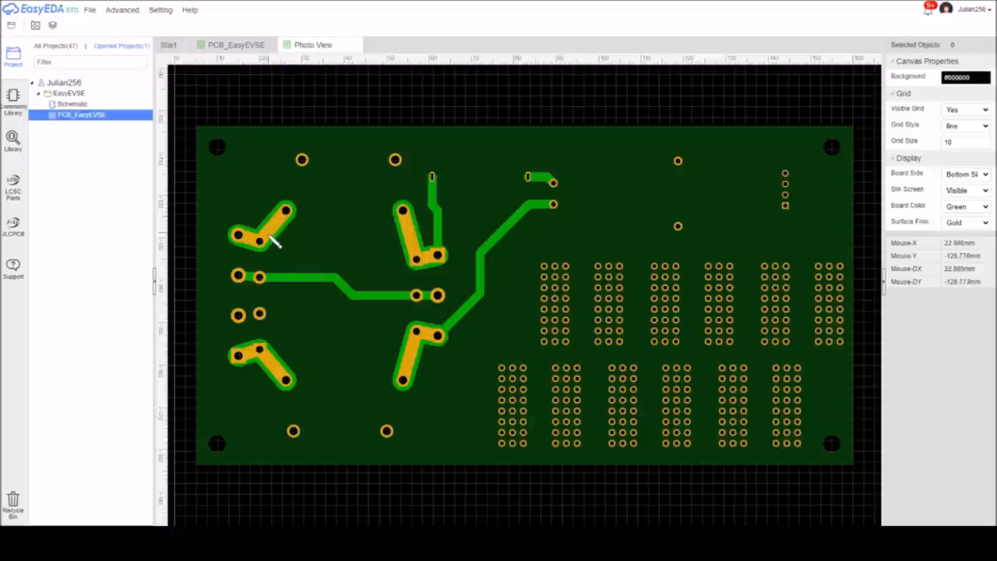
mouse_move(287, 216)
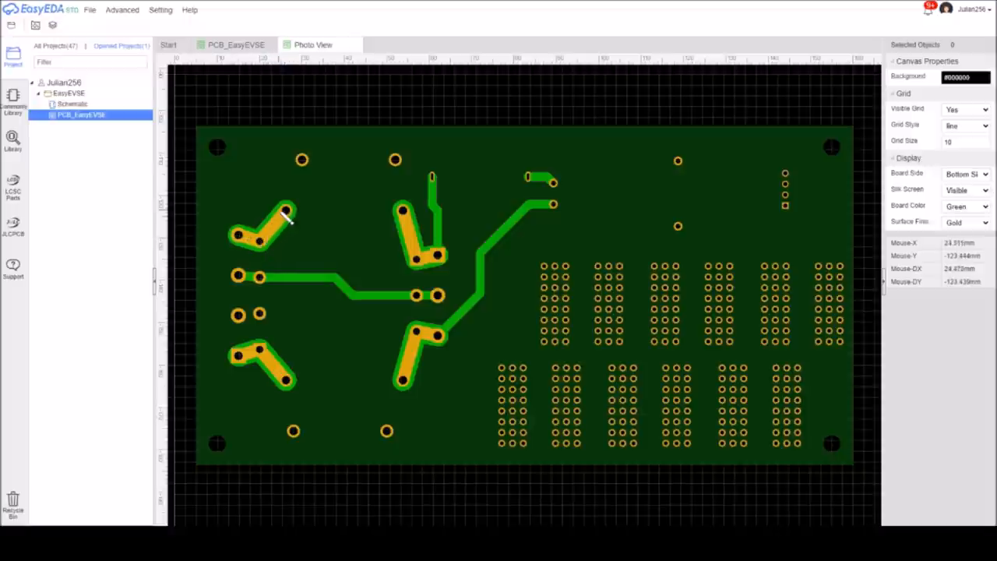
mouse_move(293, 219)
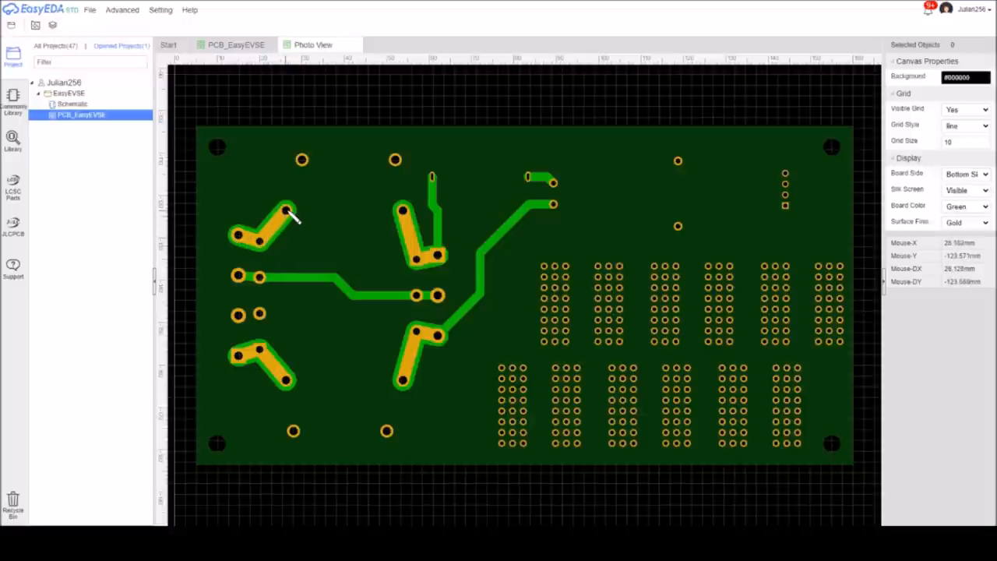
mouse_move(293, 218)
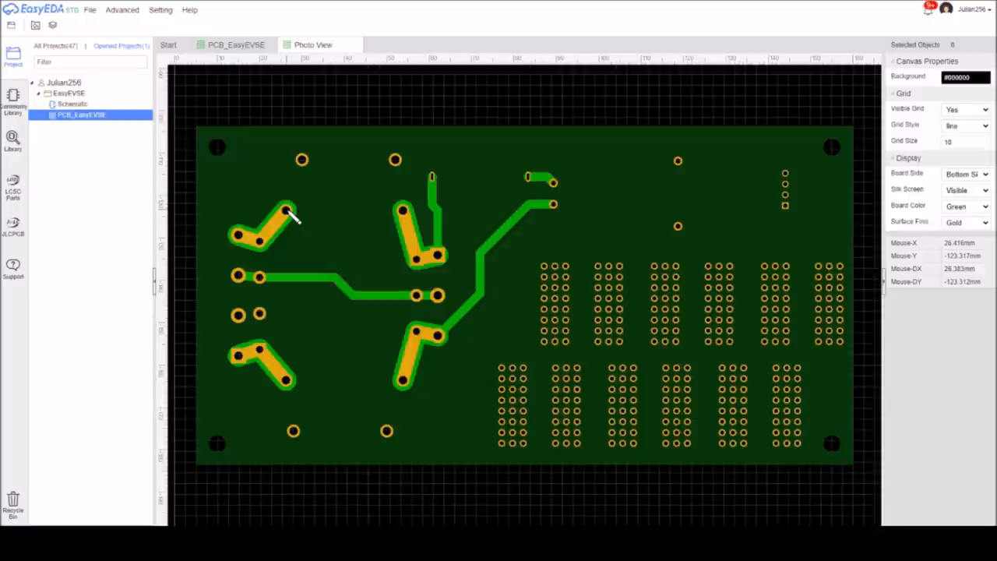
mouse_move(958, 200)
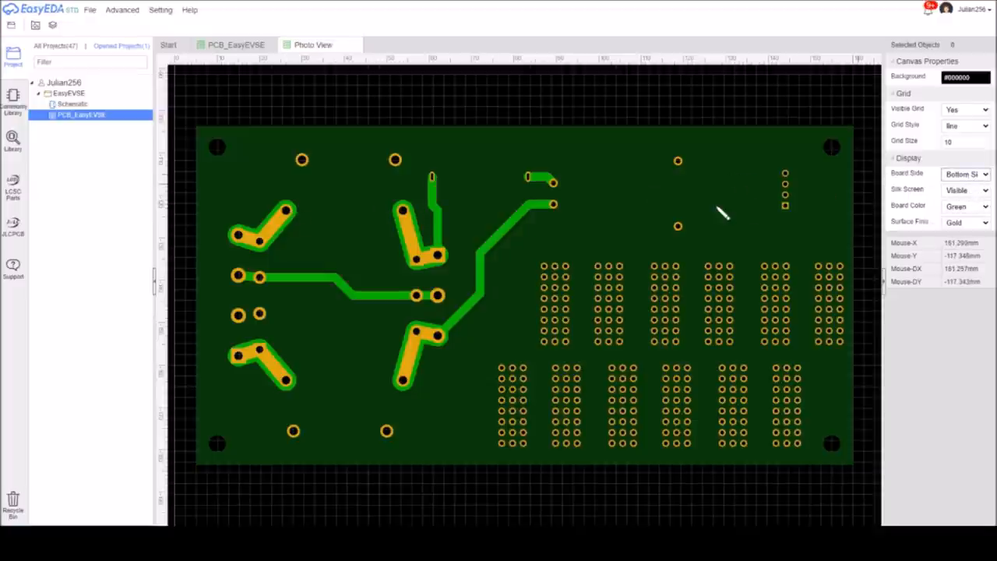
click(966, 173)
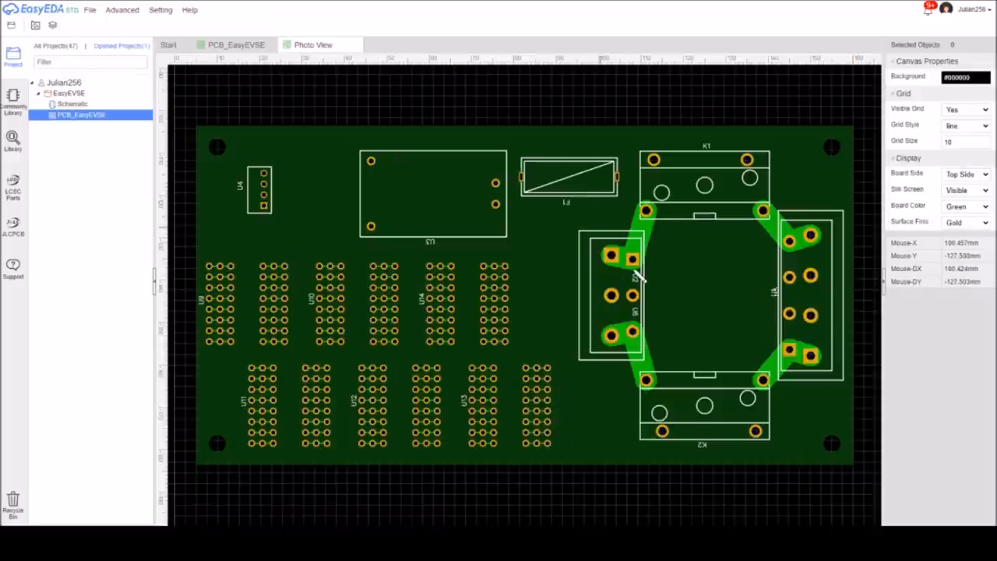
mouse_move(771, 246)
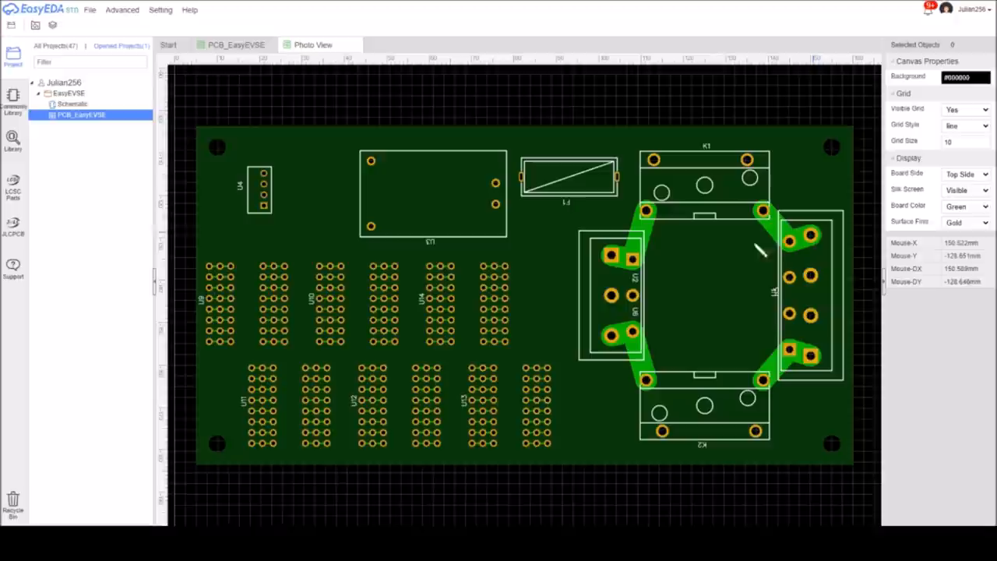
mouse_move(725, 184)
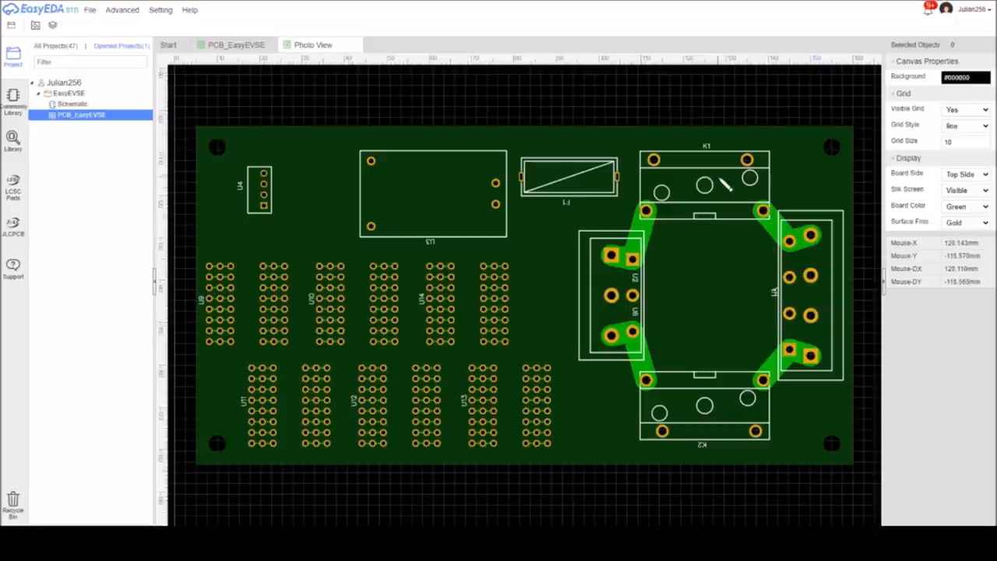
mouse_move(709, 273)
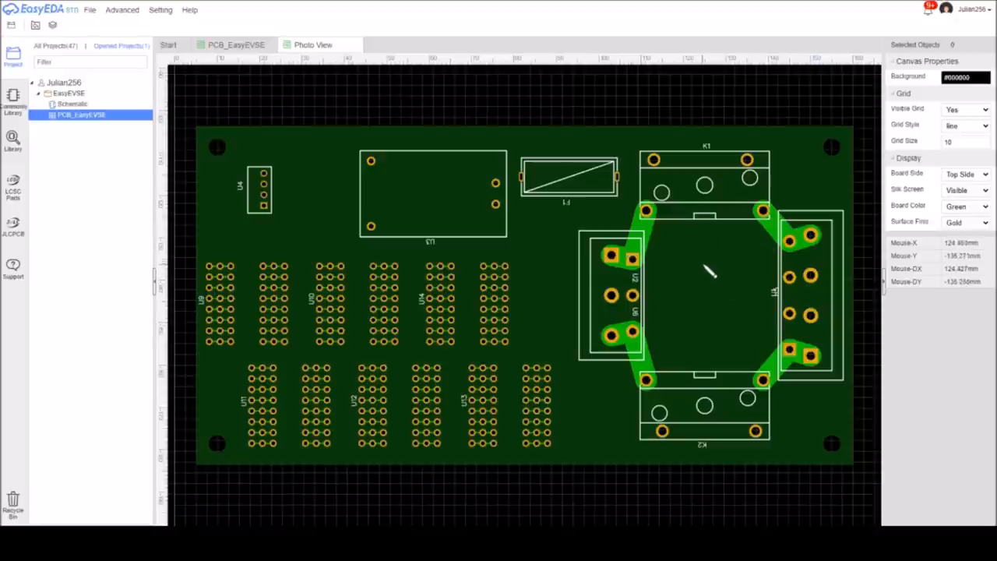
mouse_move(262, 205)
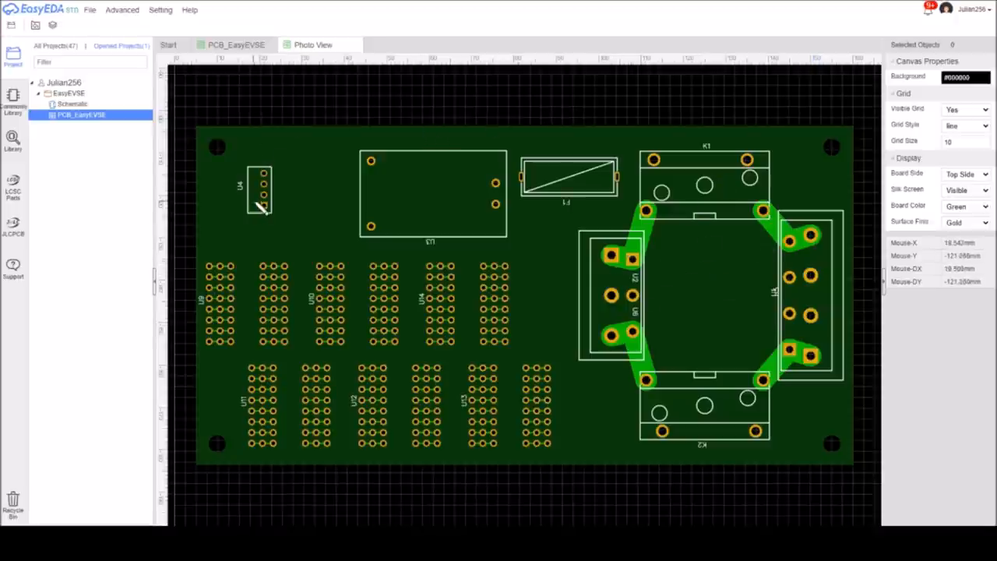
mouse_move(272, 174)
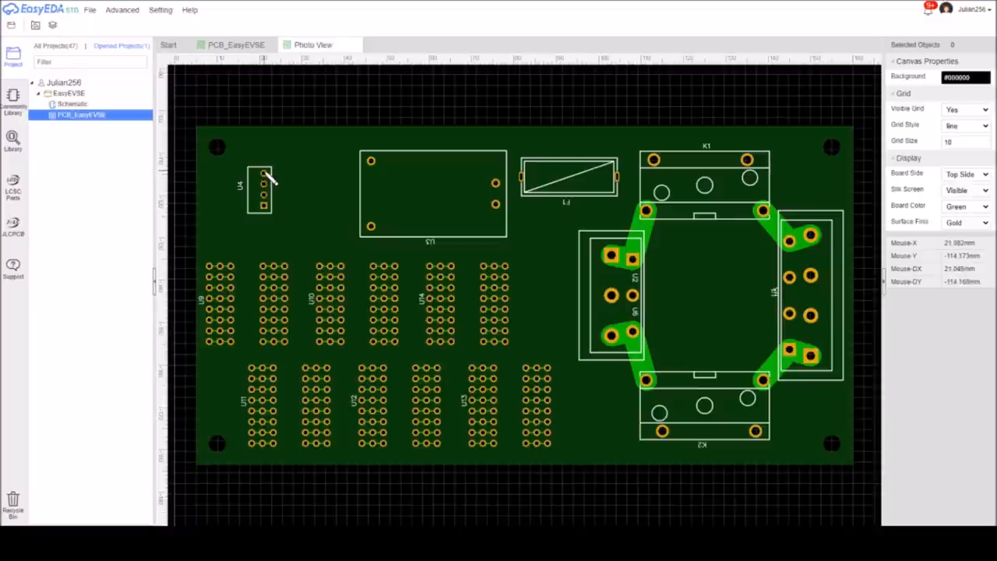
mouse_move(262, 200)
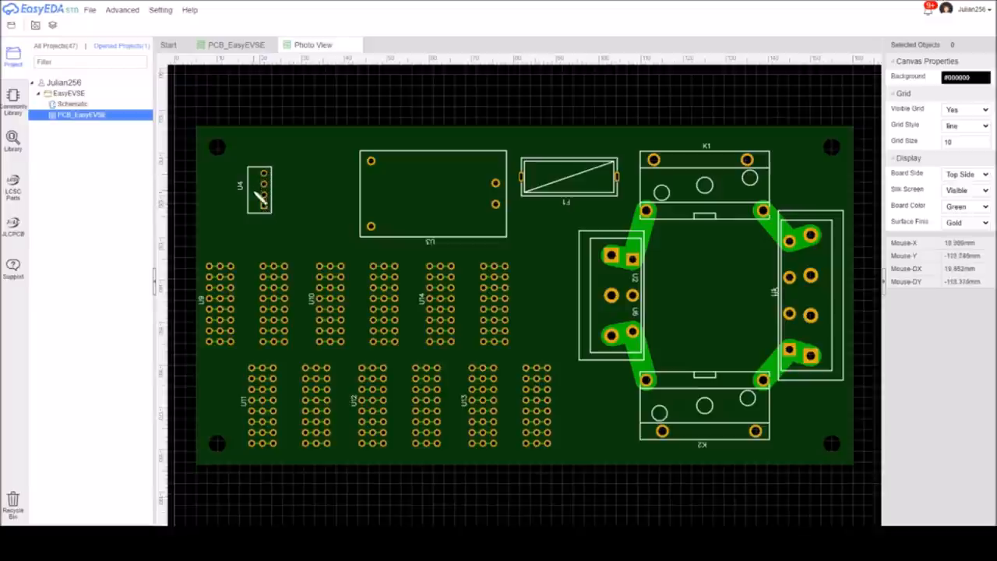
mouse_move(264, 221)
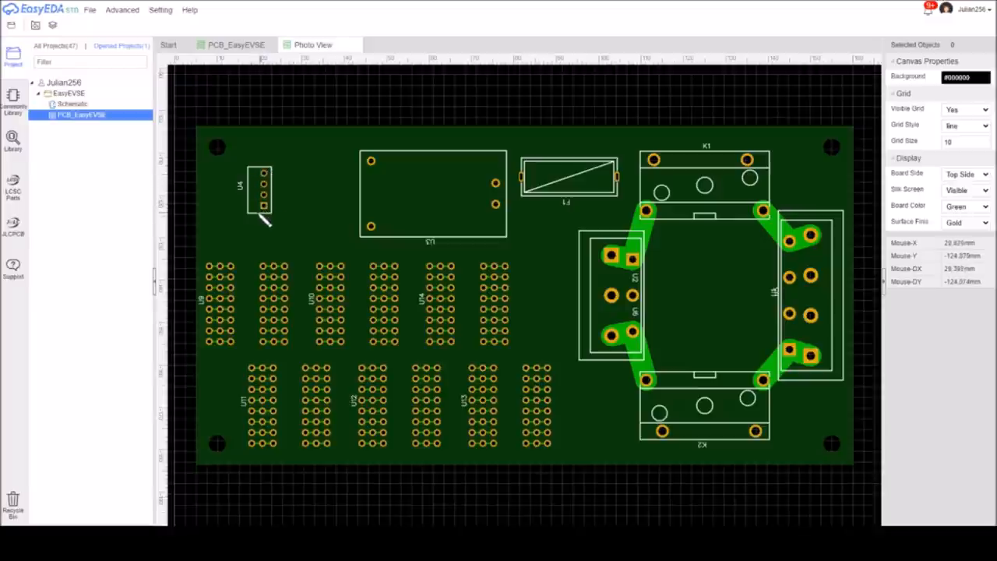
mouse_move(262, 228)
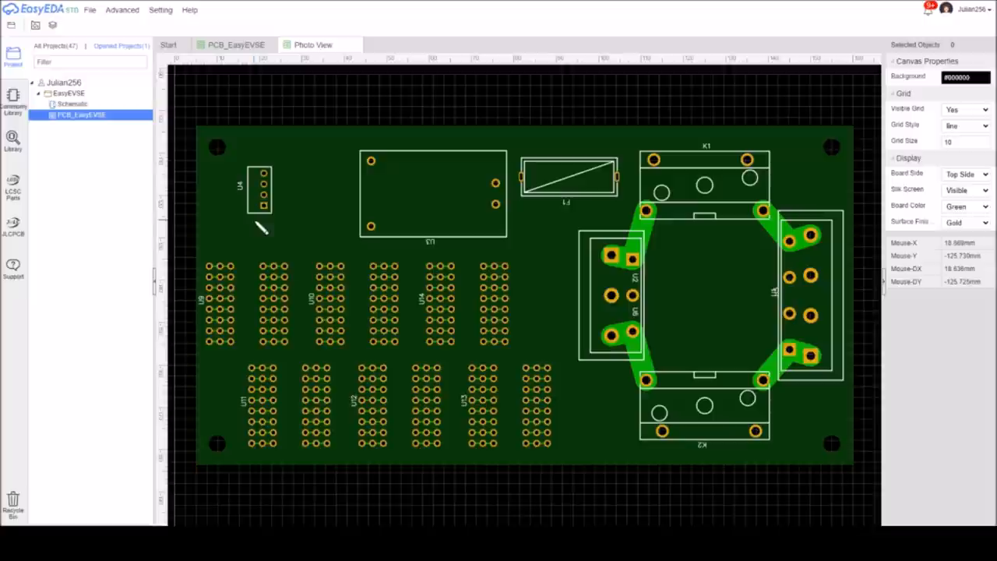
mouse_move(278, 190)
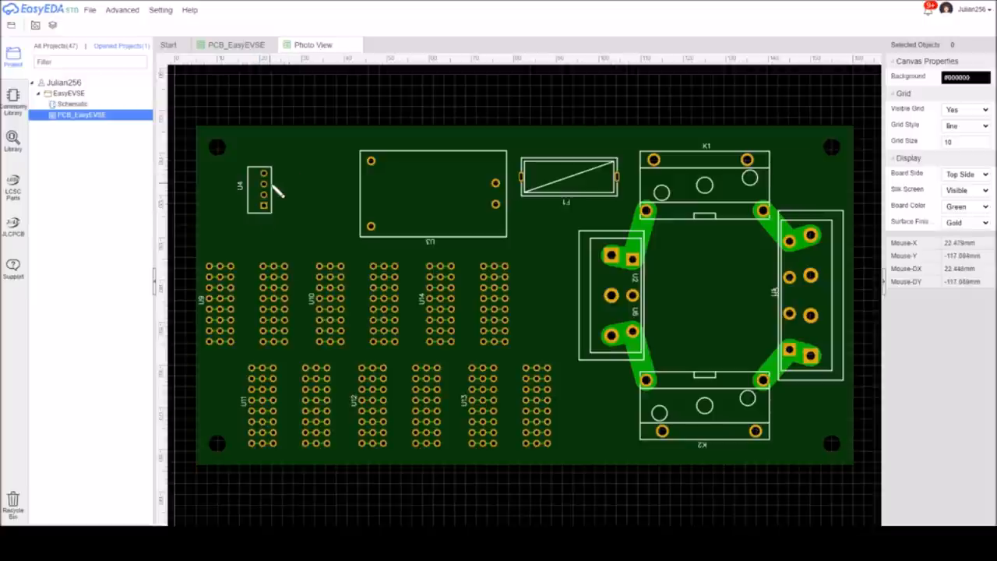
mouse_move(296, 179)
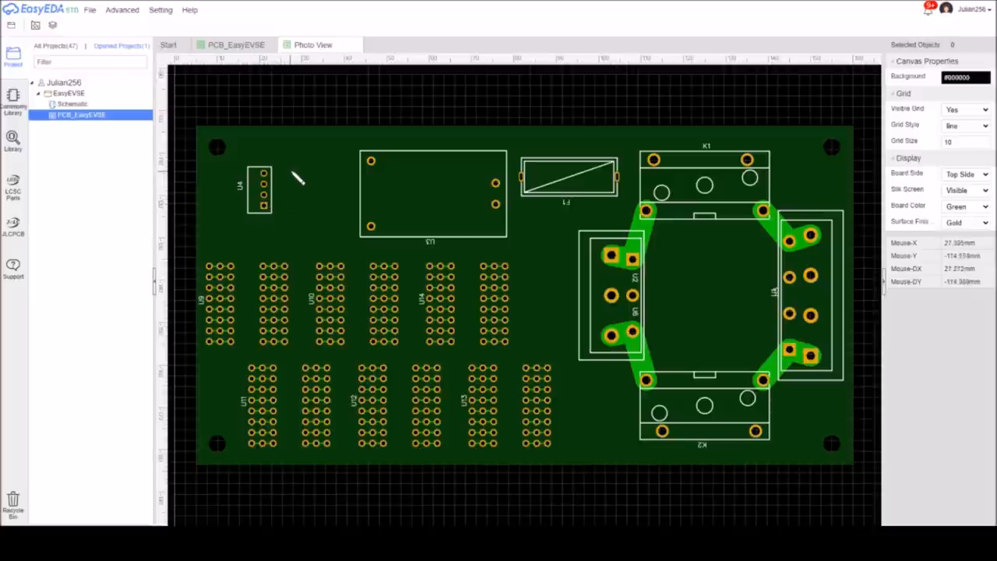
mouse_move(288, 170)
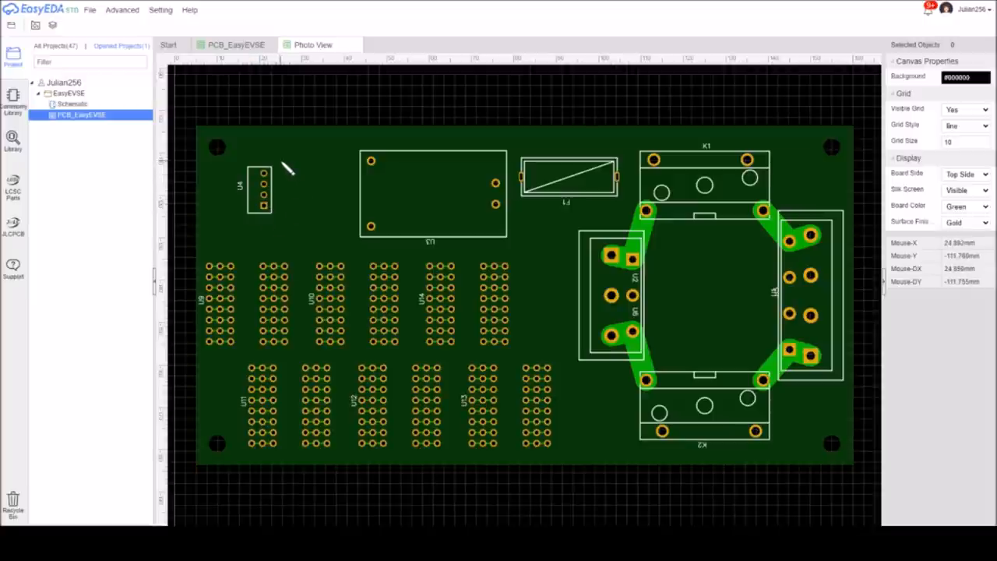
mouse_move(262, 206)
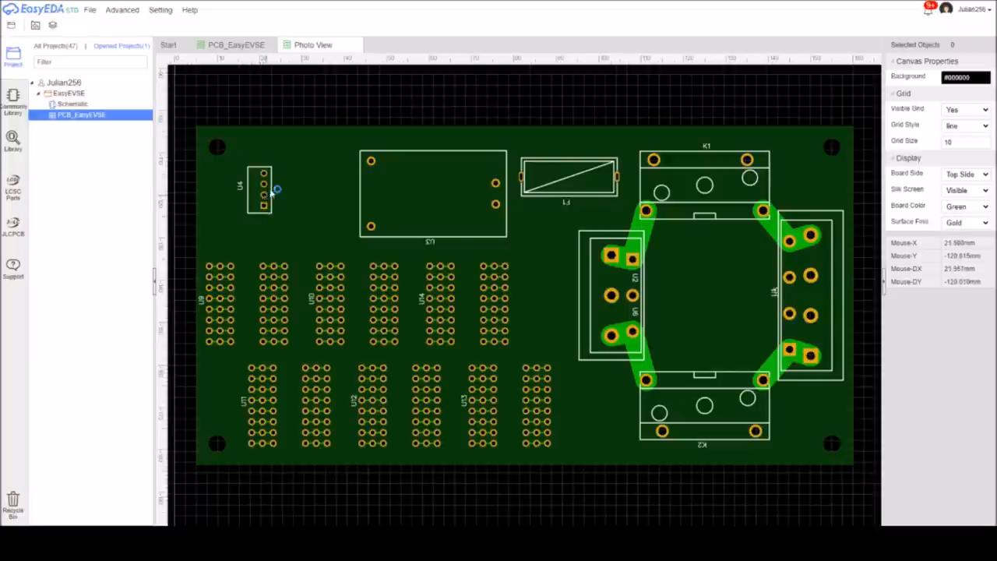
mouse_move(405, 189)
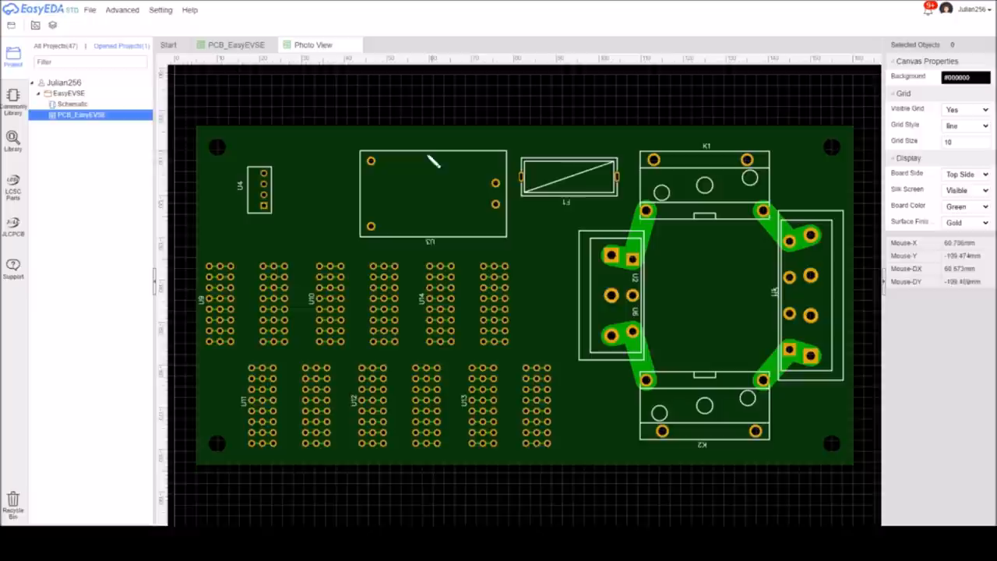
mouse_move(271, 212)
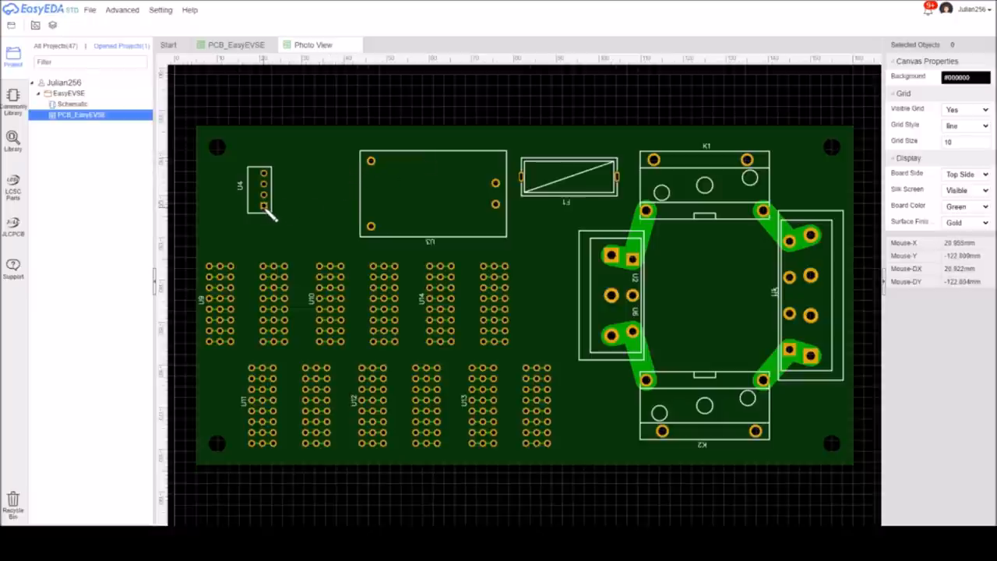
mouse_move(444, 179)
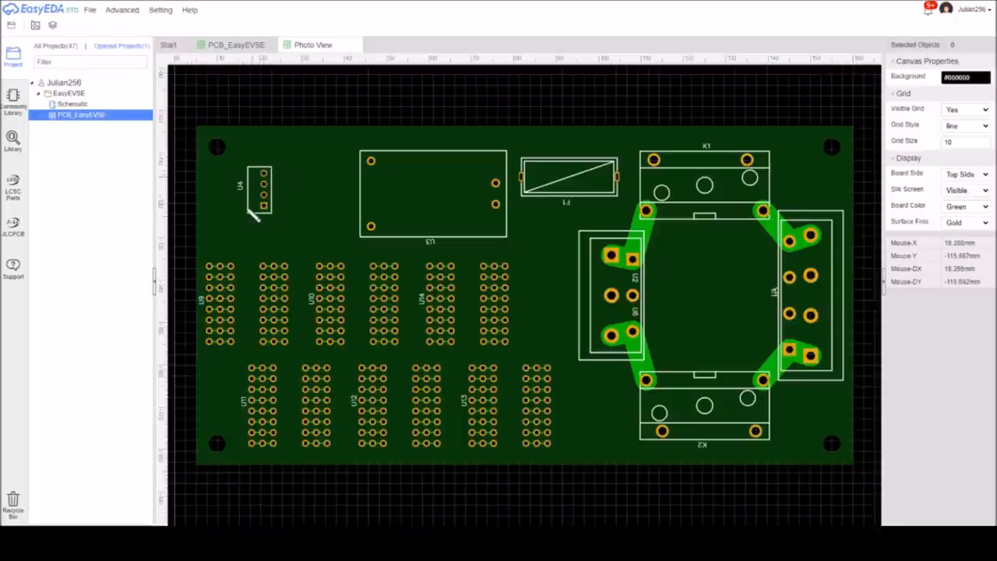
mouse_move(268, 210)
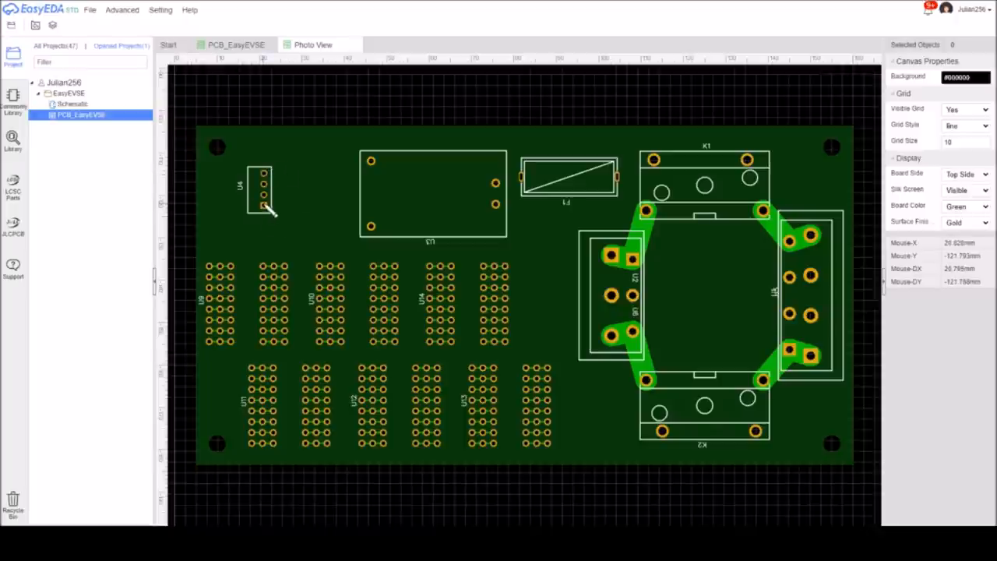
mouse_move(683, 388)
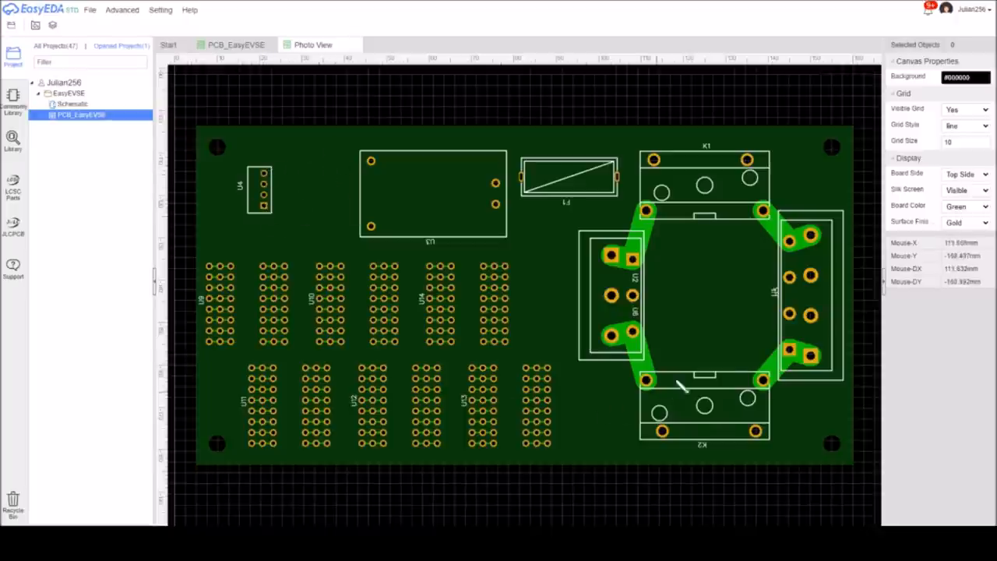
mouse_move(809, 318)
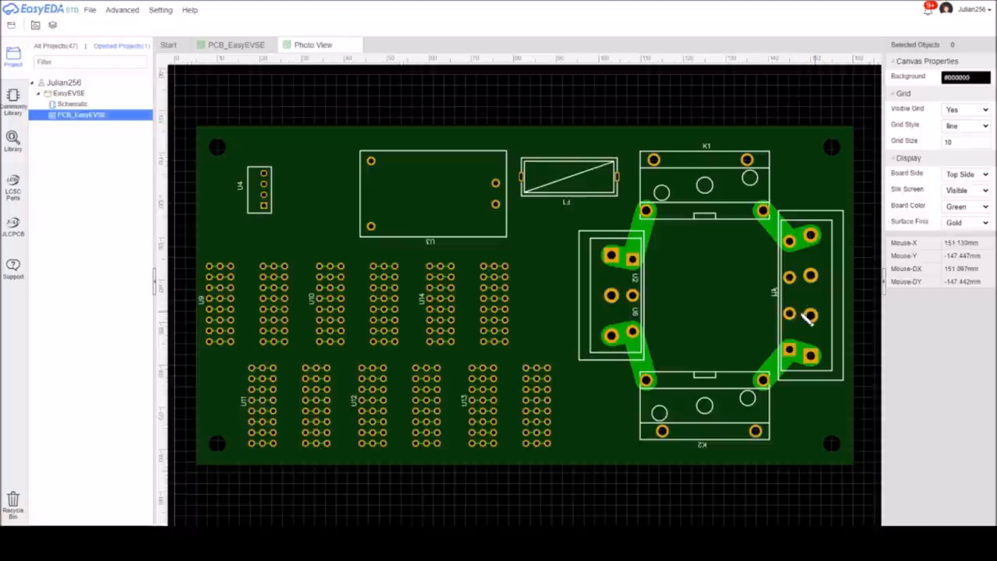
mouse_move(798, 320)
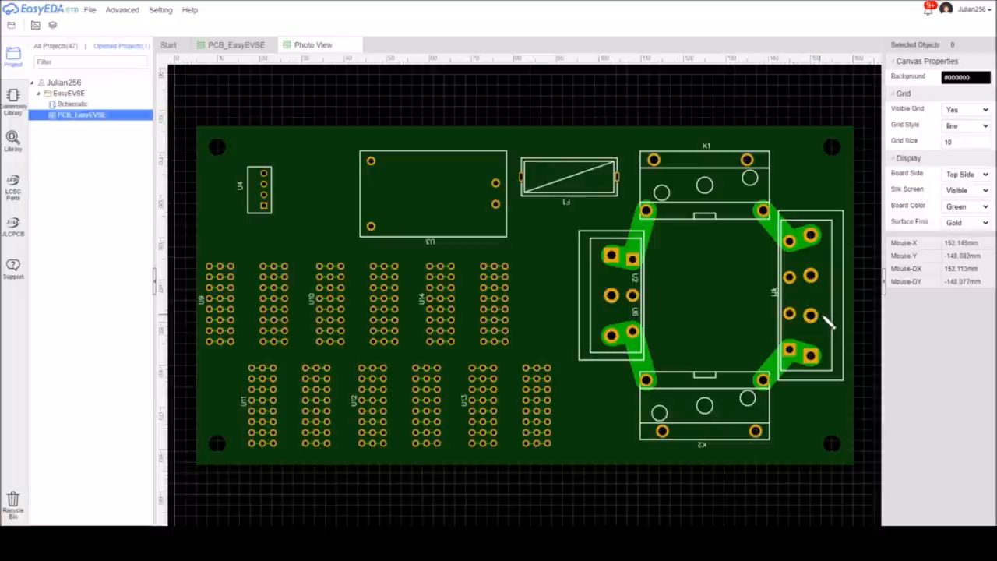
mouse_move(311, 190)
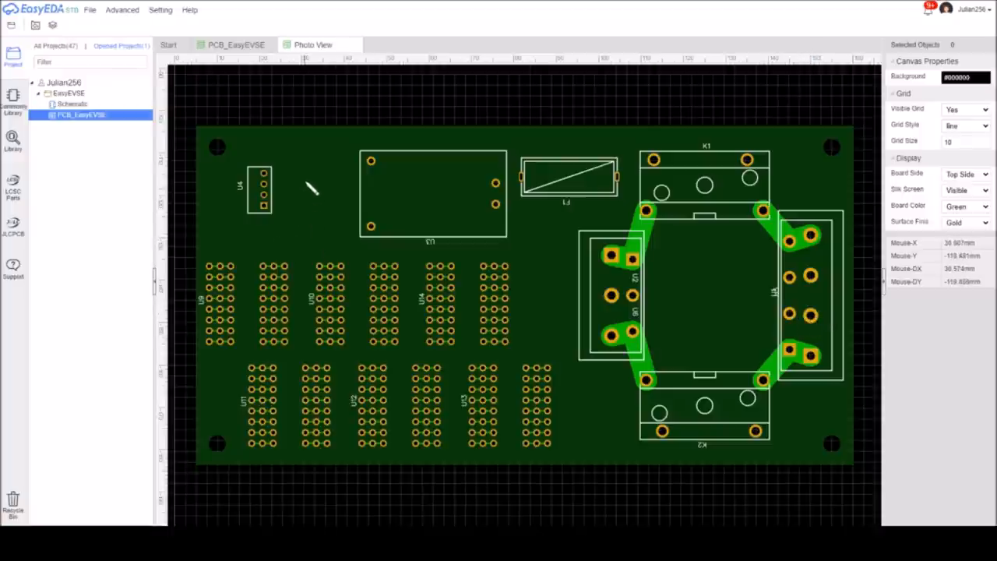
mouse_move(356, 319)
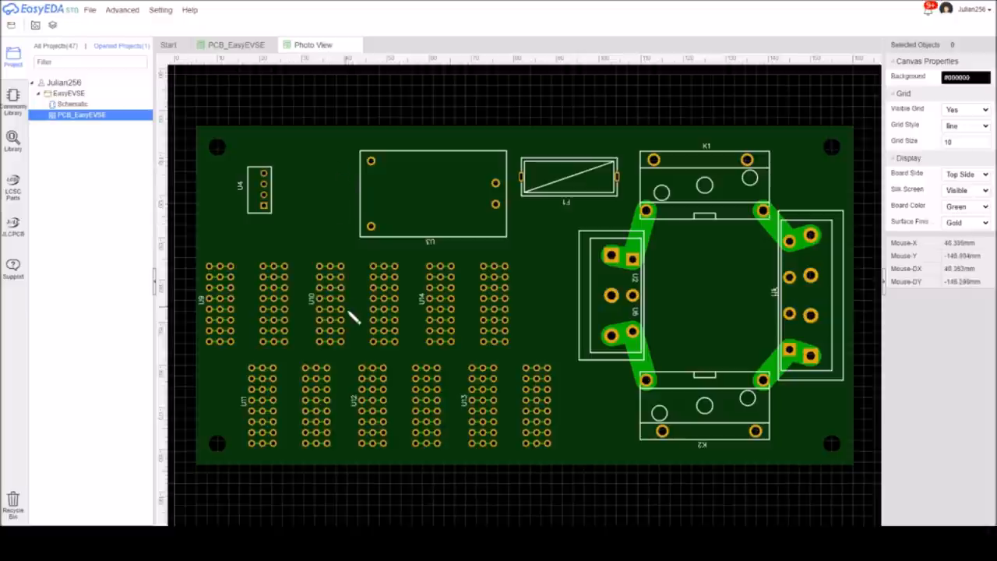
mouse_move(471, 259)
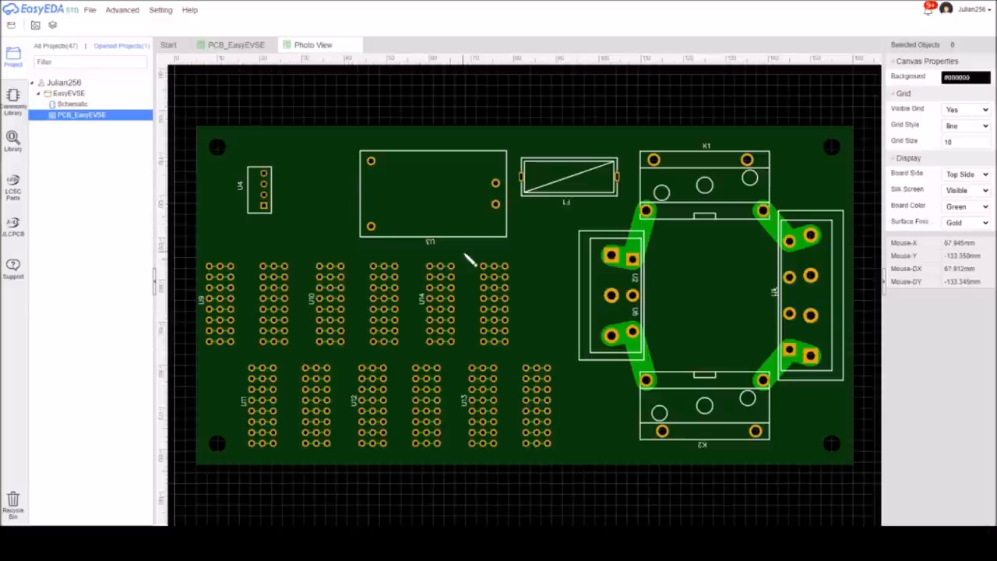
mouse_move(398, 261)
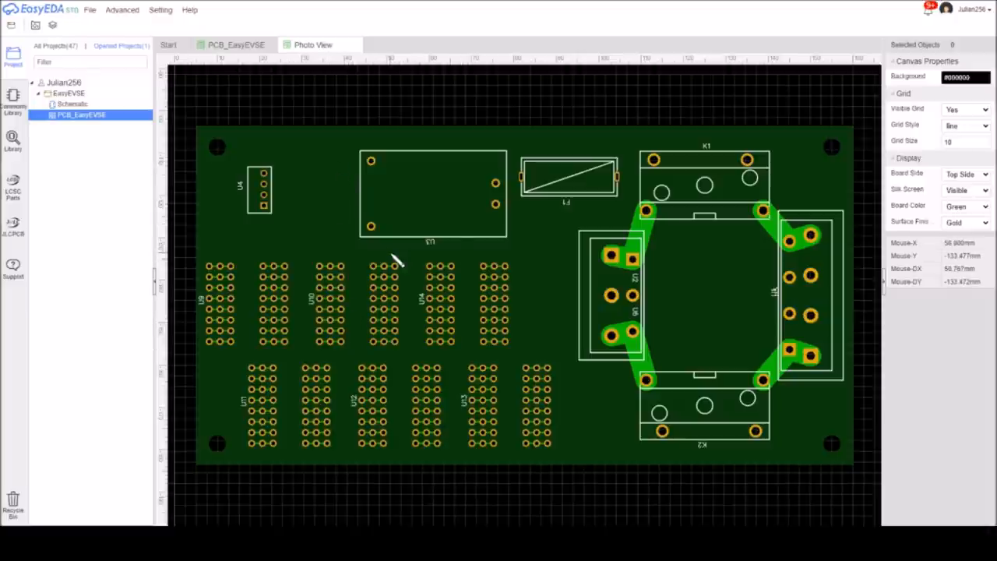
mouse_move(265, 203)
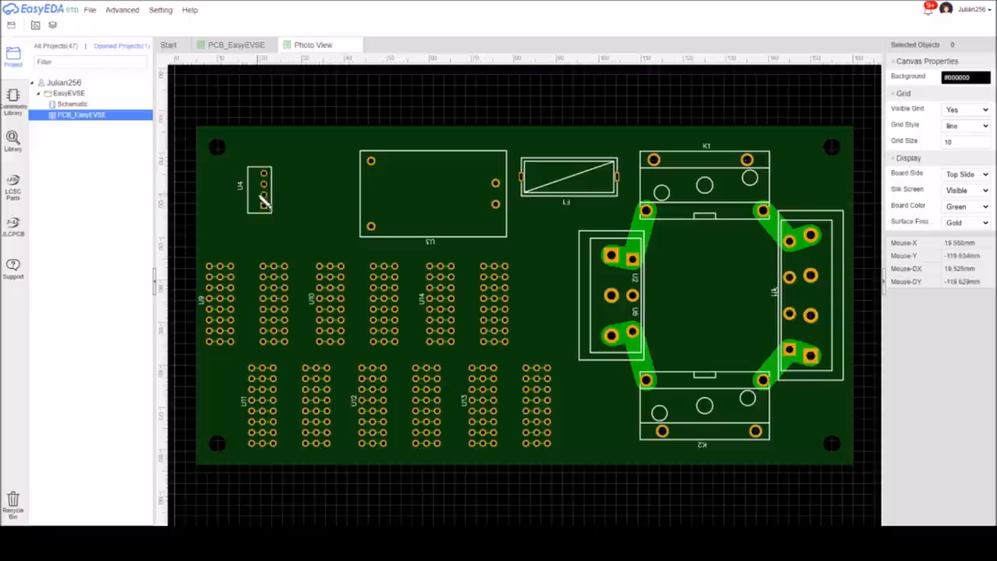
mouse_move(279, 171)
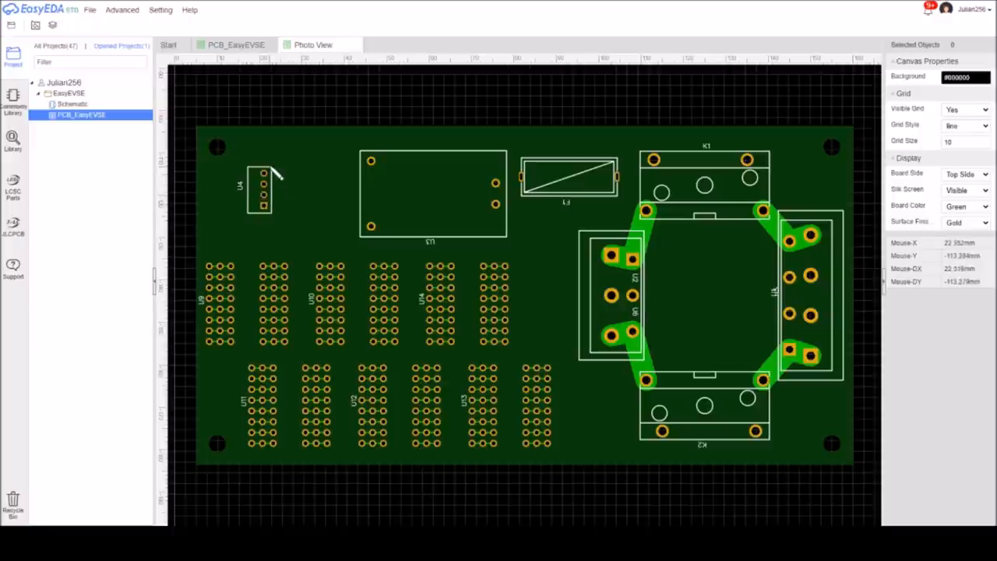
mouse_move(277, 173)
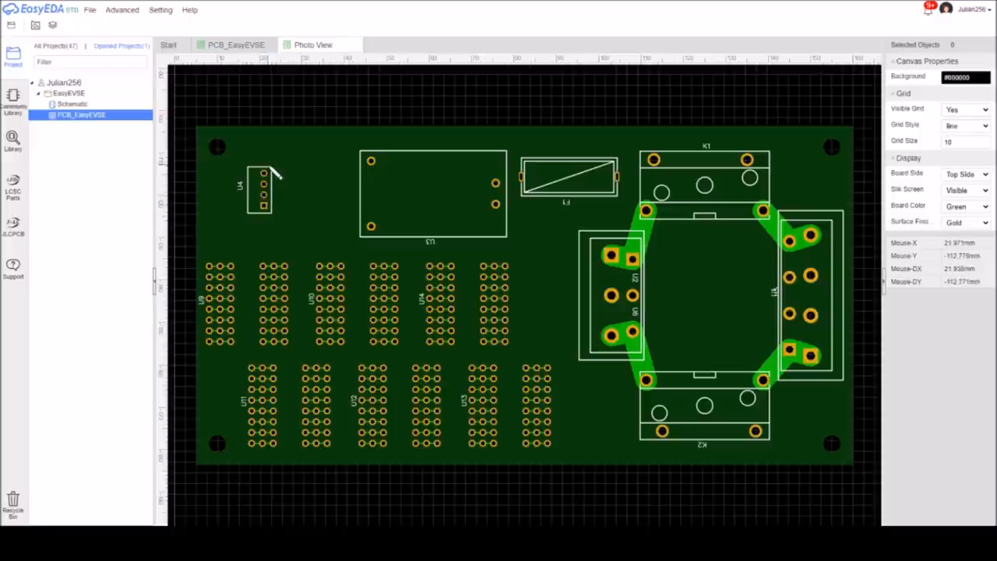
mouse_move(334, 240)
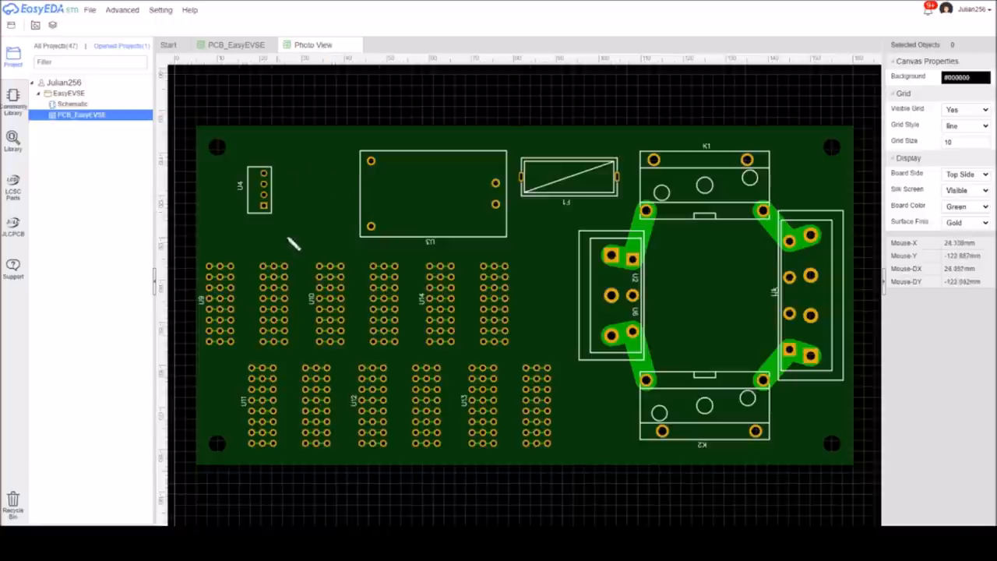
mouse_move(318, 171)
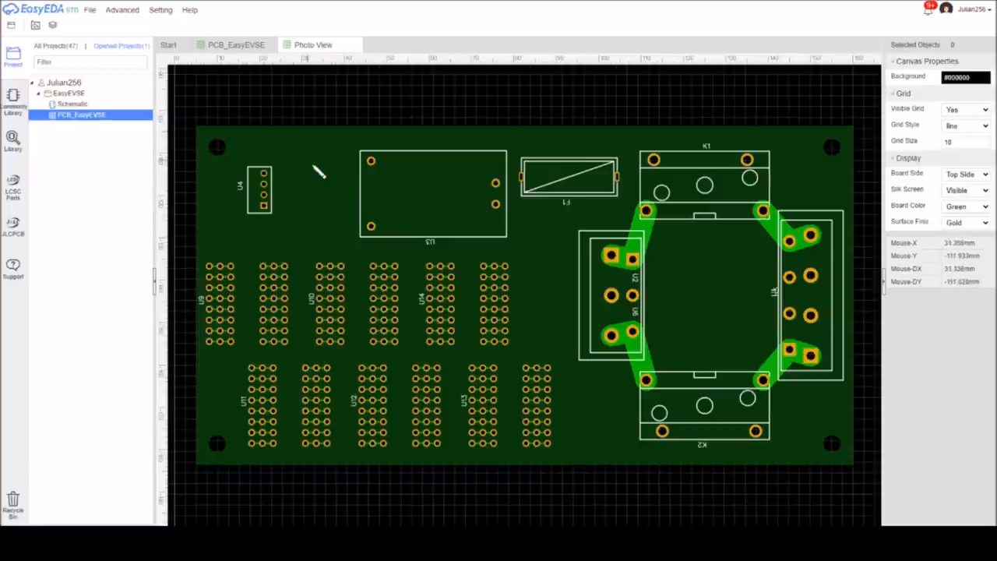
mouse_move(366, 258)
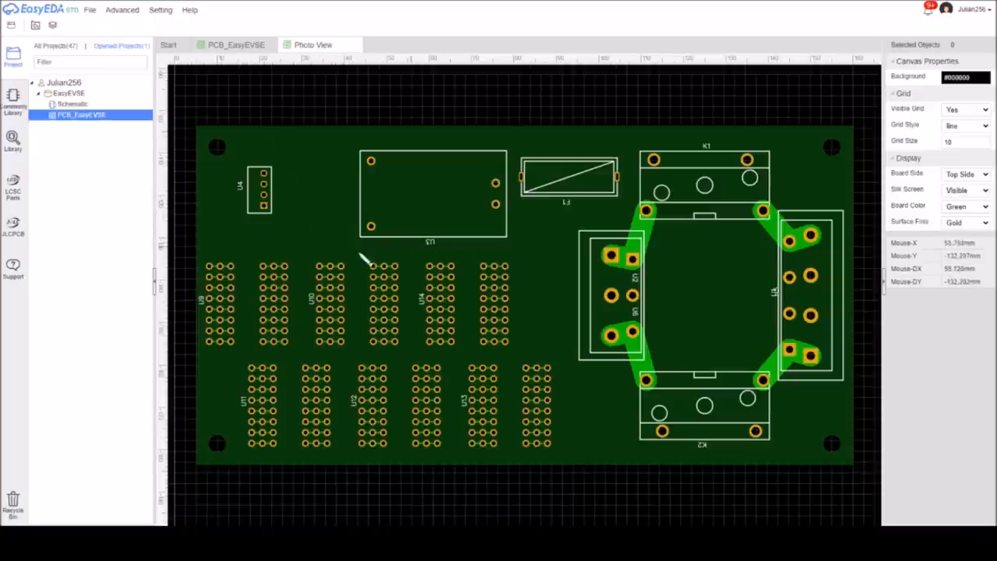
mouse_move(533, 362)
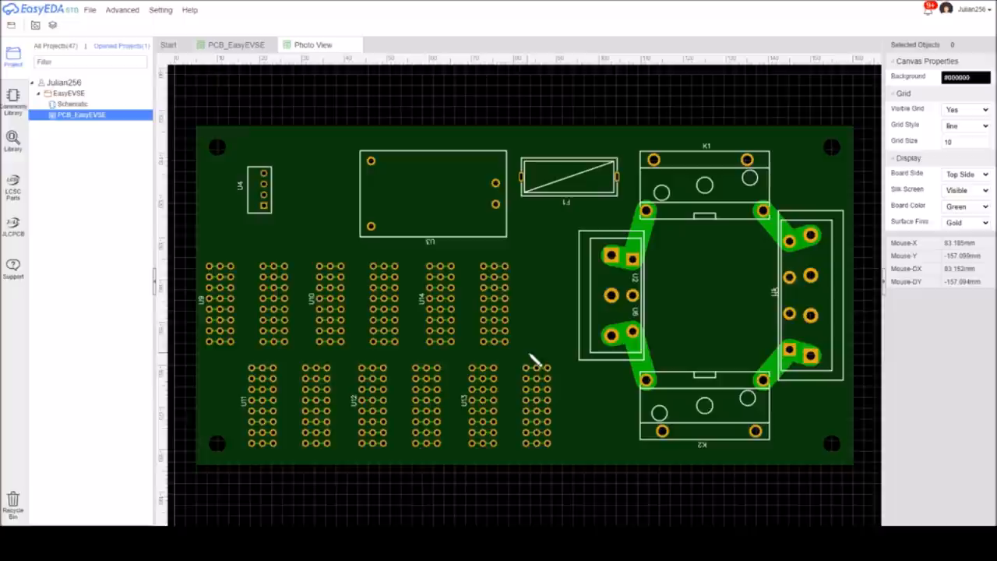
mouse_move(340, 187)
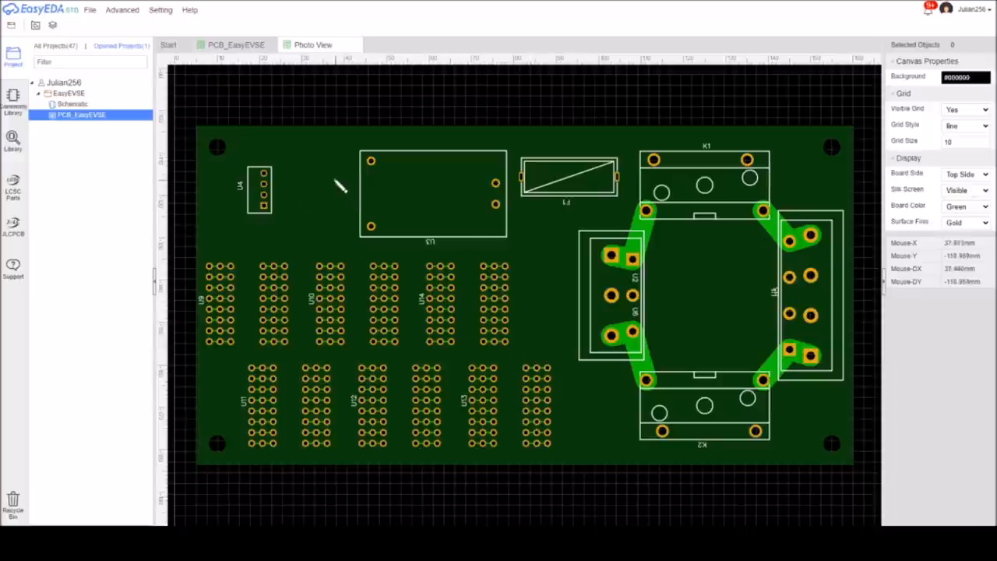
mouse_move(468, 364)
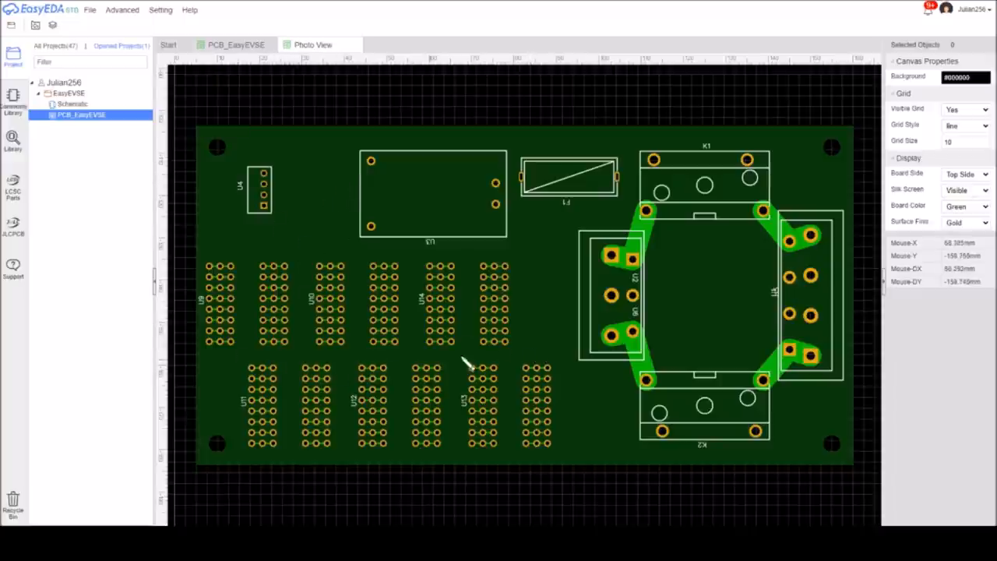
mouse_move(265, 379)
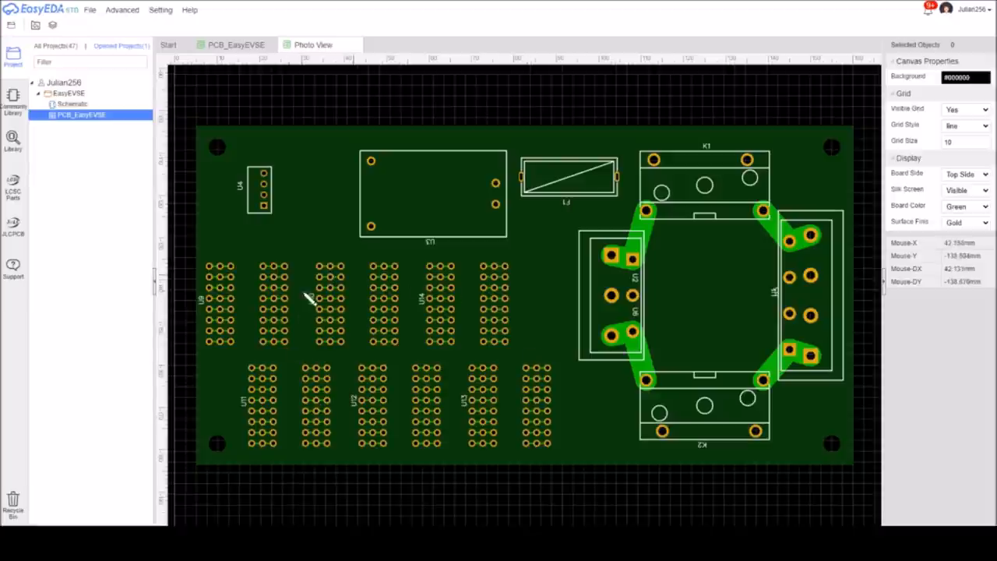
mouse_move(418, 320)
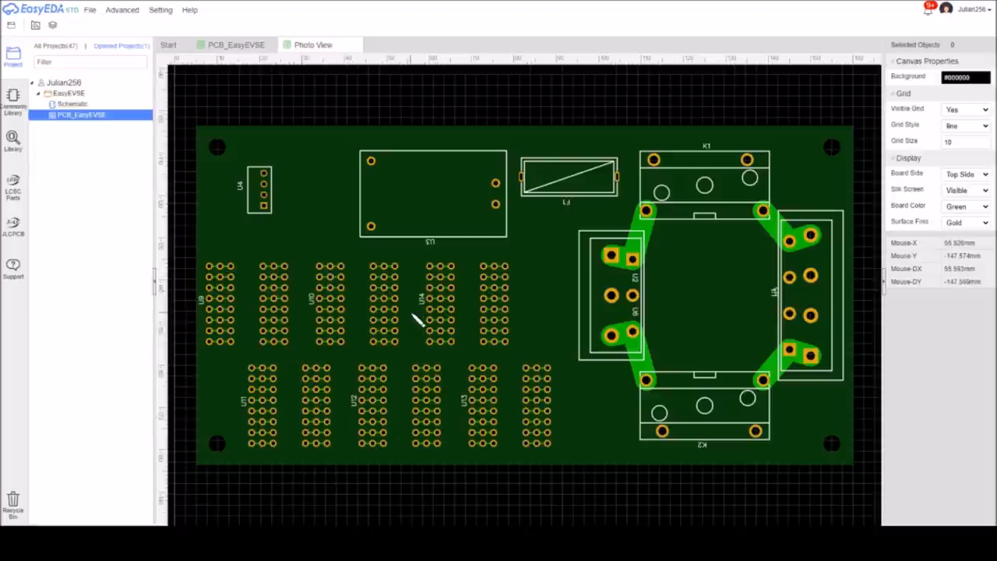
mouse_move(705, 170)
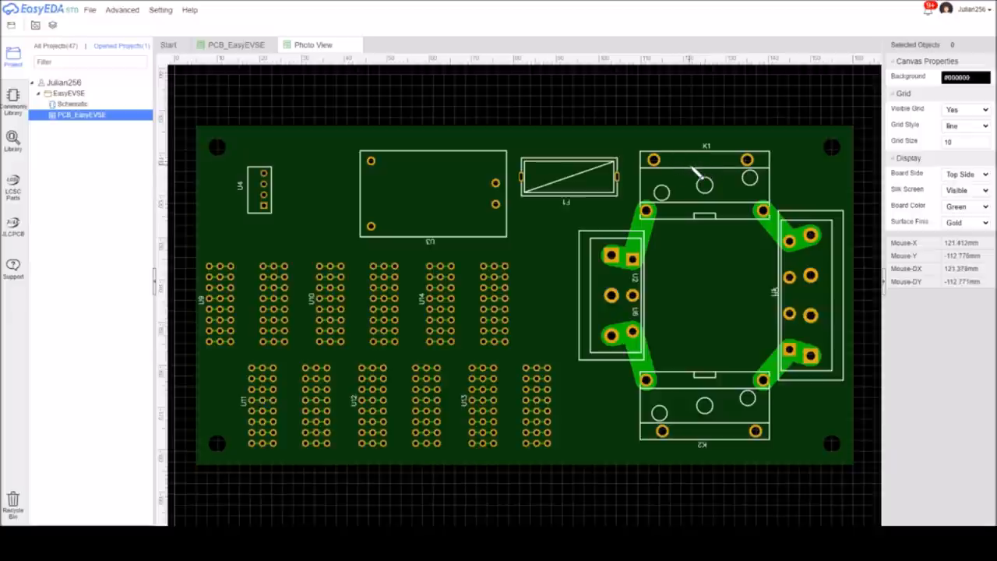
mouse_move(688, 168)
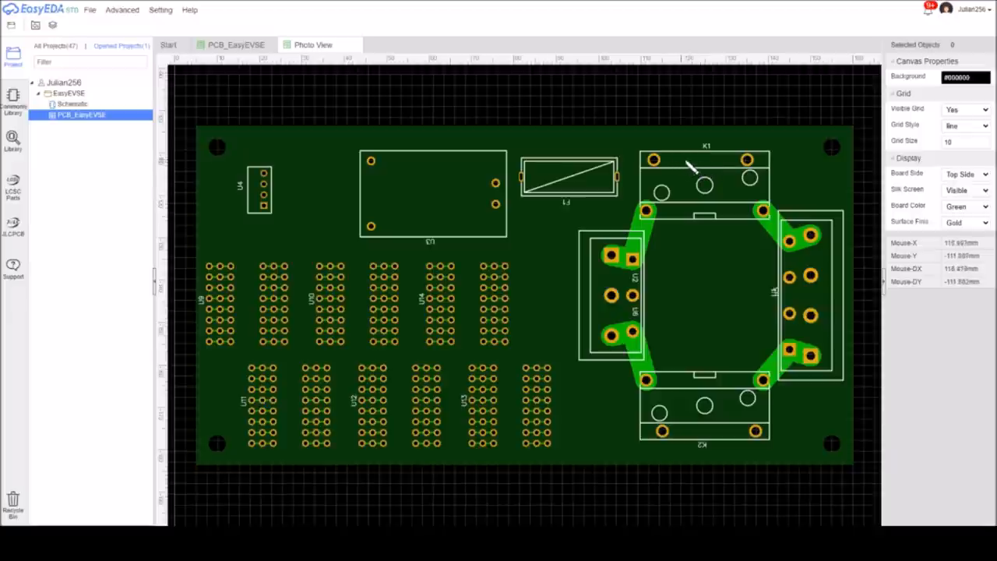
mouse_move(739, 164)
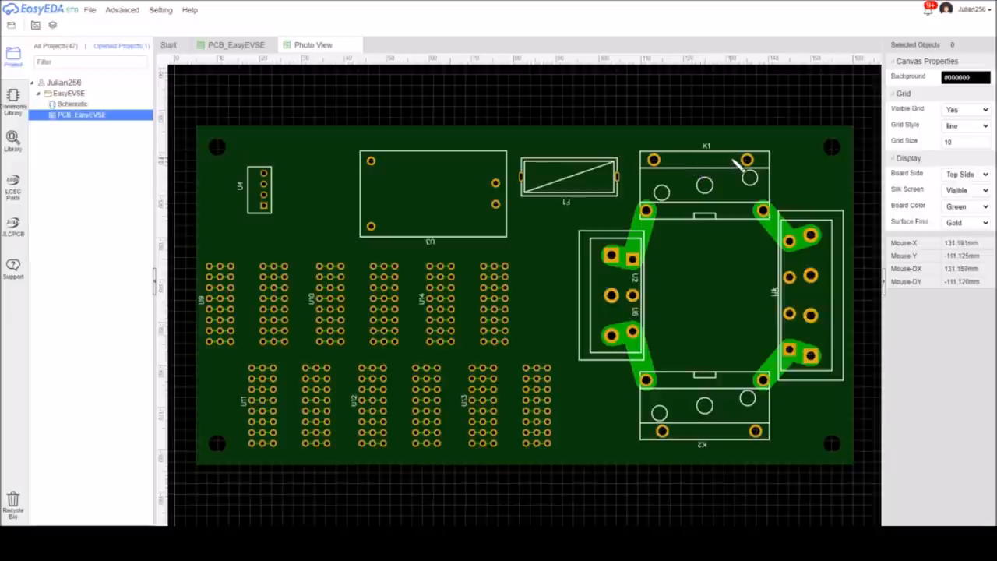
mouse_move(549, 281)
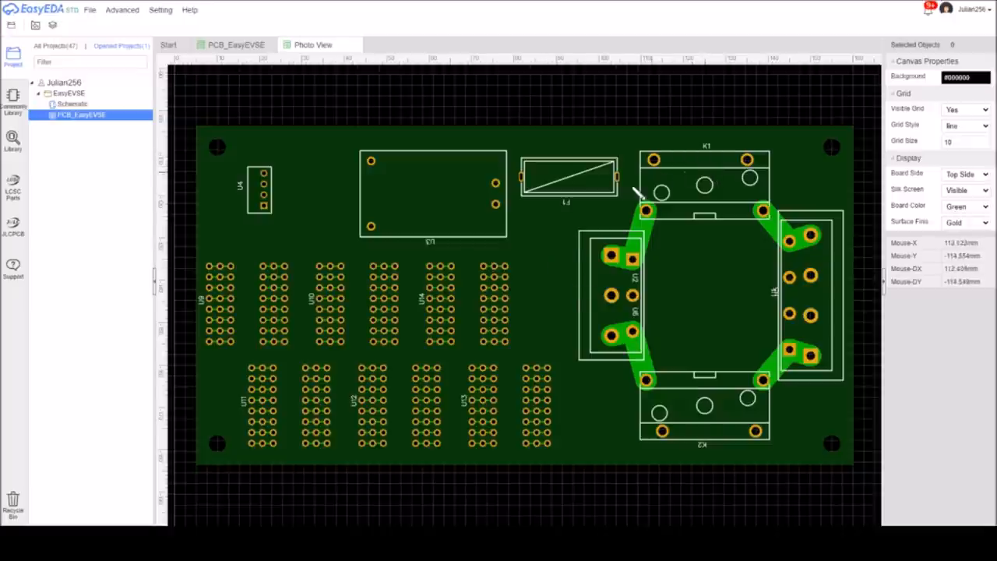
mouse_move(514, 240)
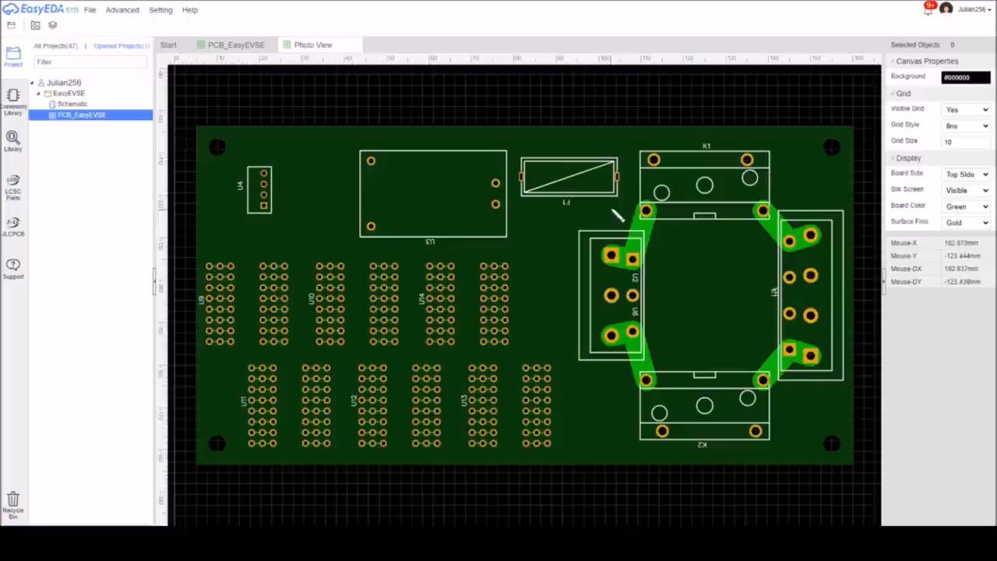
mouse_move(542, 382)
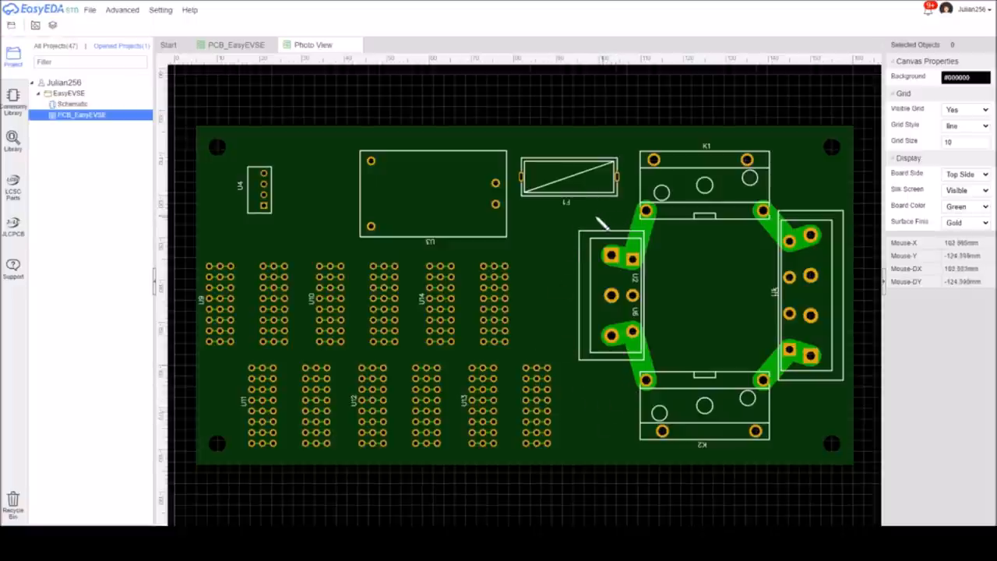
mouse_move(620, 399)
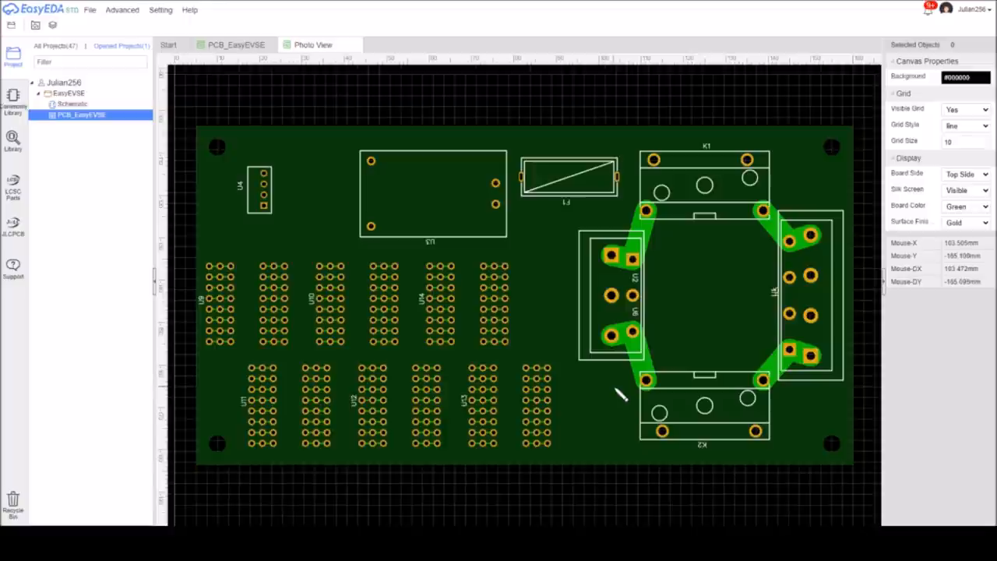
mouse_move(552, 279)
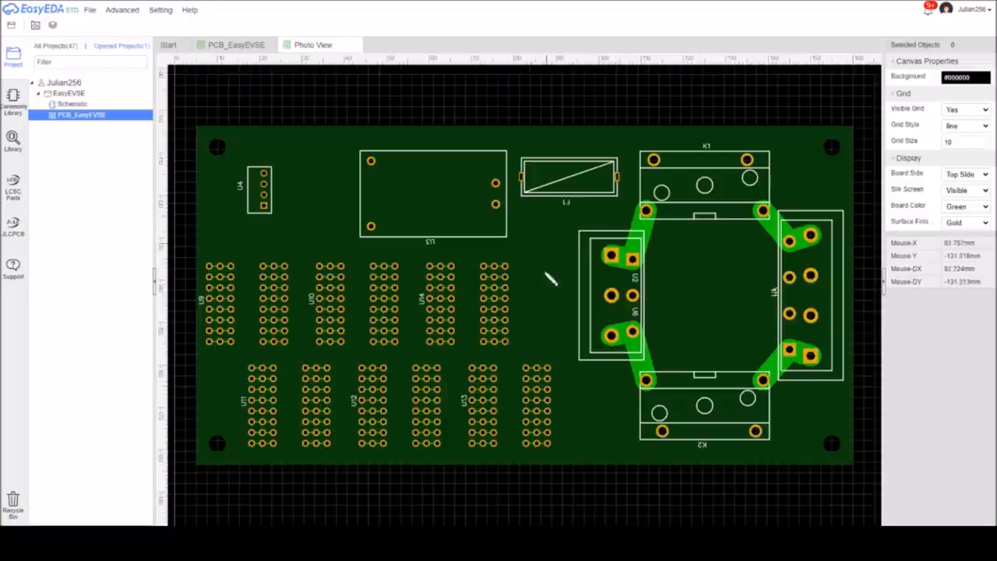
mouse_move(568, 242)
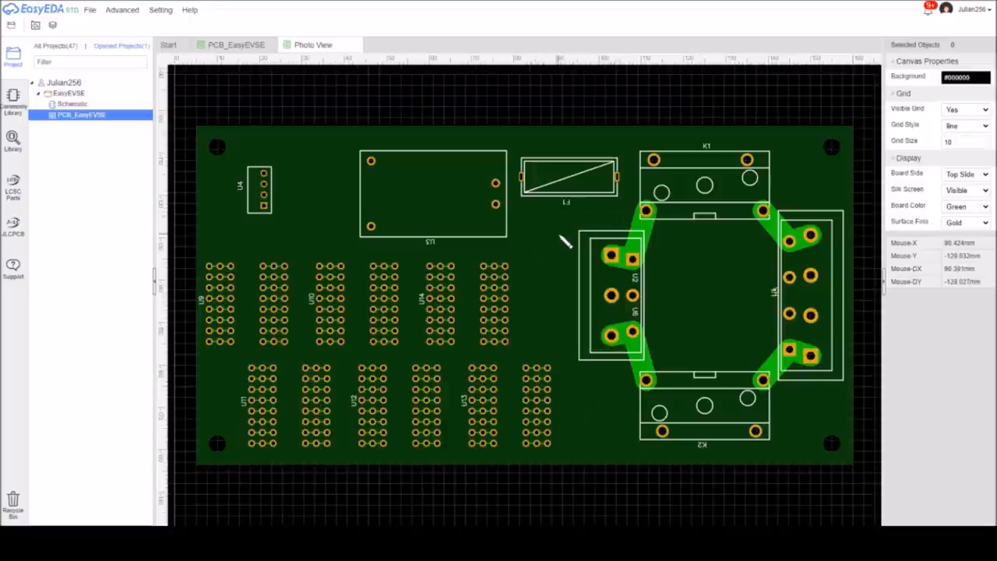
mouse_move(552, 243)
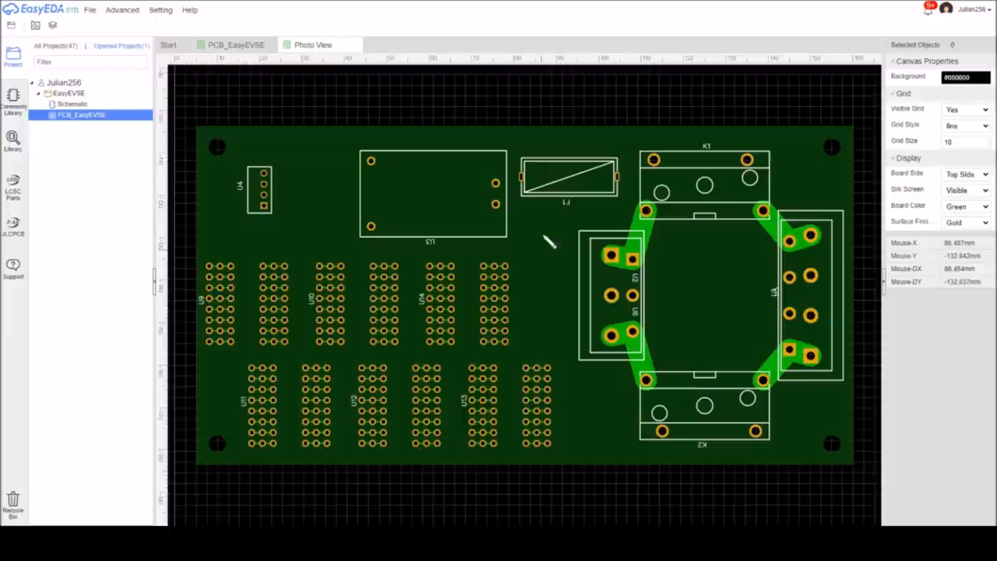
mouse_move(606, 393)
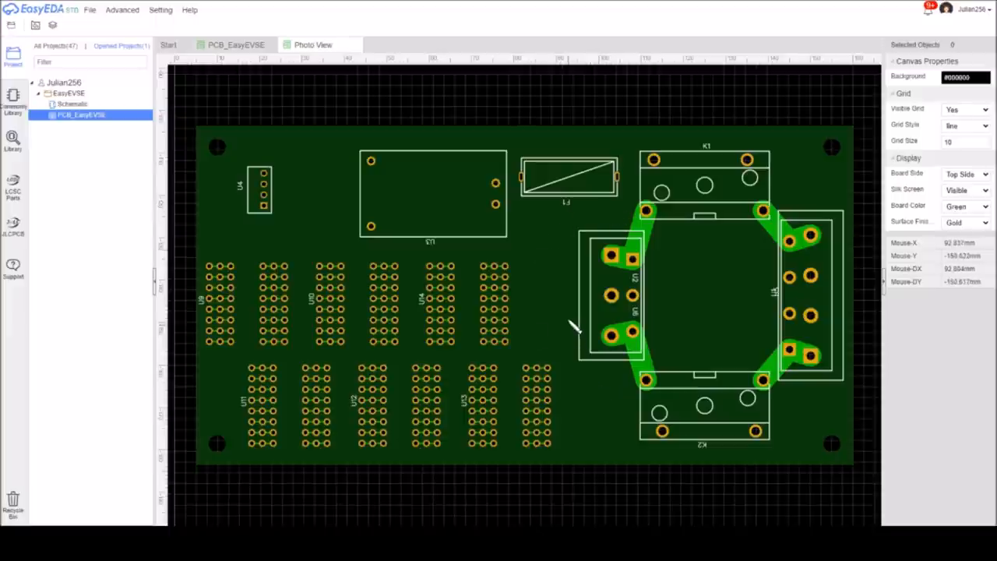
mouse_move(396, 361)
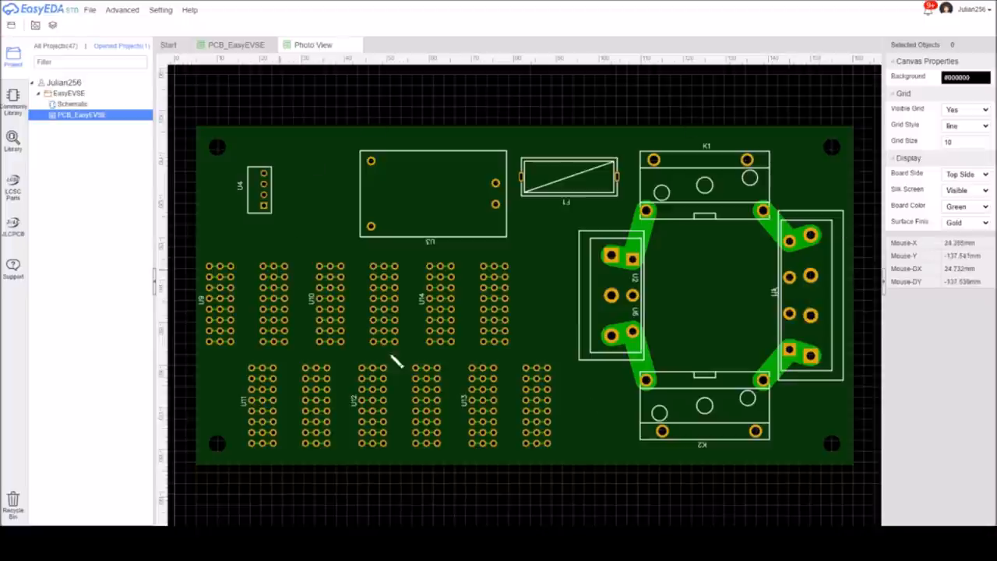
mouse_move(418, 299)
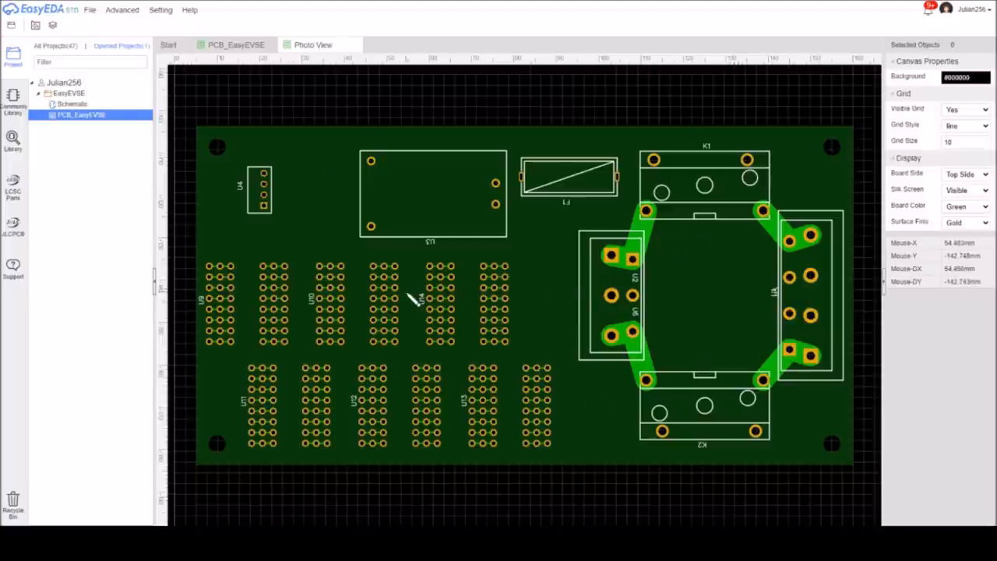
mouse_move(537, 402)
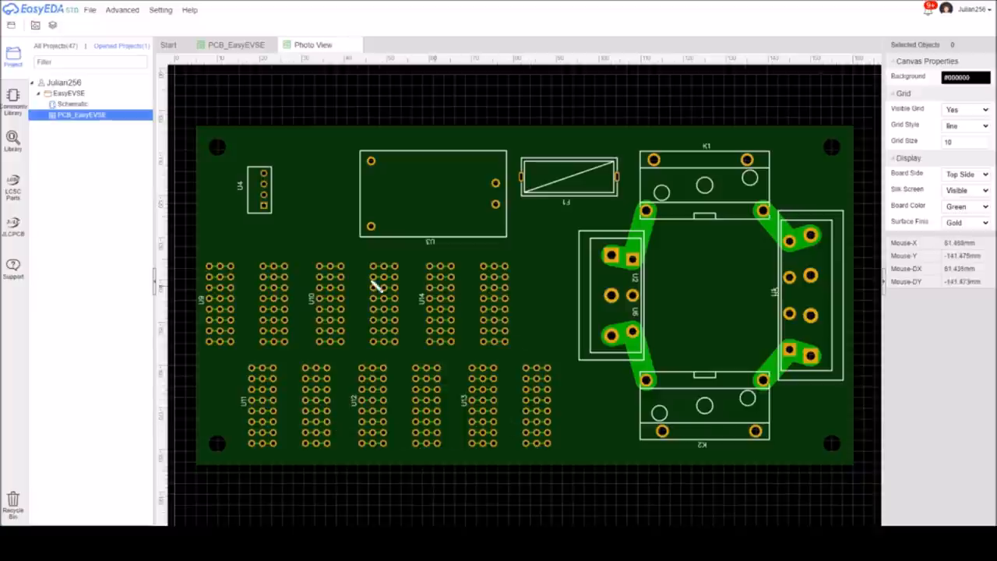
mouse_move(429, 315)
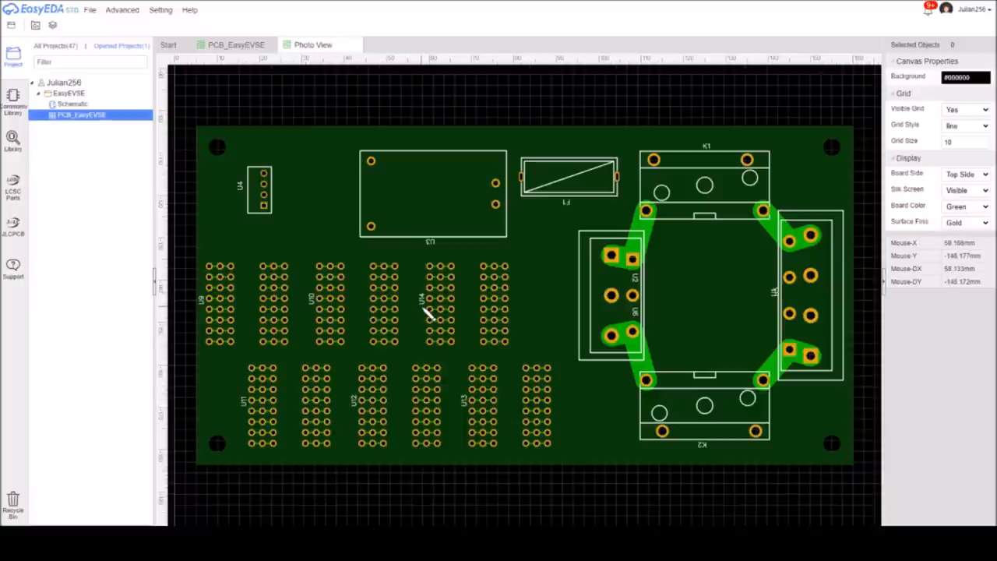
mouse_move(427, 314)
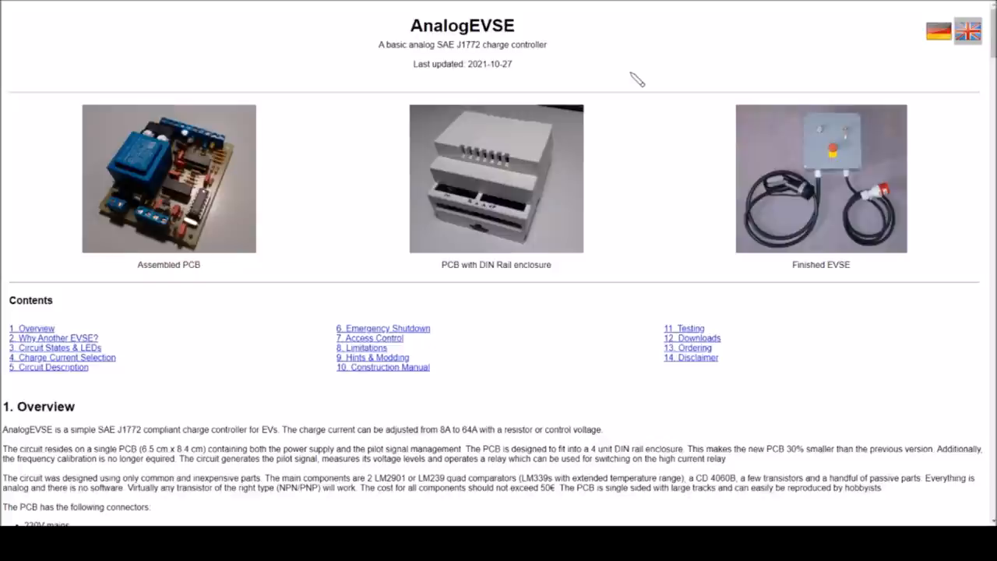
mouse_move(533, 84)
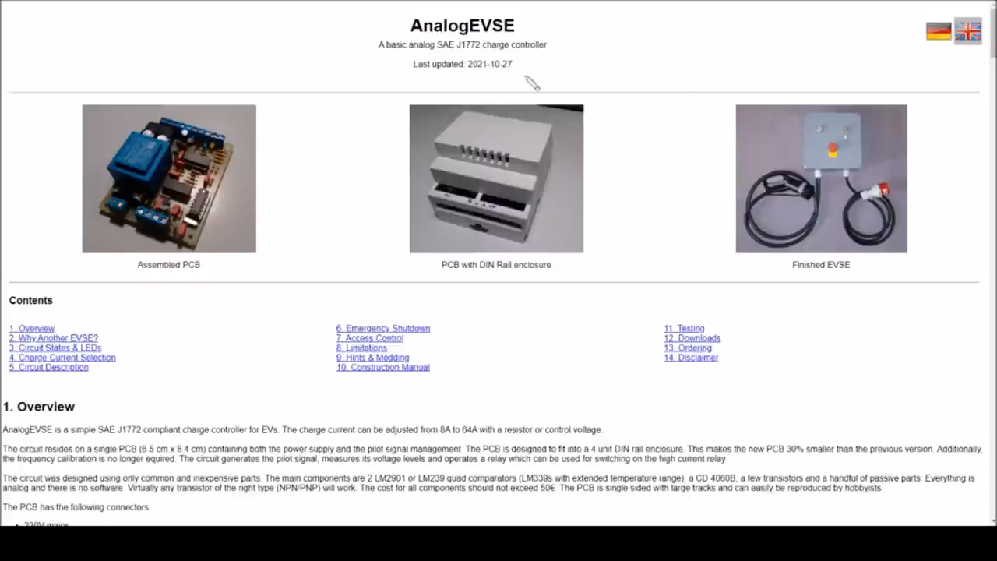
mouse_move(520, 44)
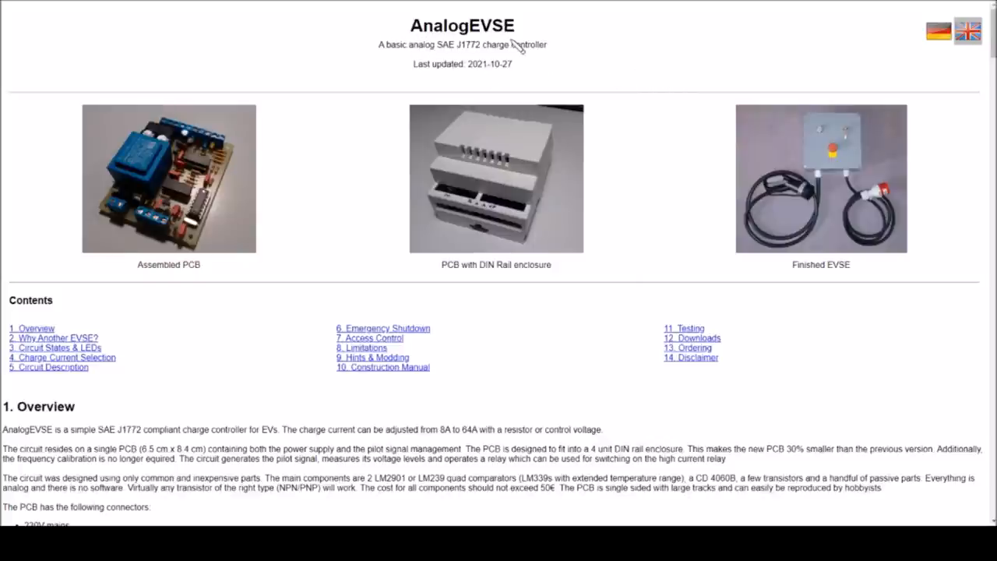
mouse_move(636, 257)
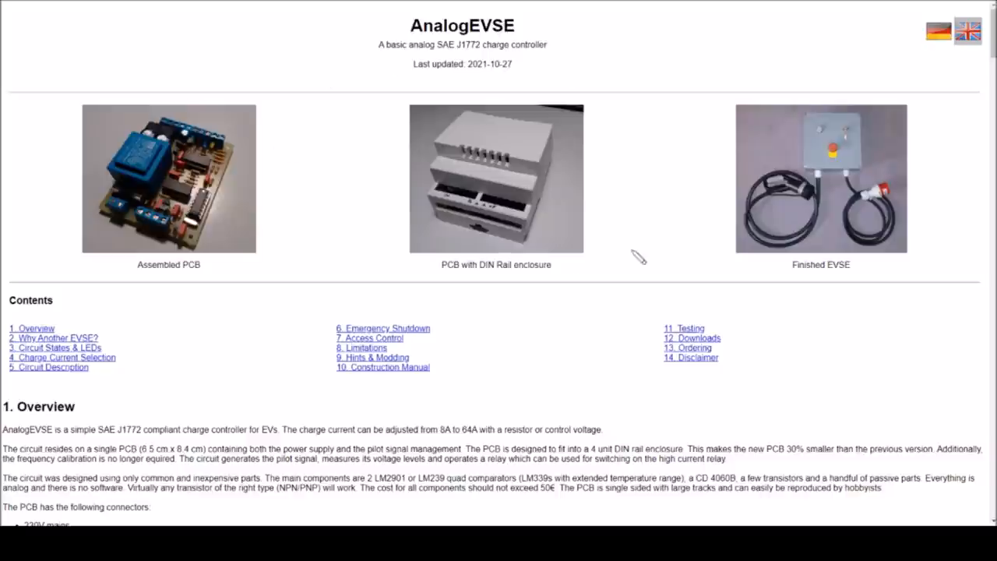
mouse_move(315, 53)
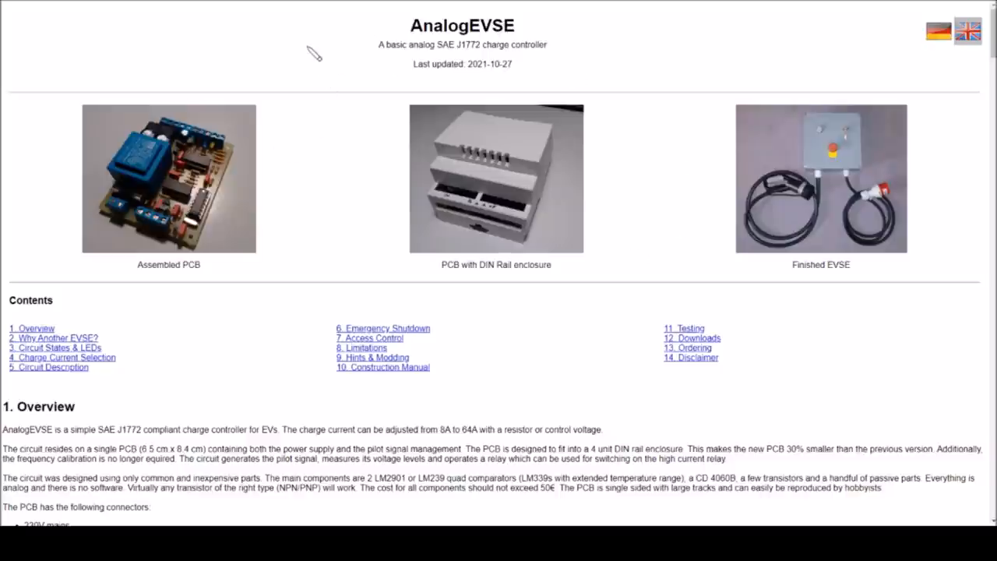
mouse_move(445, 59)
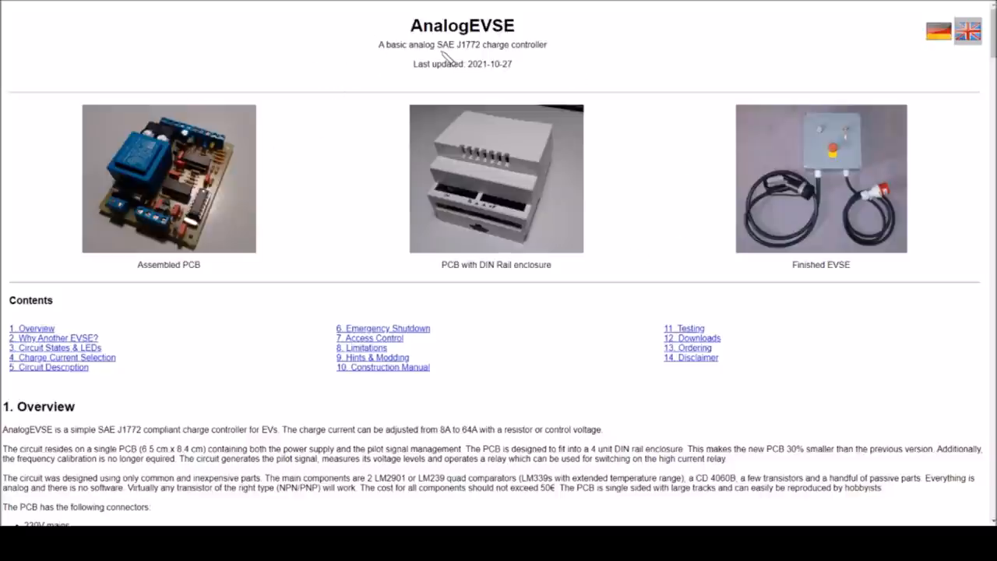
mouse_move(421, 84)
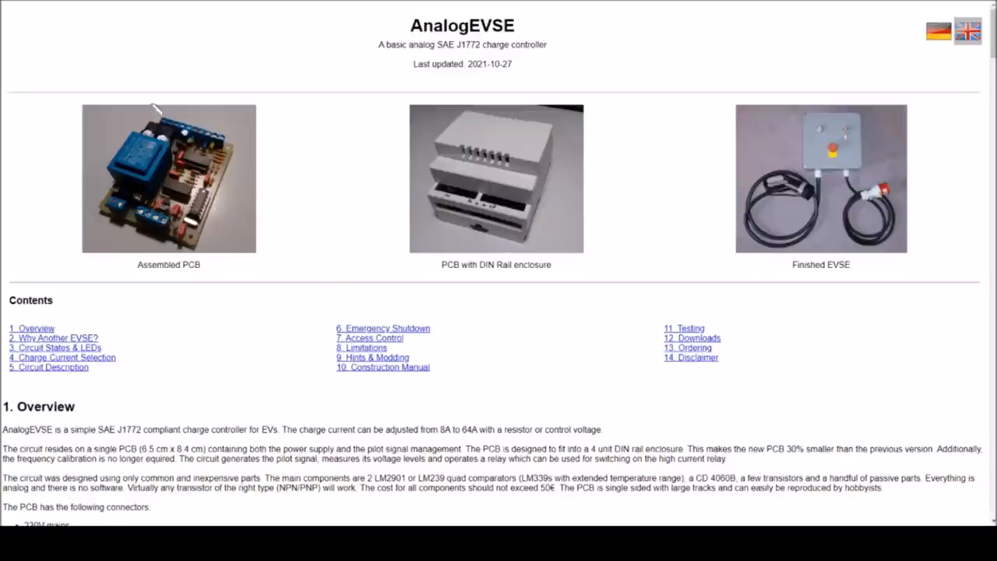
mouse_move(228, 178)
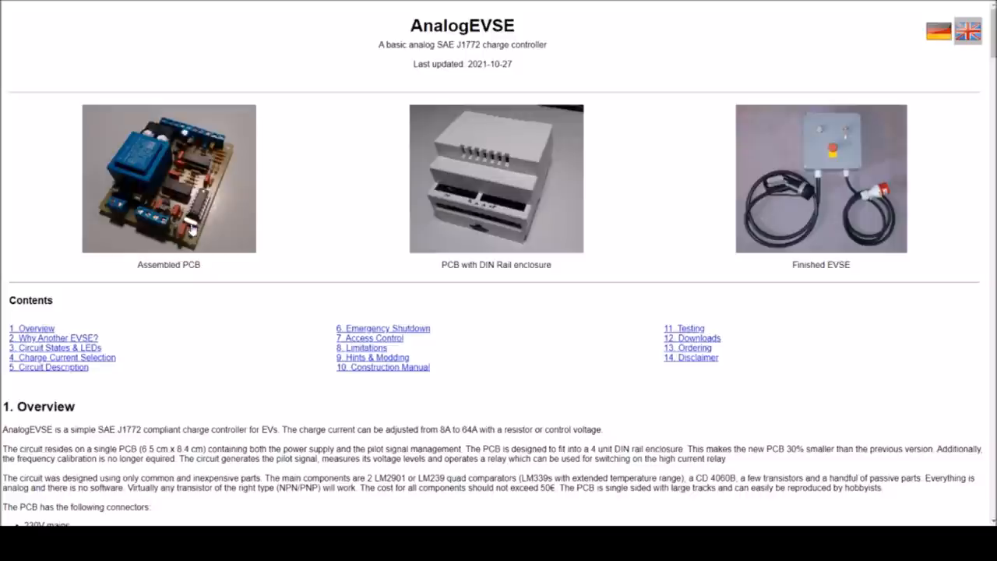
mouse_move(305, 206)
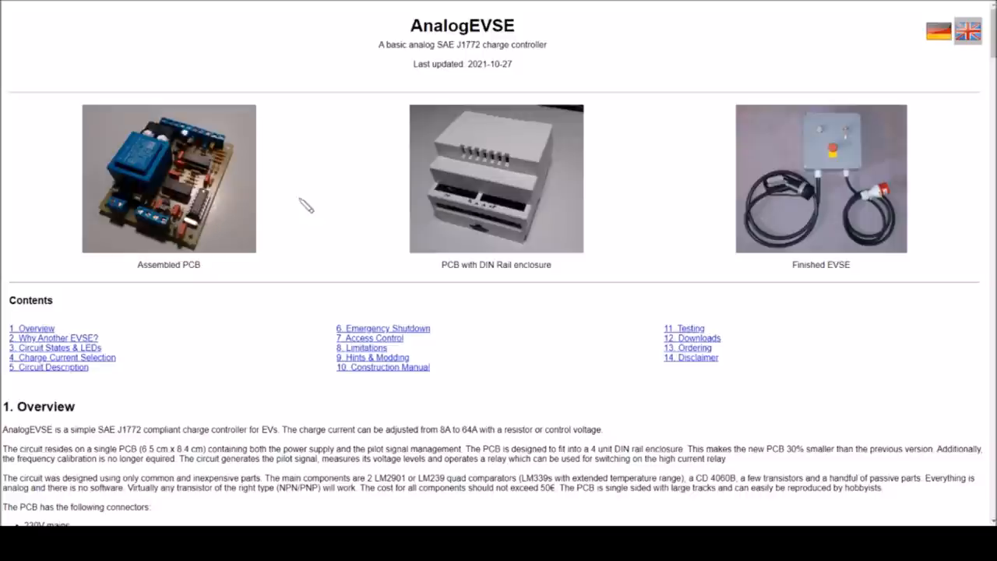
mouse_move(486, 13)
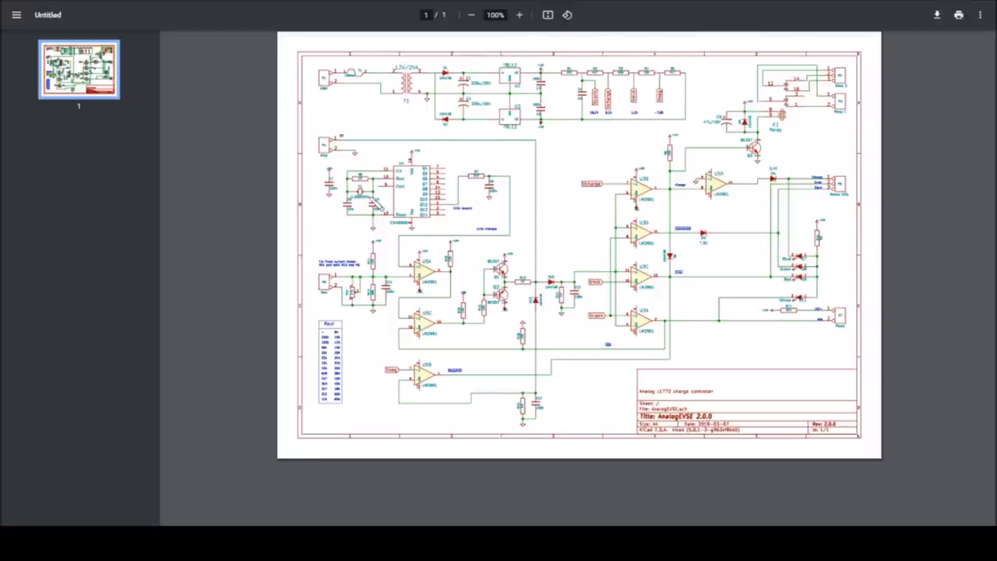
mouse_move(428, 148)
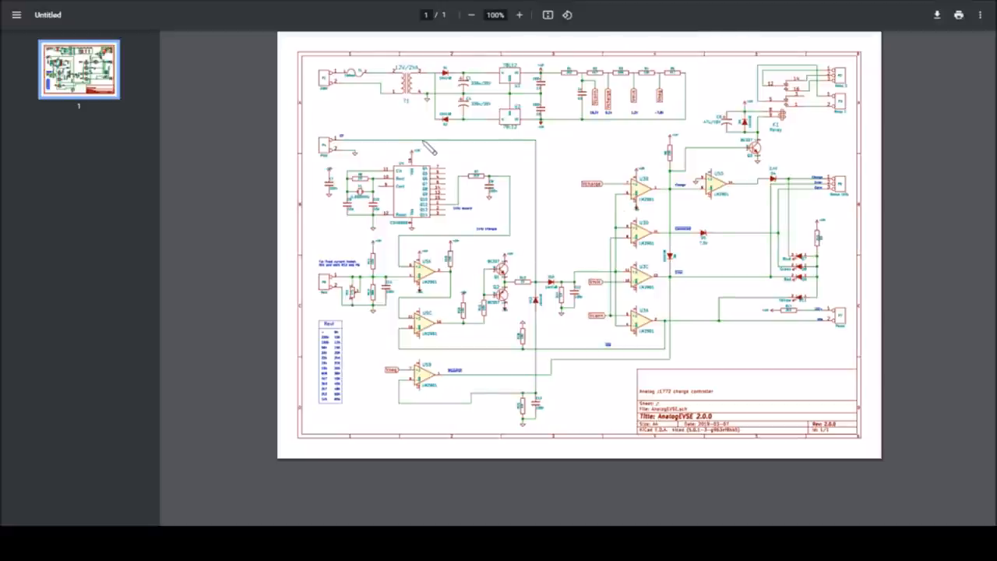
mouse_move(642, 190)
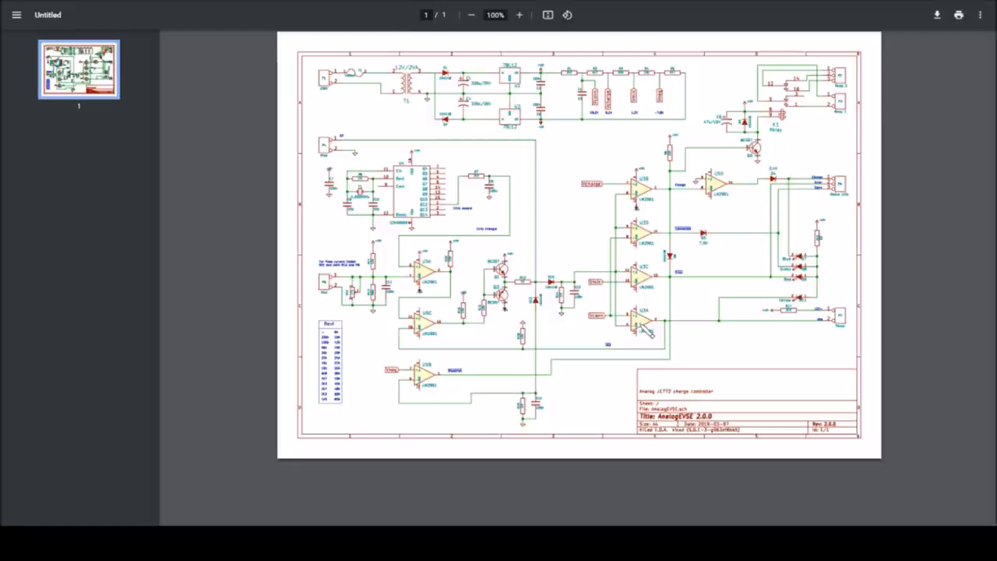
mouse_move(573, 208)
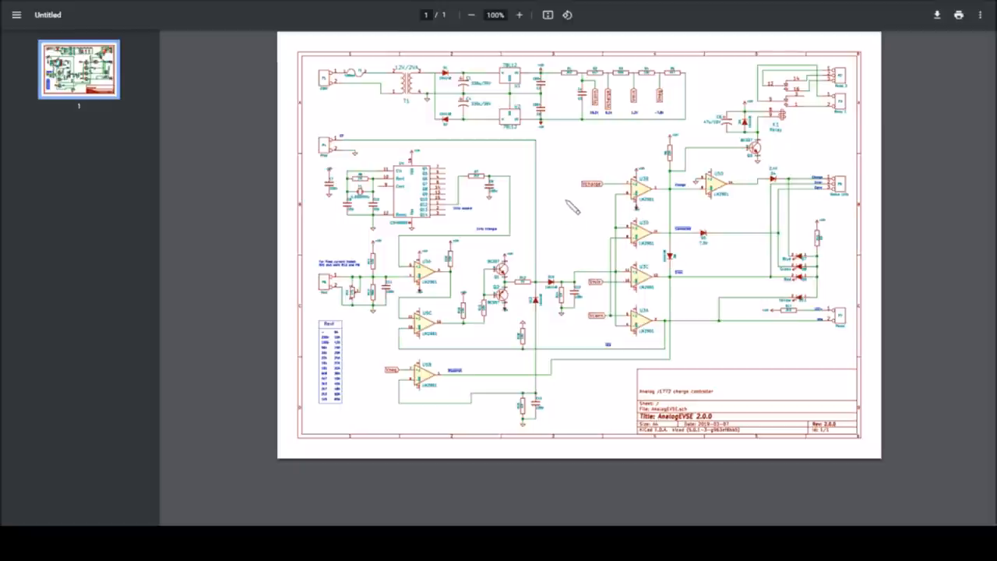
mouse_move(552, 154)
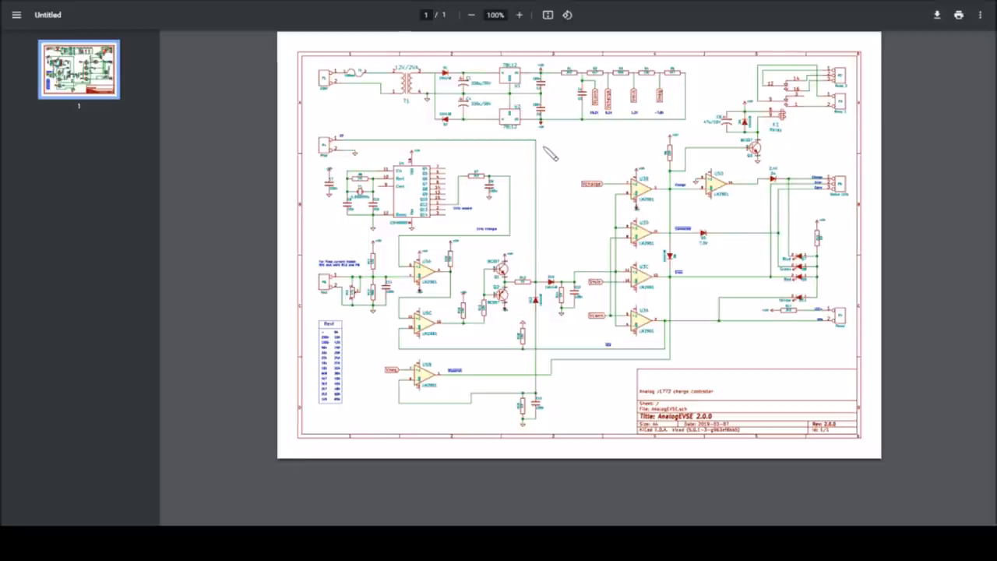
mouse_move(570, 184)
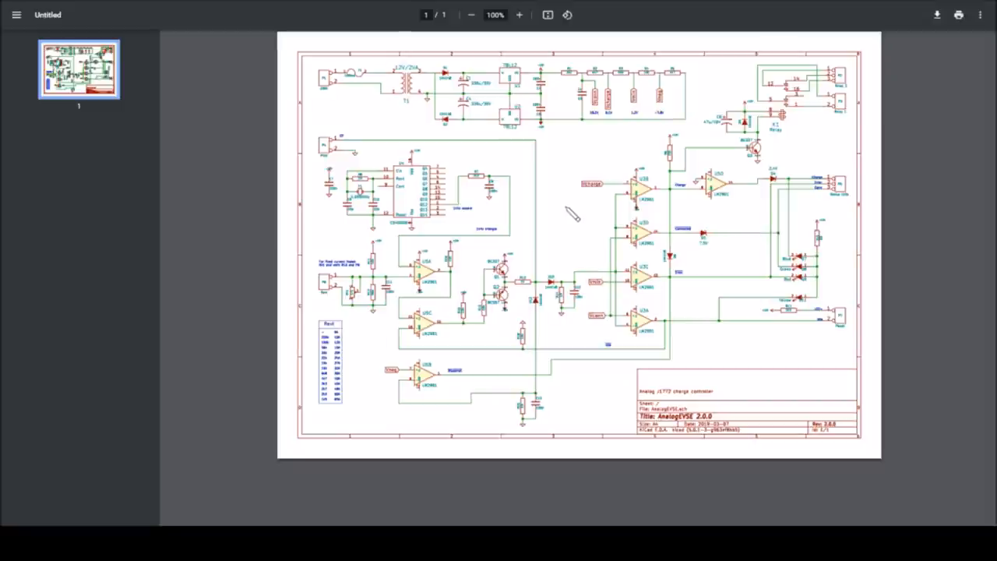
mouse_move(571, 250)
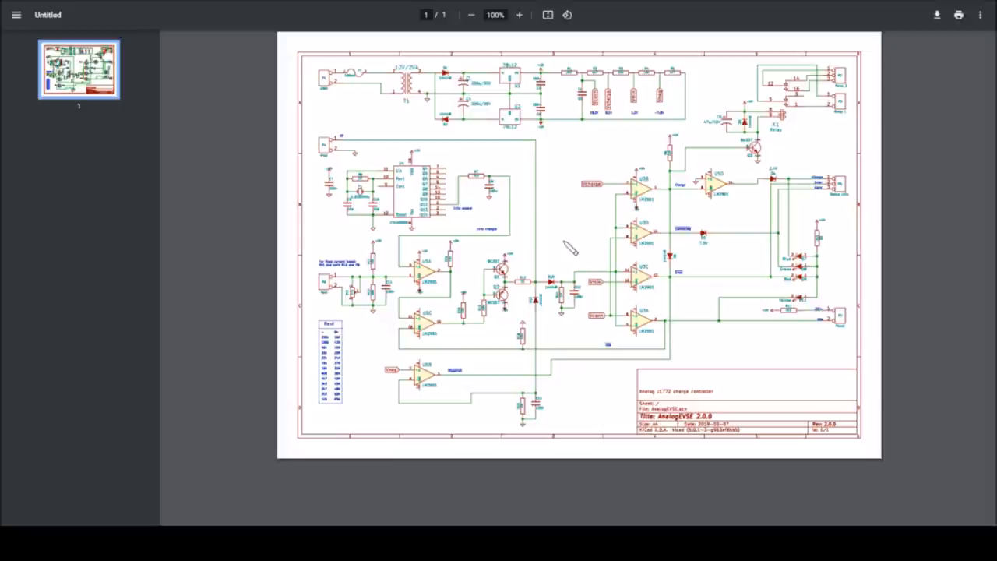
mouse_move(579, 246)
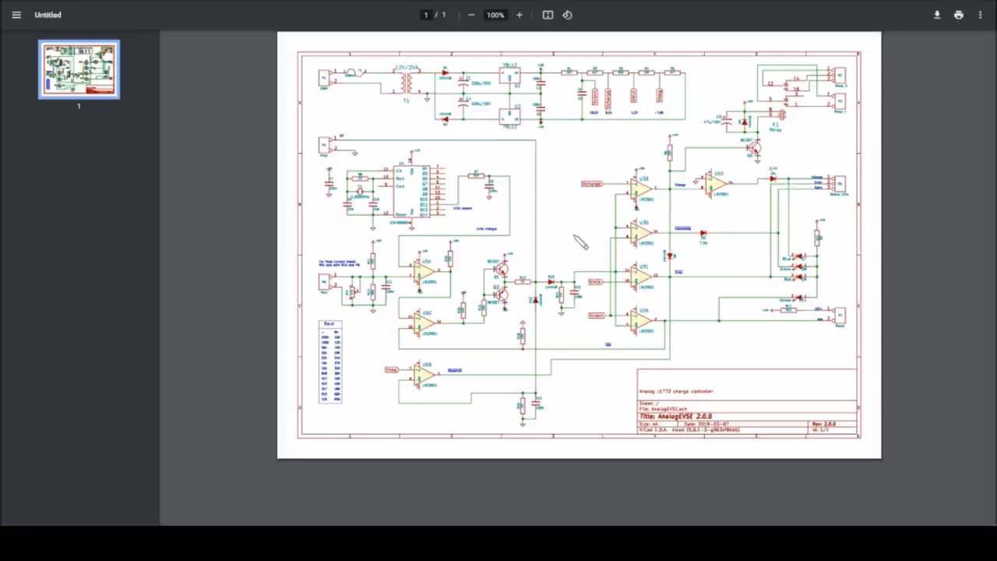
mouse_move(569, 246)
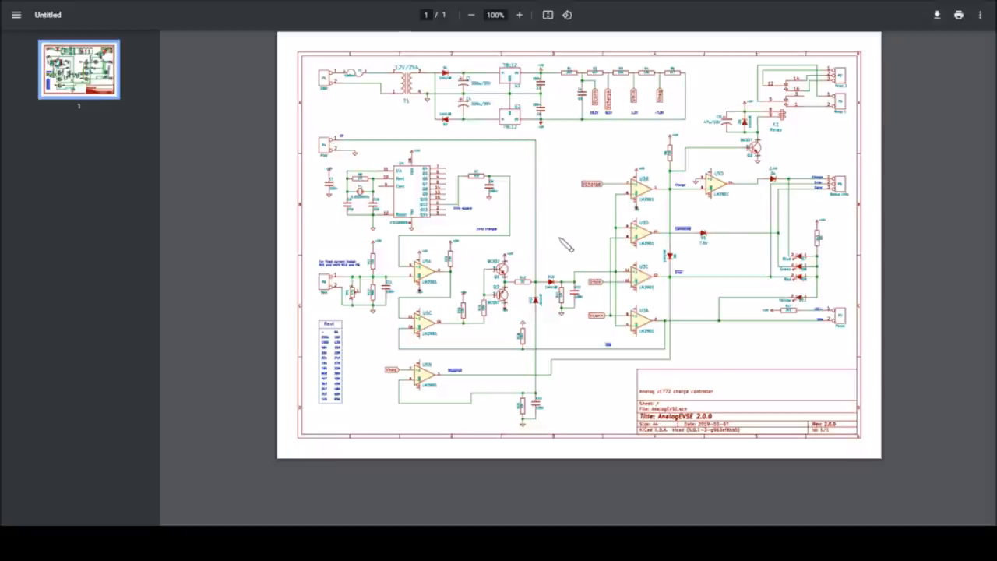
mouse_move(467, 230)
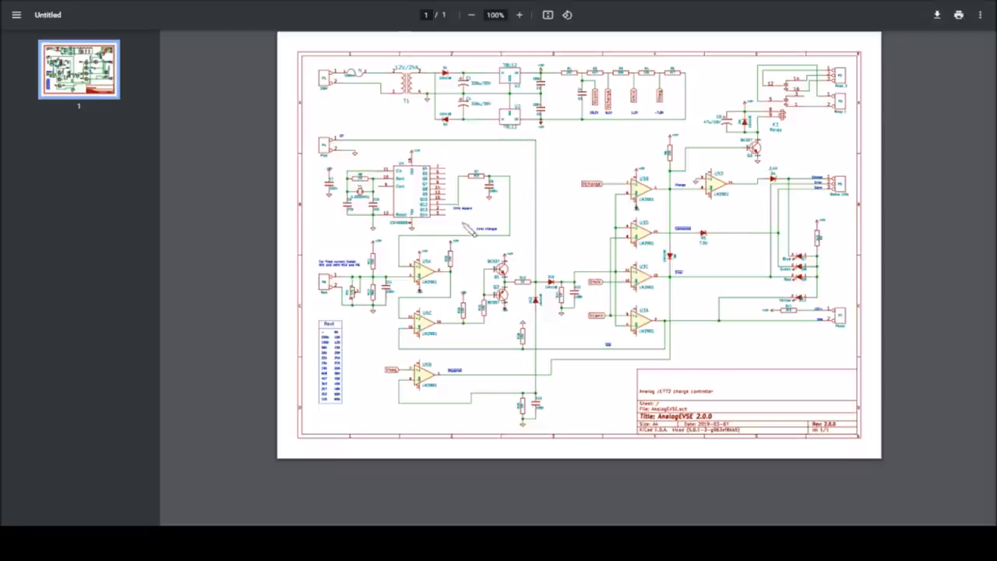
mouse_move(450, 174)
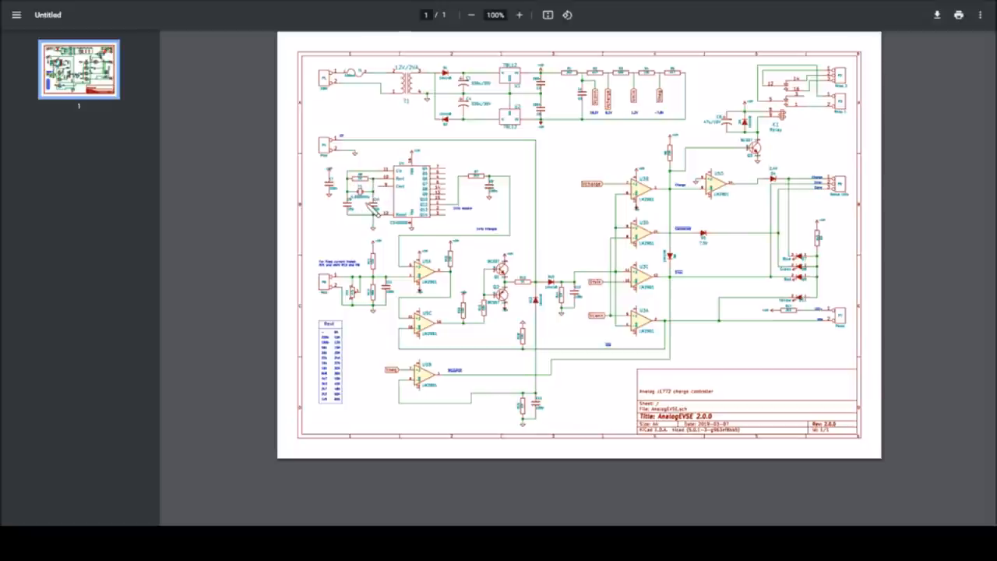
mouse_move(420, 161)
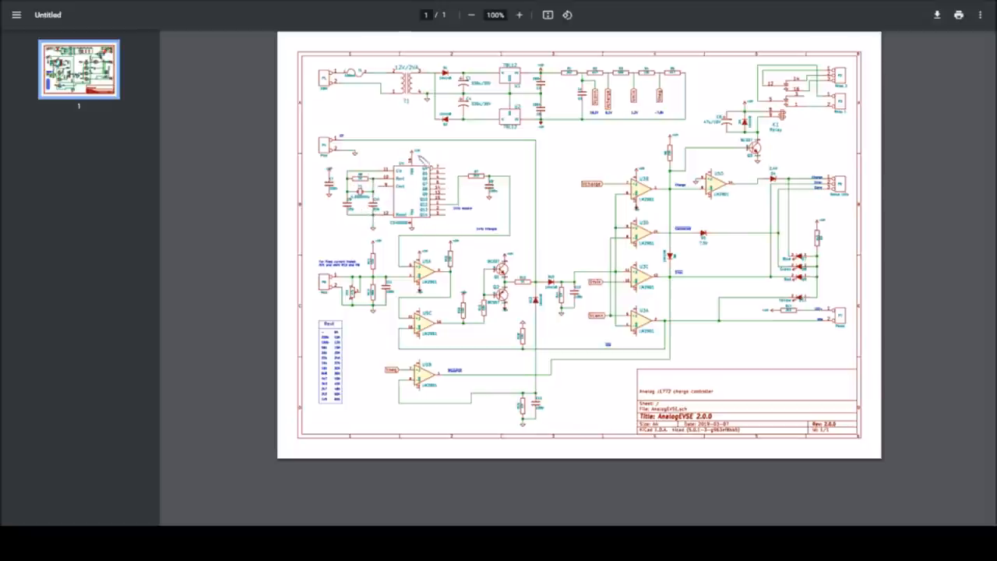
mouse_move(467, 221)
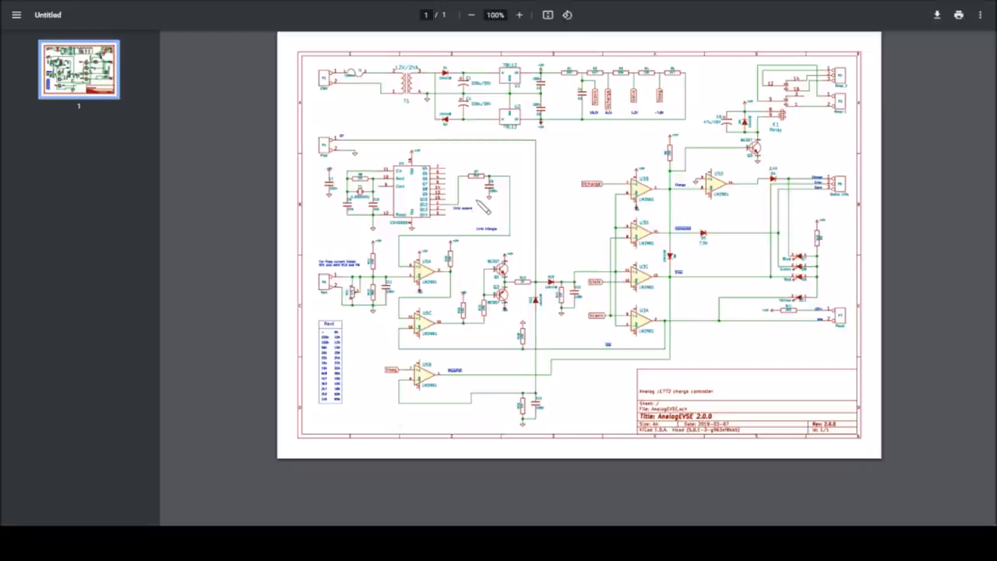
mouse_move(527, 184)
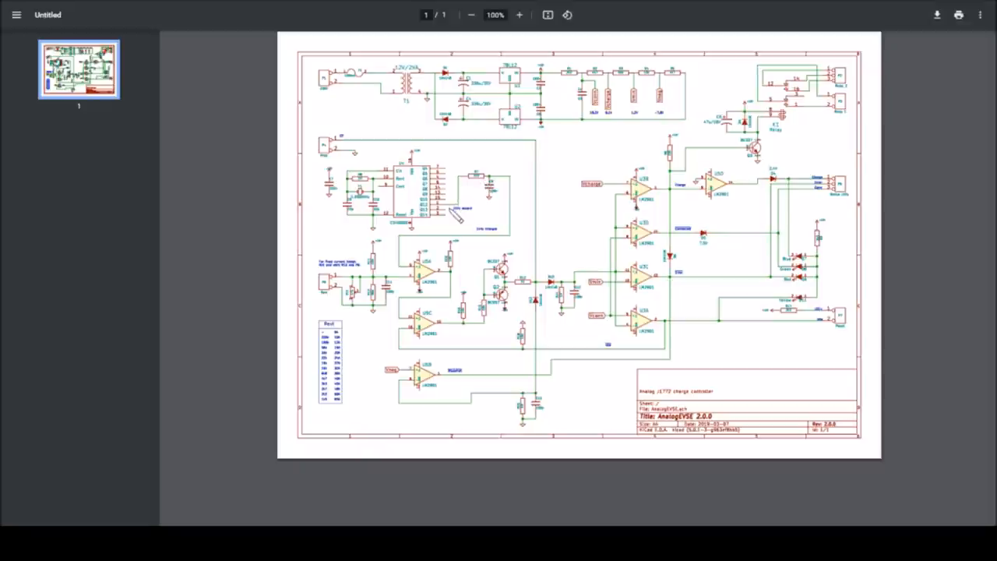
mouse_move(513, 162)
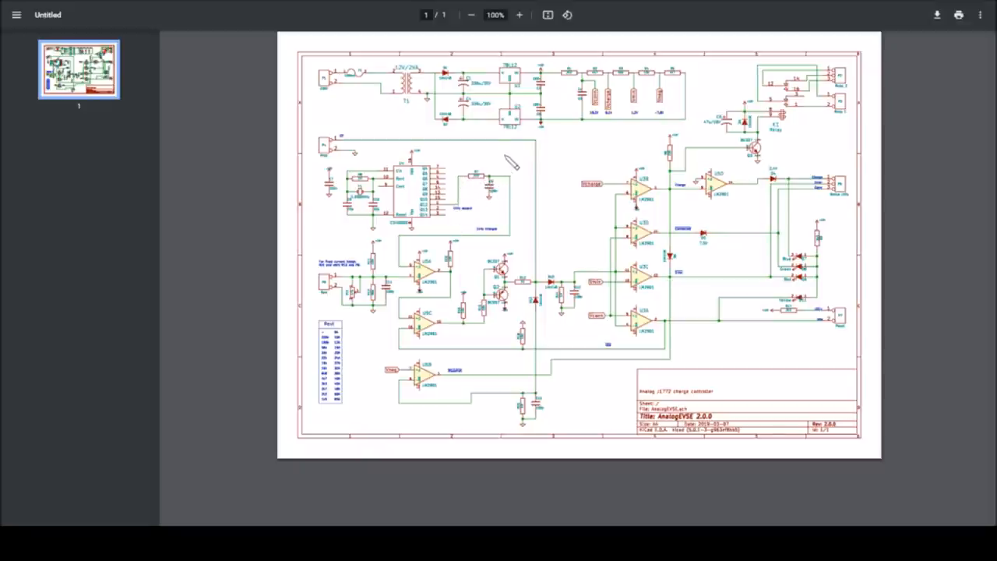
mouse_move(459, 216)
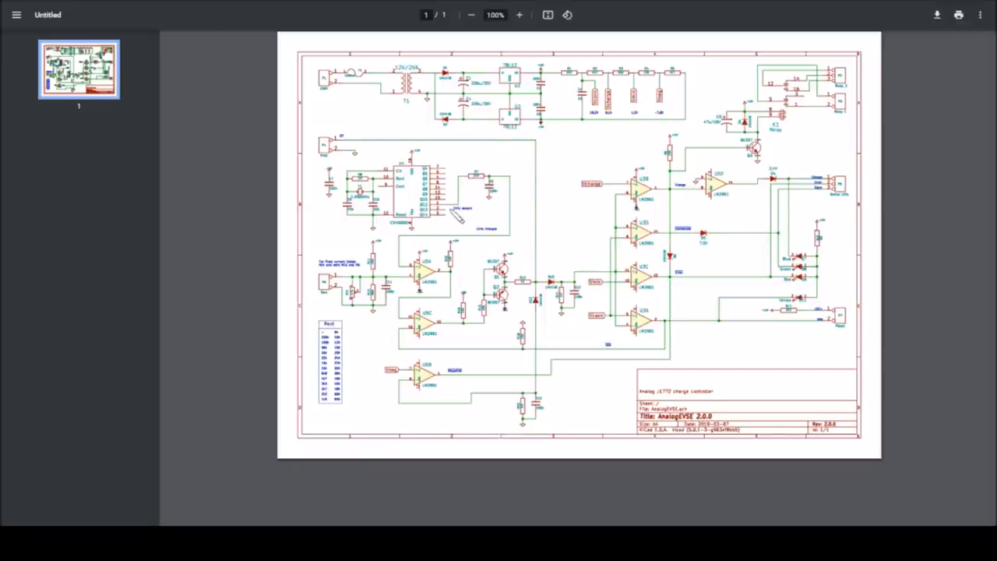
mouse_move(589, 215)
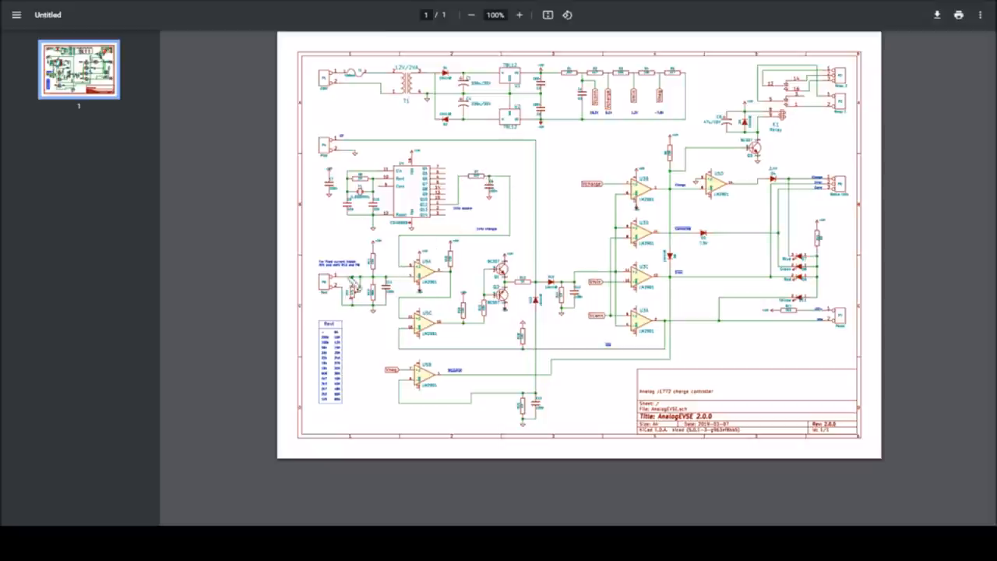
mouse_move(506, 227)
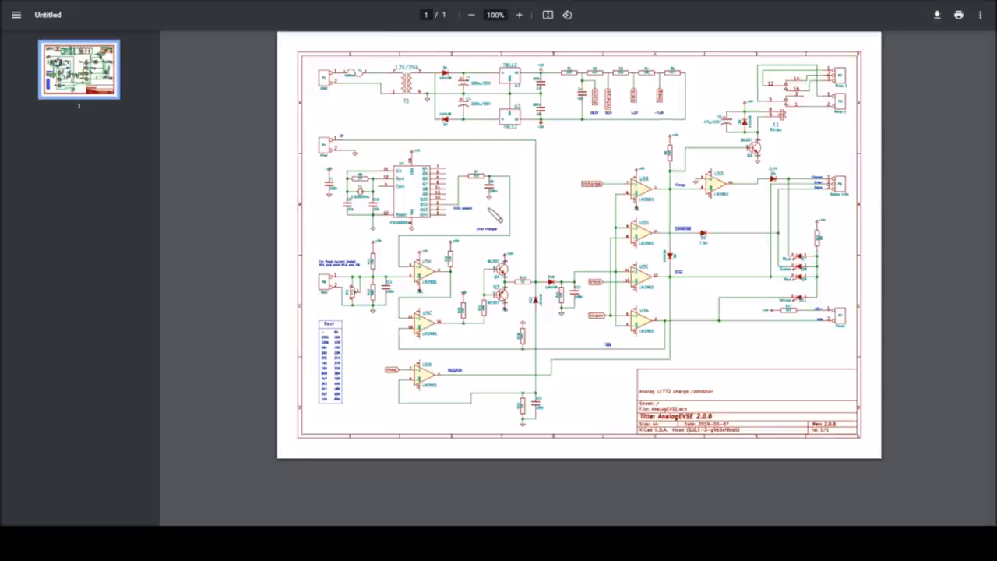
mouse_move(495, 221)
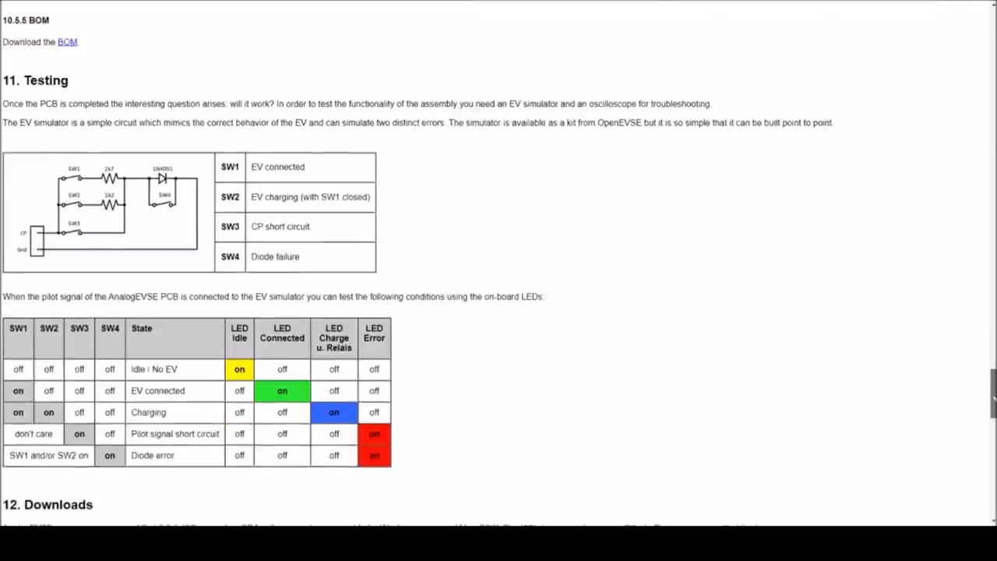
Step: Scroll the AnalogEVSE page down to the pricing table, Disclaimer and changelog
scroll(down, 3)
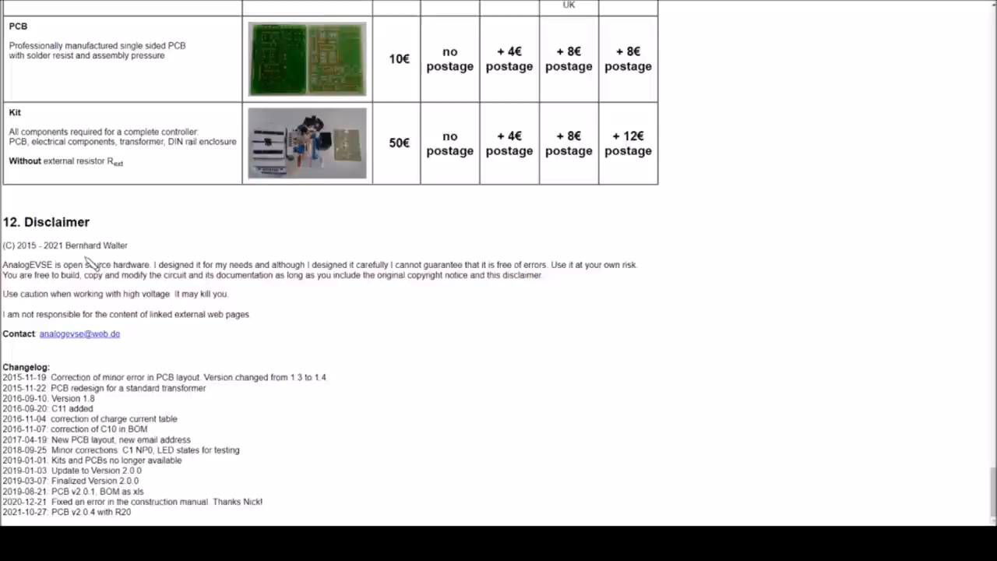
mouse_move(117, 262)
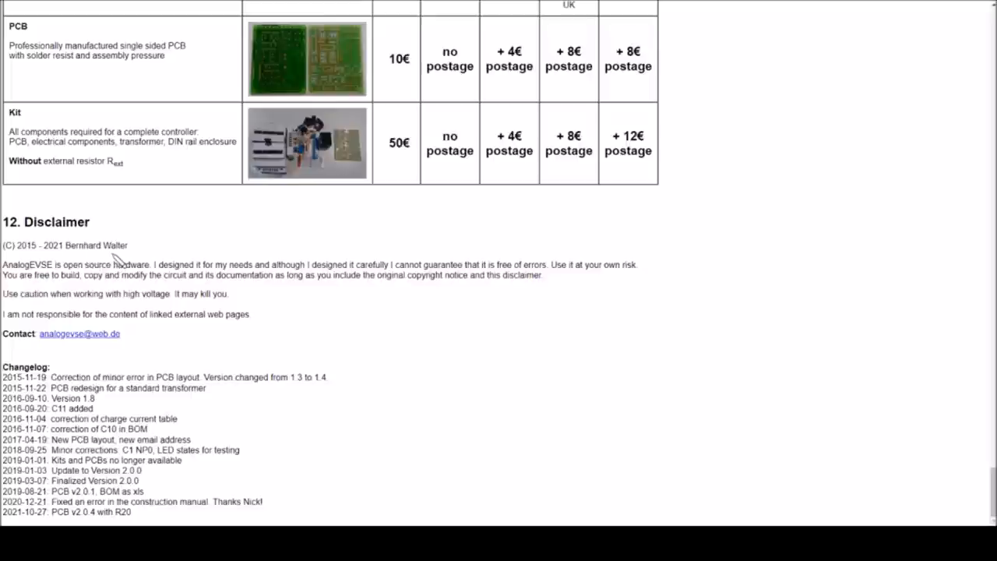
mouse_move(299, 241)
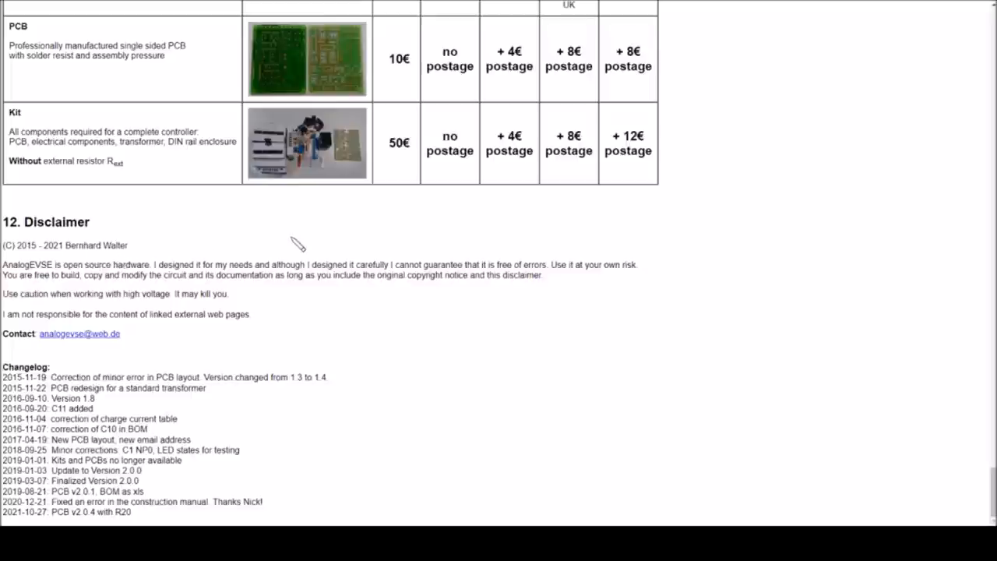
mouse_move(116, 293)
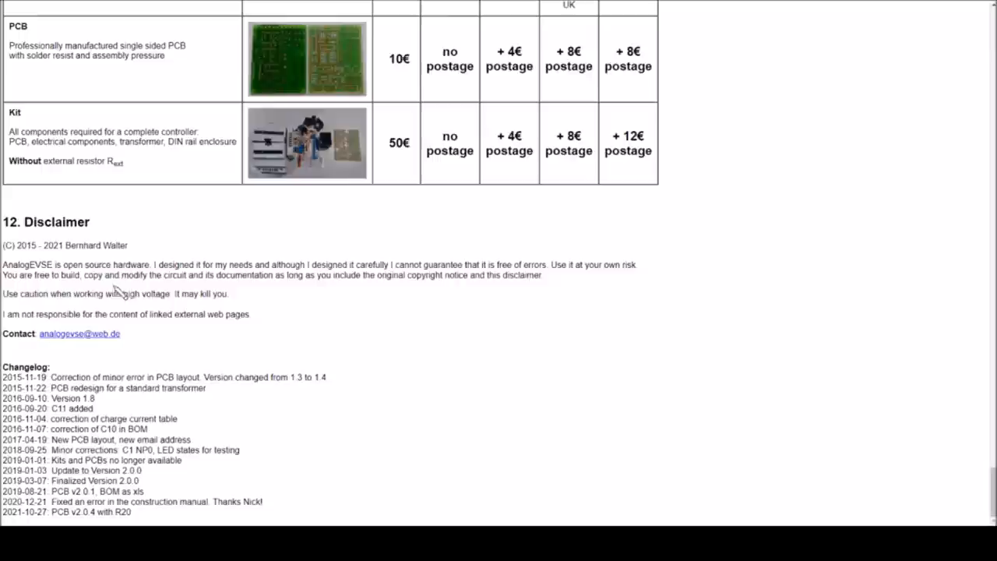
mouse_move(164, 206)
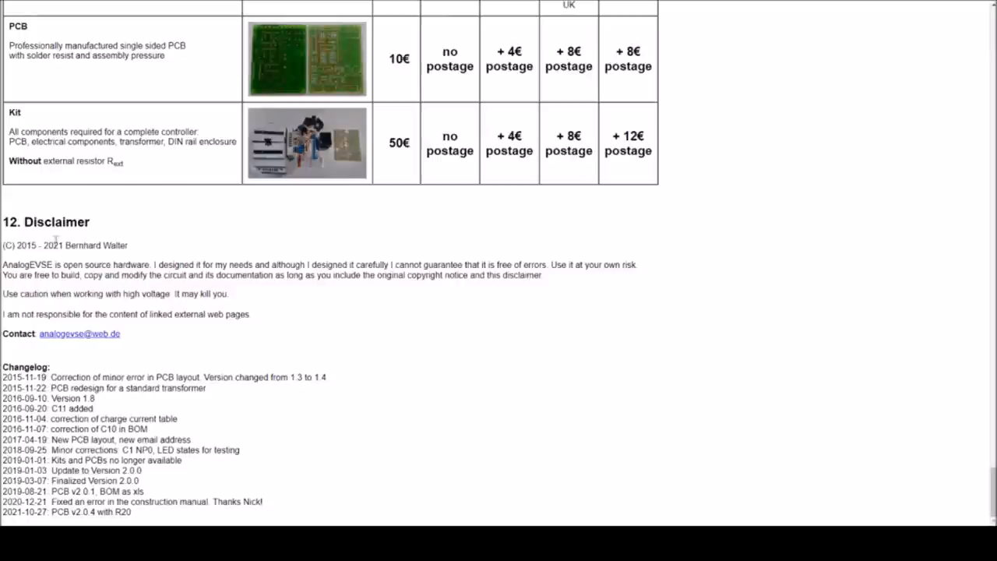
mouse_move(156, 243)
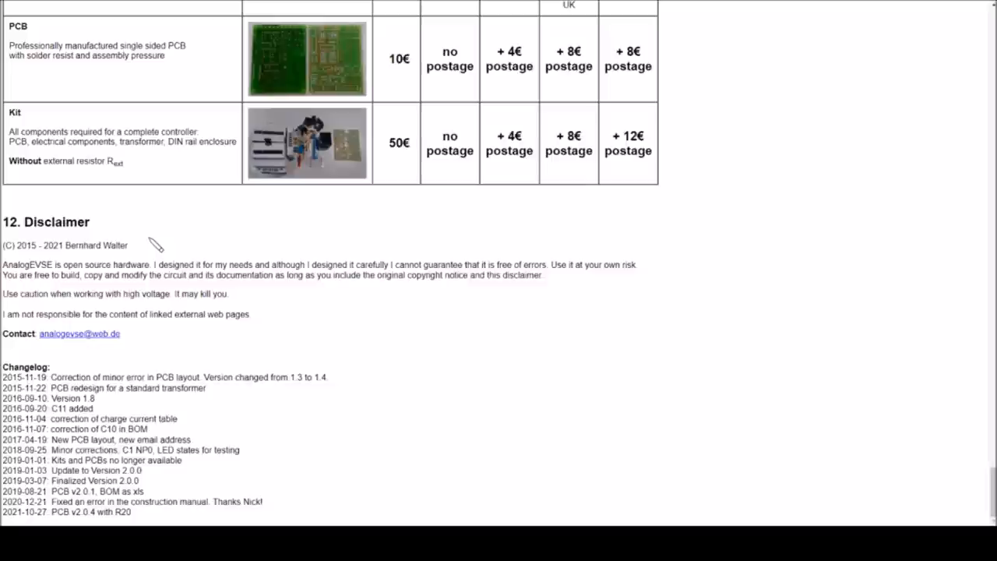
mouse_move(331, 299)
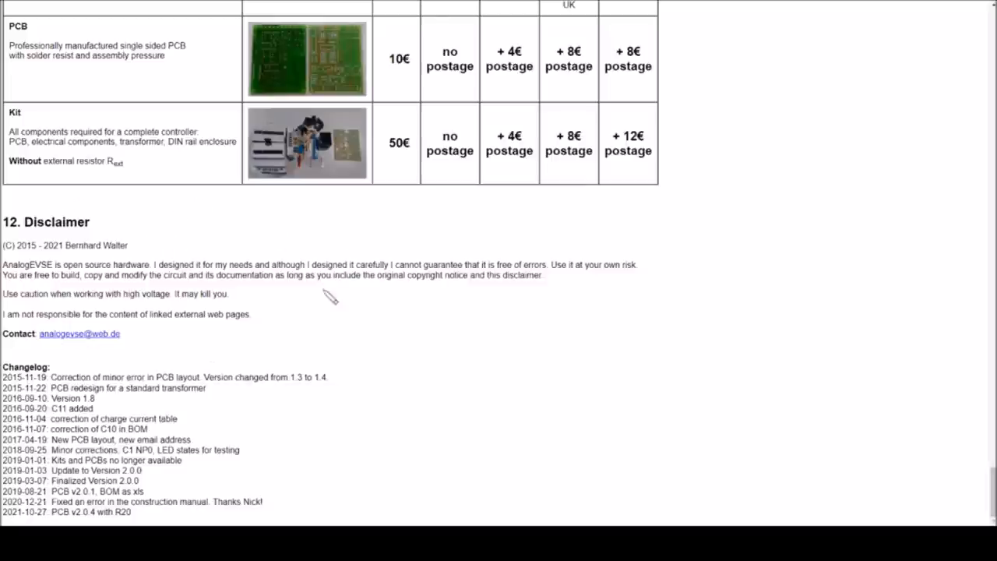
mouse_move(237, 248)
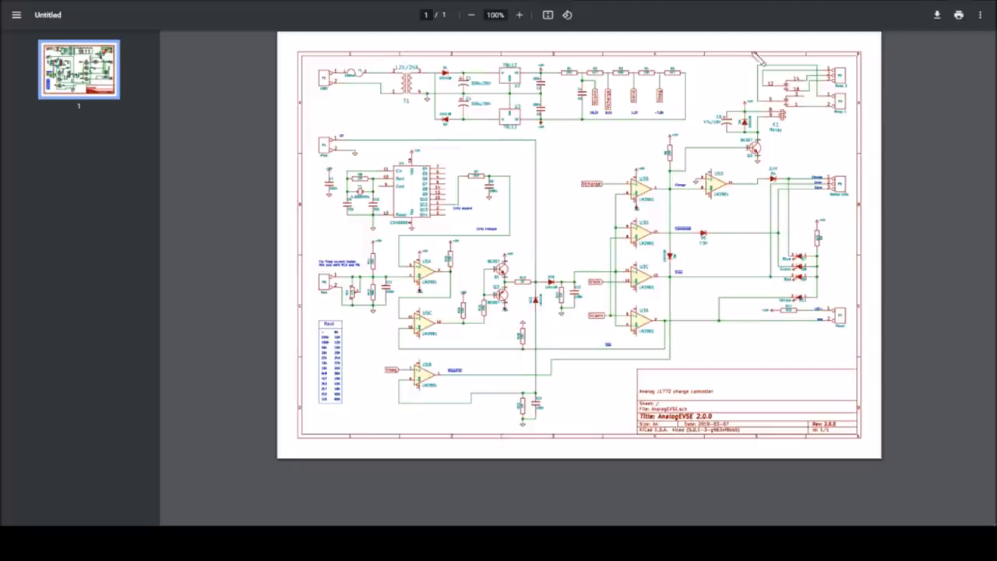
mouse_move(502, 65)
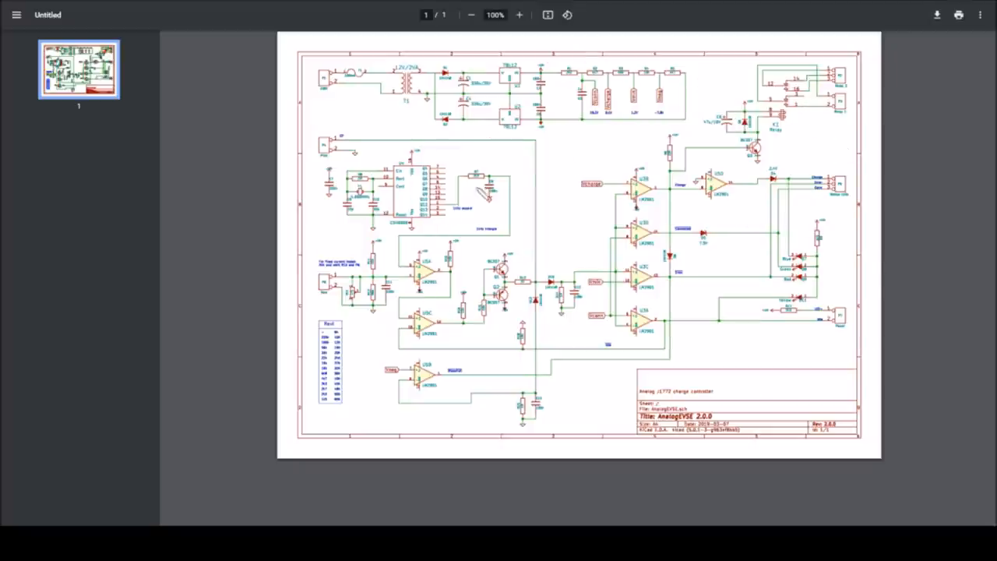
mouse_move(627, 264)
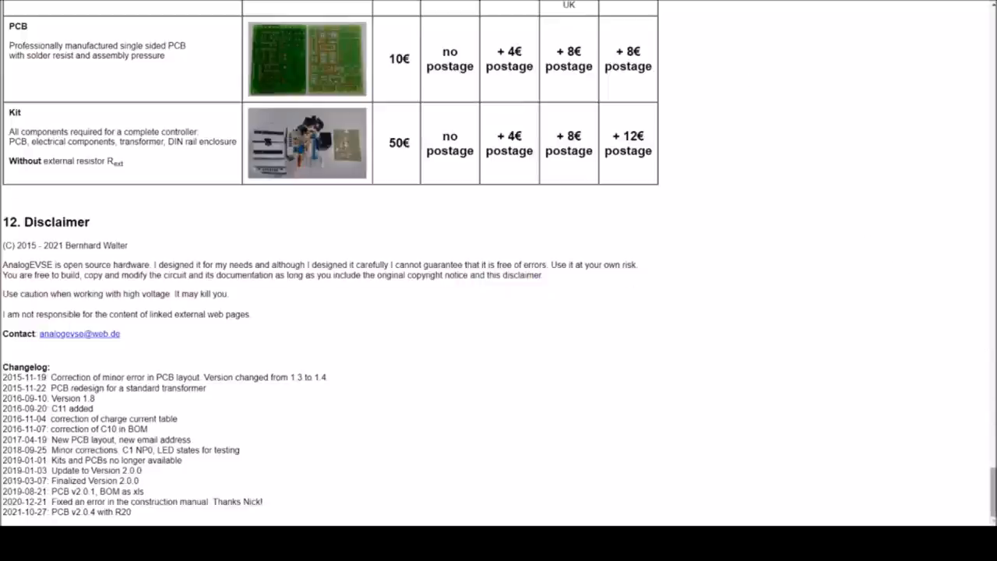
Step: Scroll the AnalogEVSE page back up to its title, photos, contents and overview
scroll(up, 3)
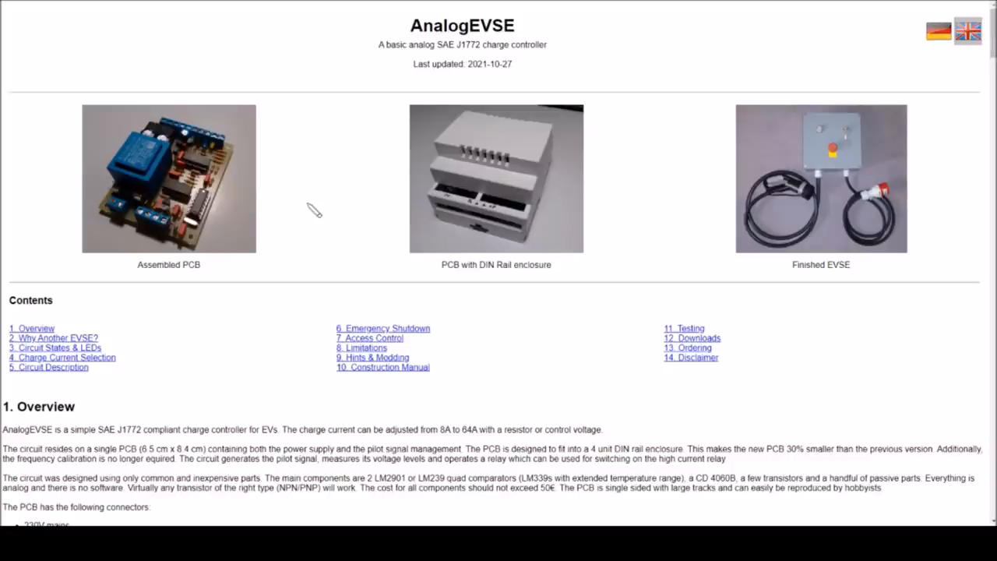
mouse_move(241, 192)
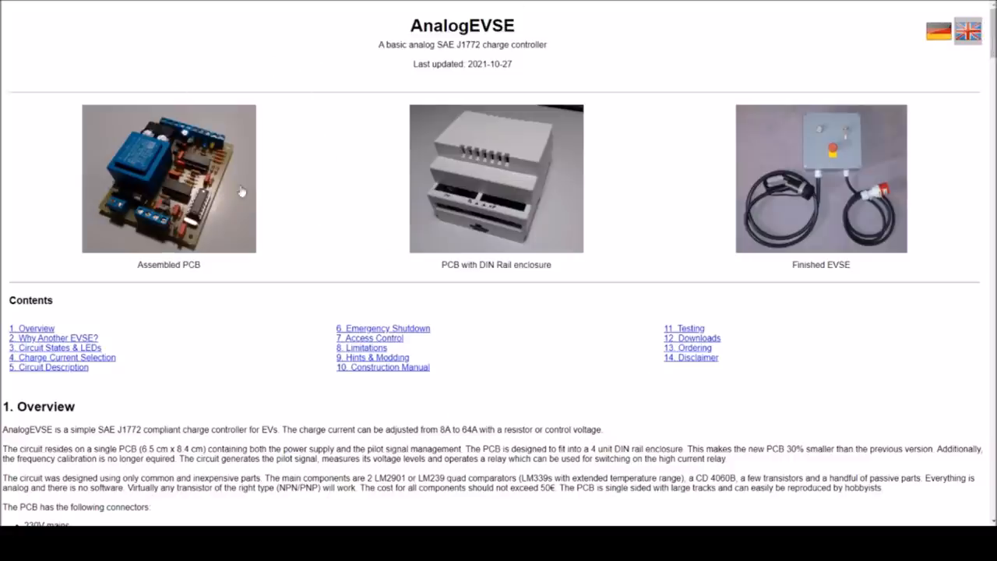
mouse_move(204, 106)
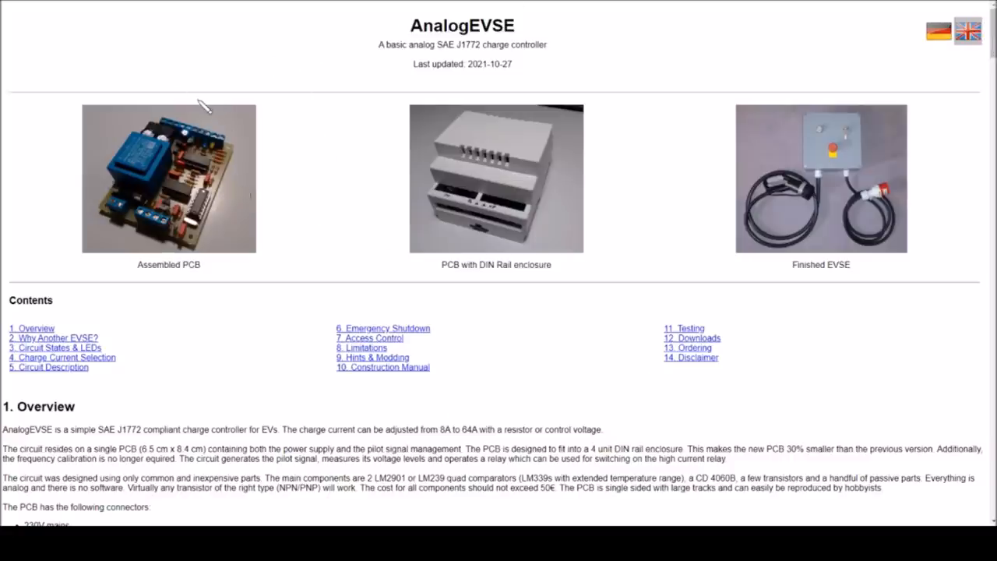
mouse_move(327, 153)
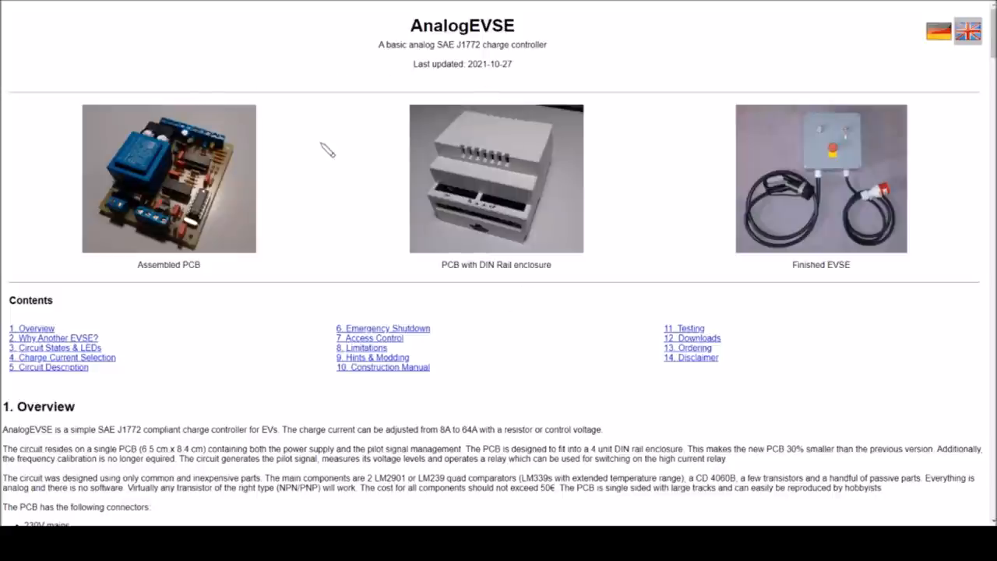
mouse_move(355, 170)
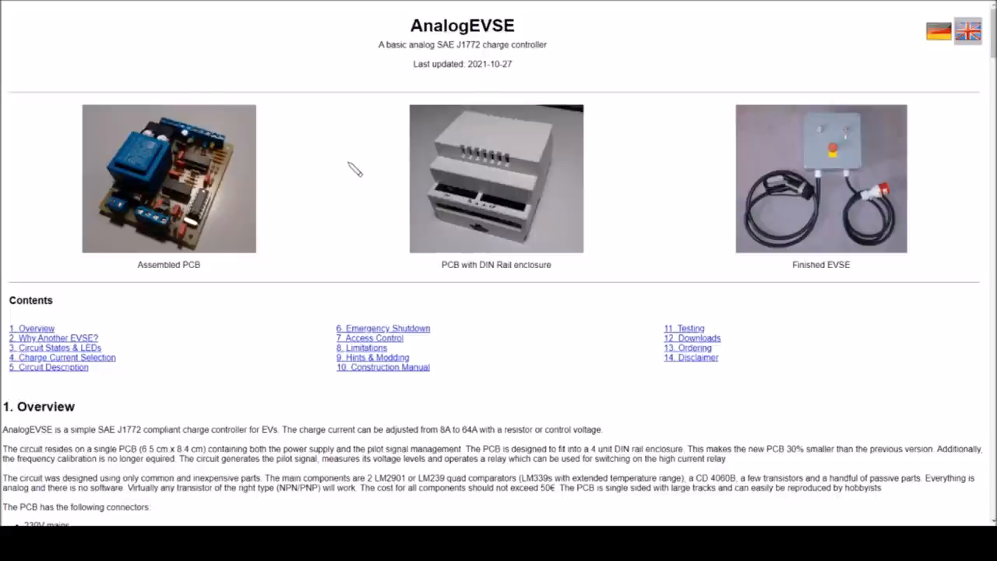
mouse_move(168, 103)
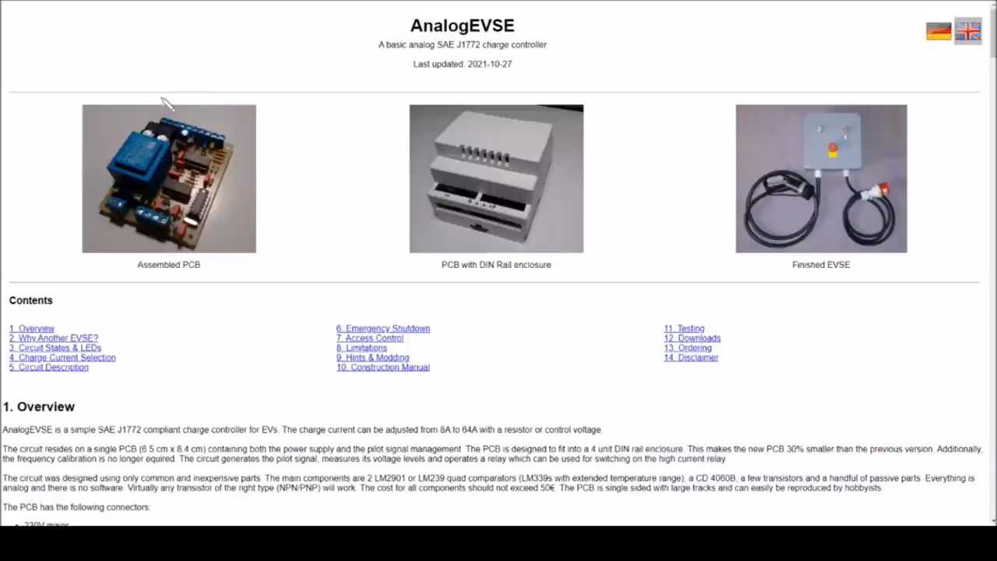
mouse_move(227, 225)
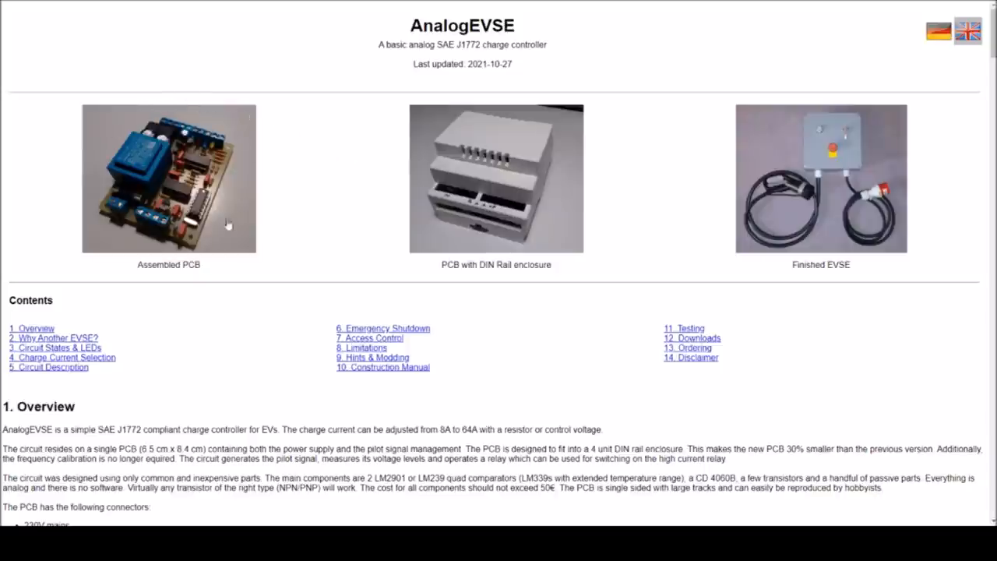
mouse_move(237, 181)
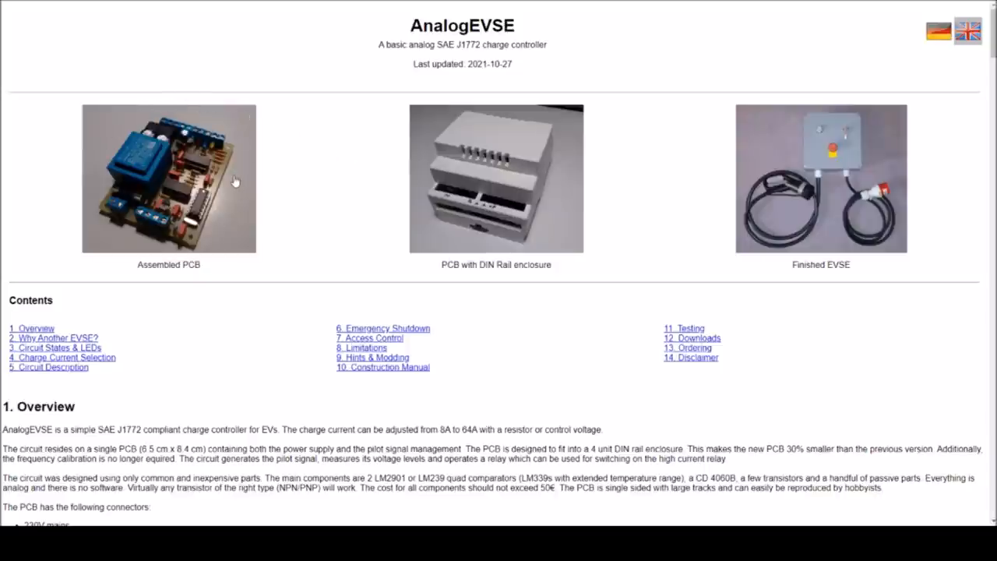
mouse_move(162, 231)
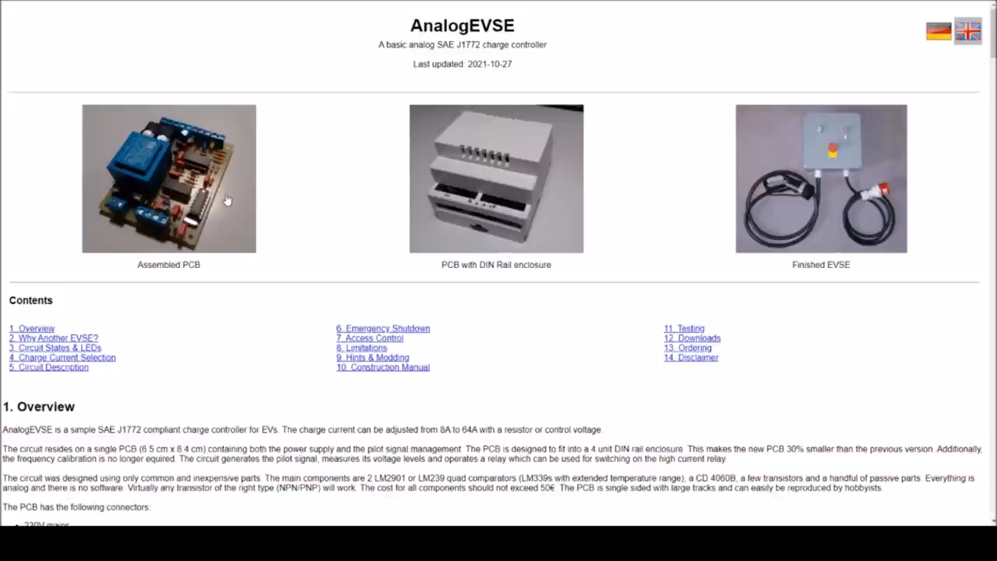
mouse_move(237, 190)
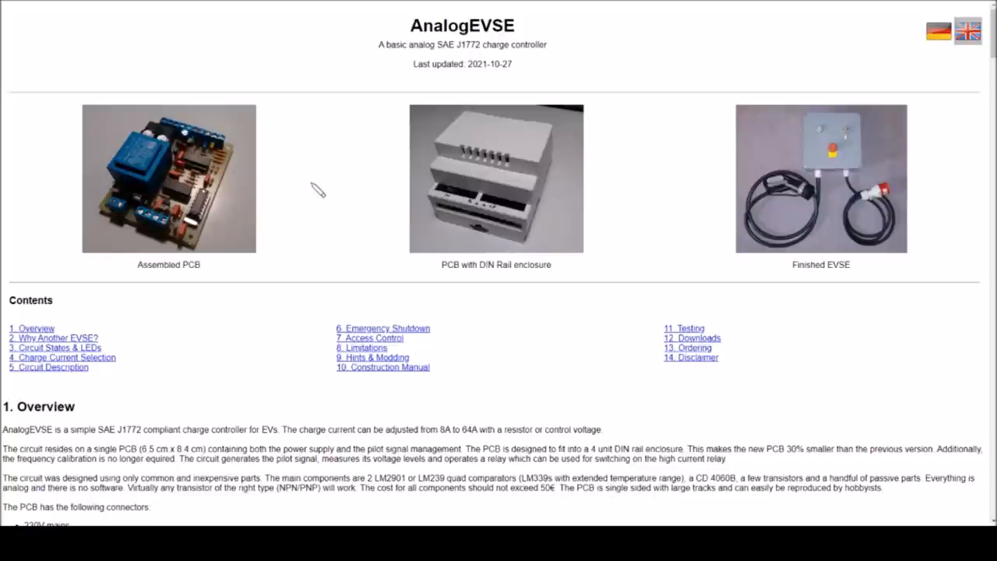
mouse_move(200, 118)
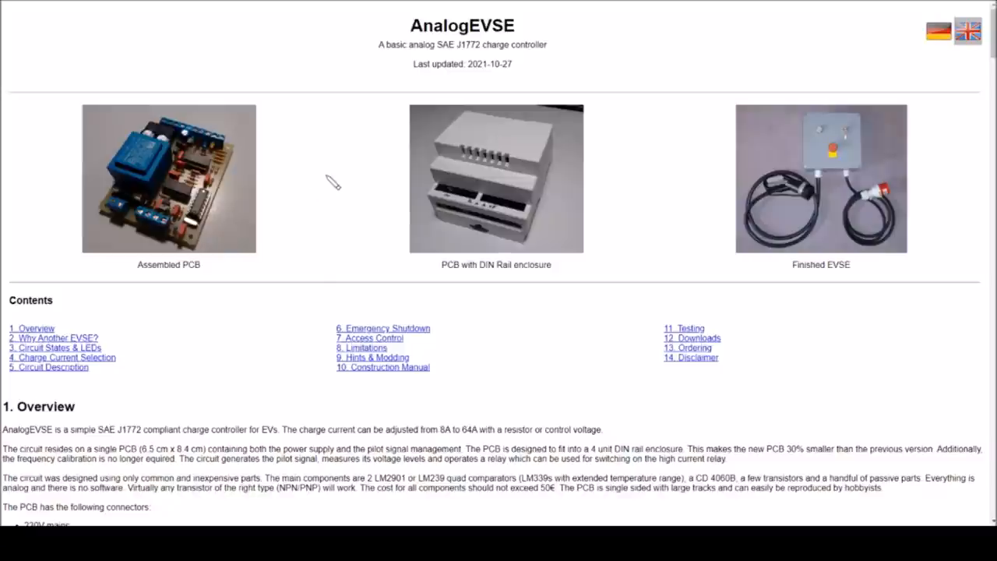
mouse_move(337, 168)
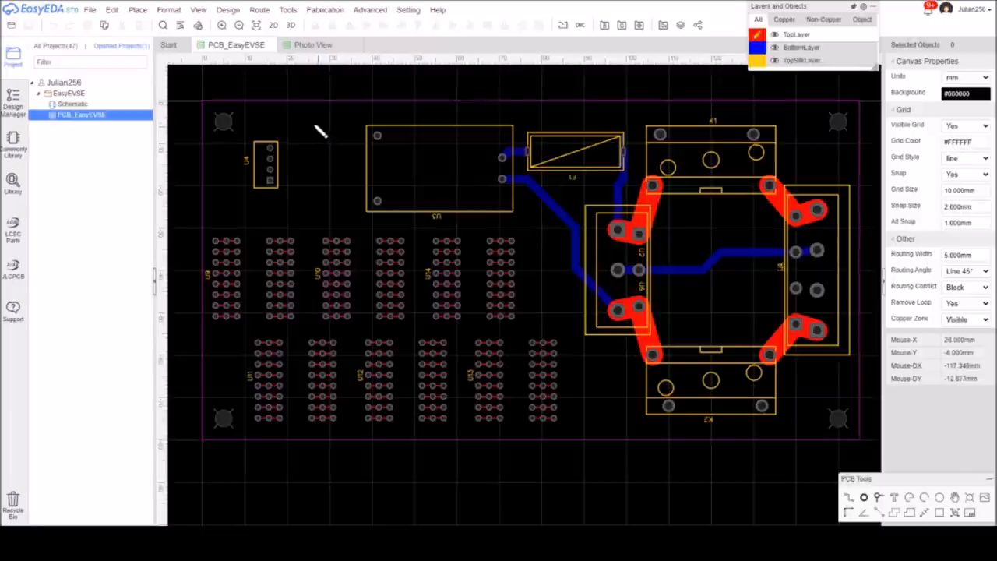
mouse_move(329, 127)
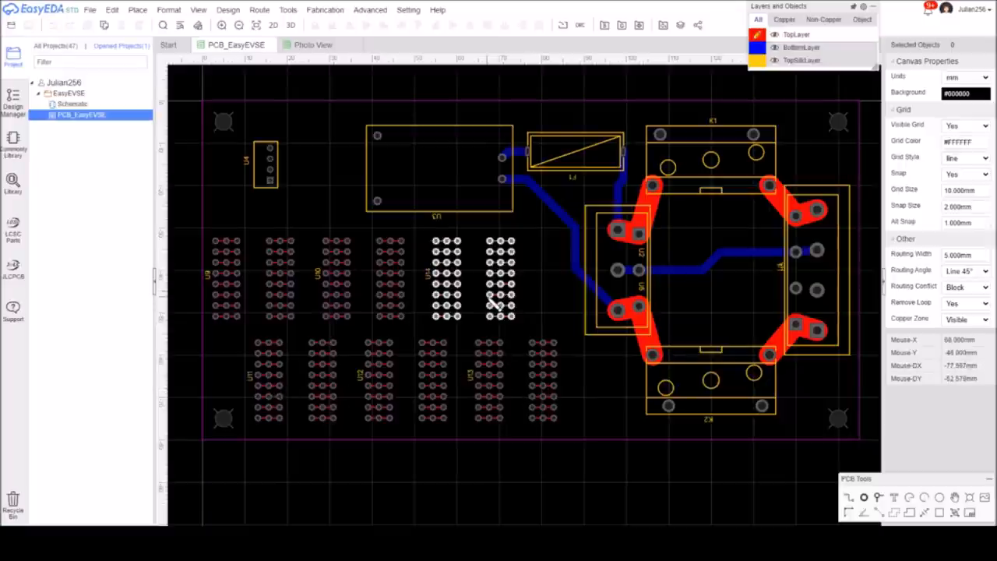
mouse_move(475, 273)
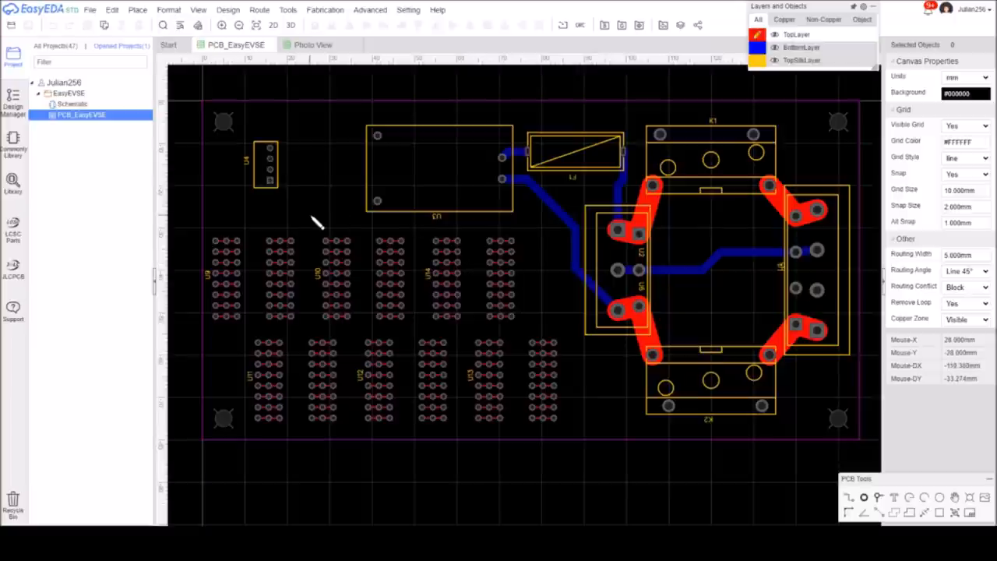
mouse_move(328, 215)
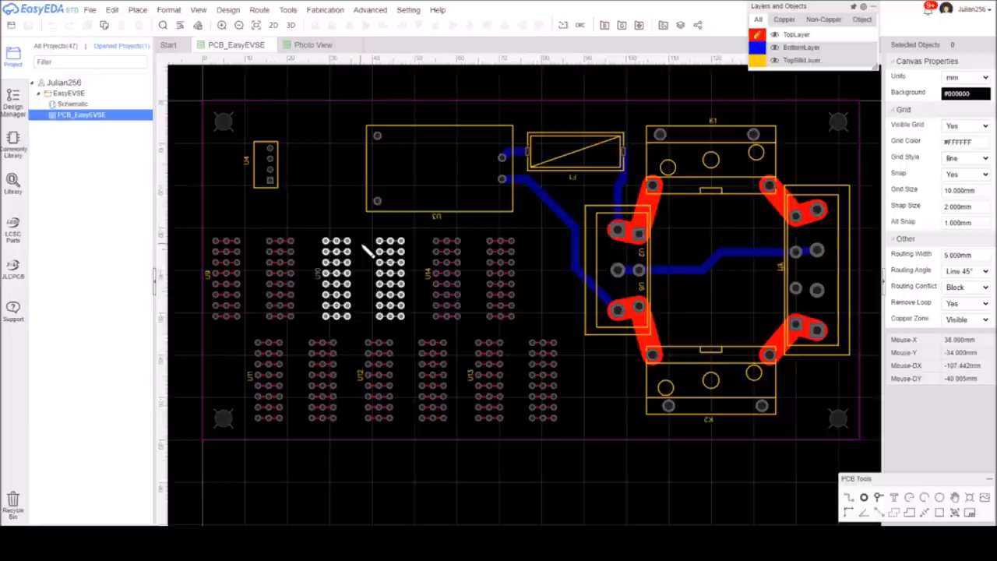
mouse_move(253, 257)
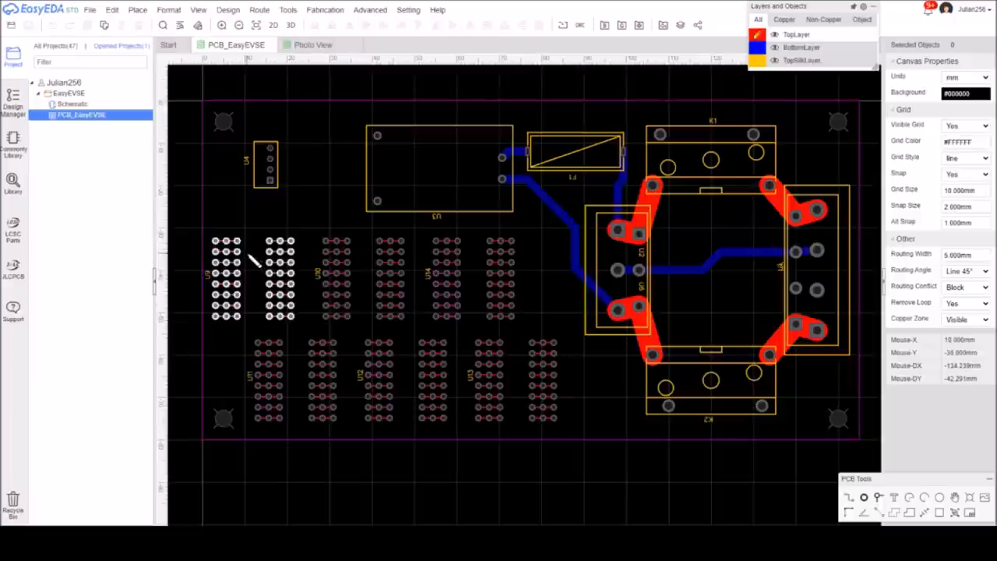
mouse_move(240, 268)
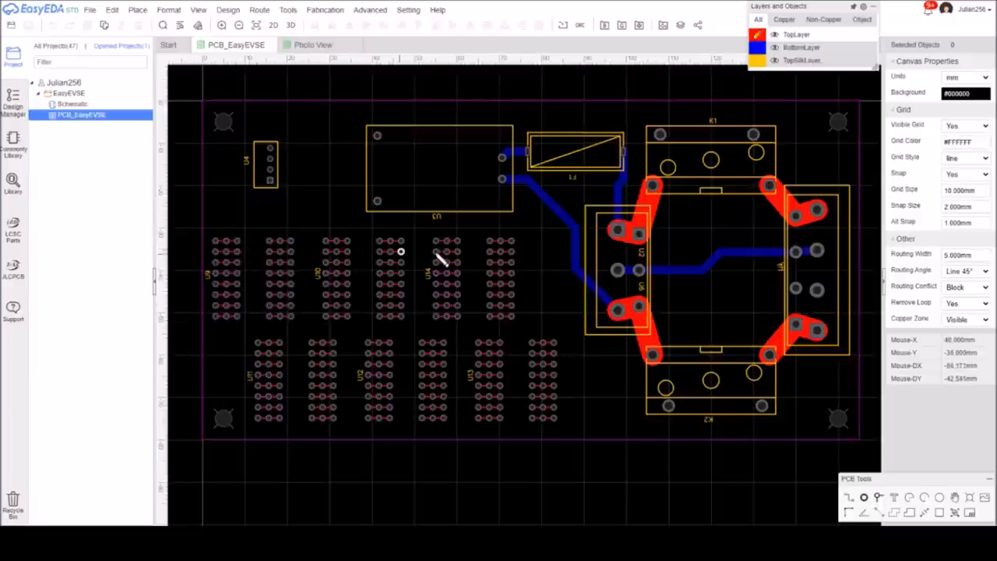
mouse_move(512, 371)
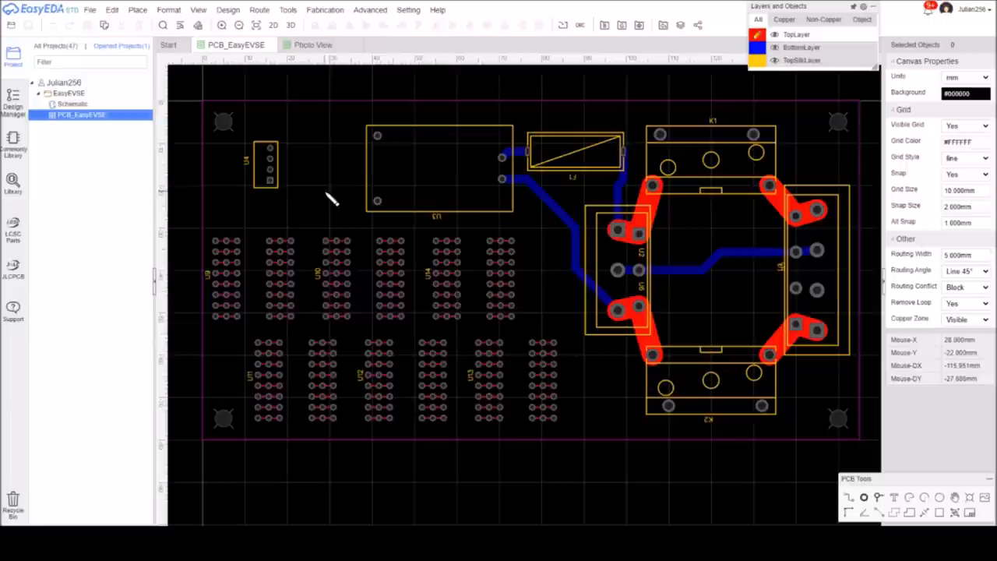
mouse_move(335, 193)
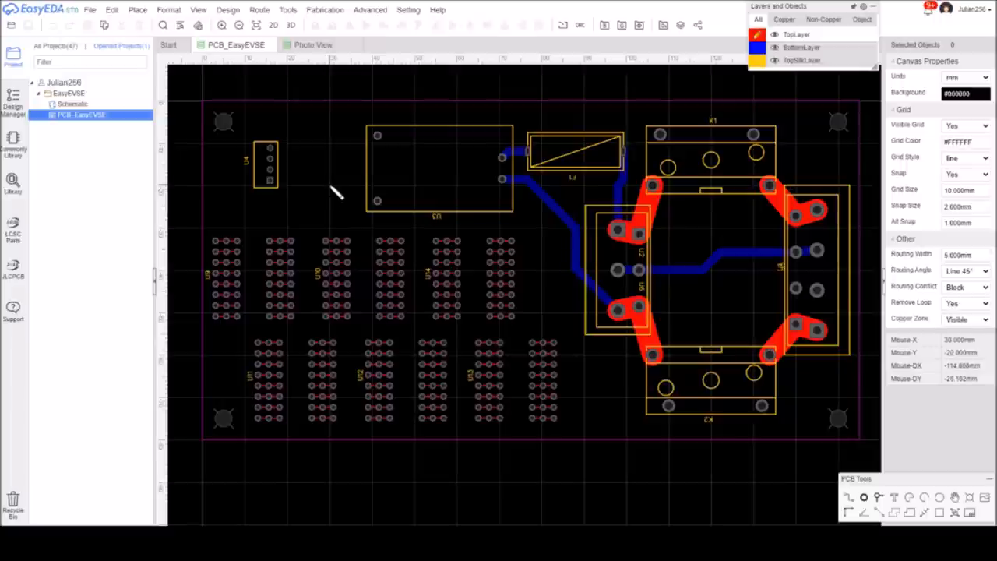